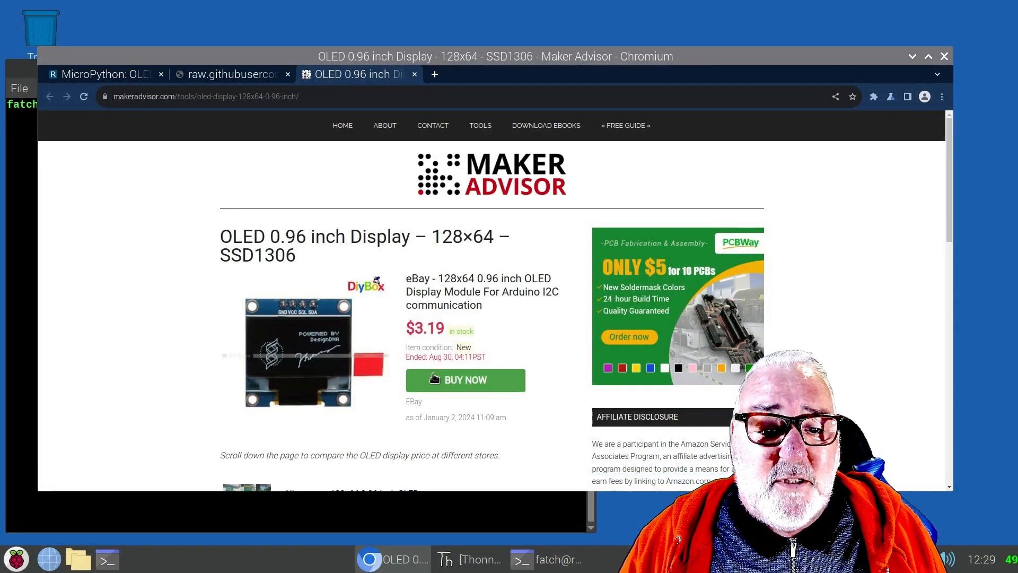
Scroll through the raw ssd1306.py driver source on GitHub and click into the page.
{"action": "scroll", "scroll_direction": "down", "scroll_amount": 3}
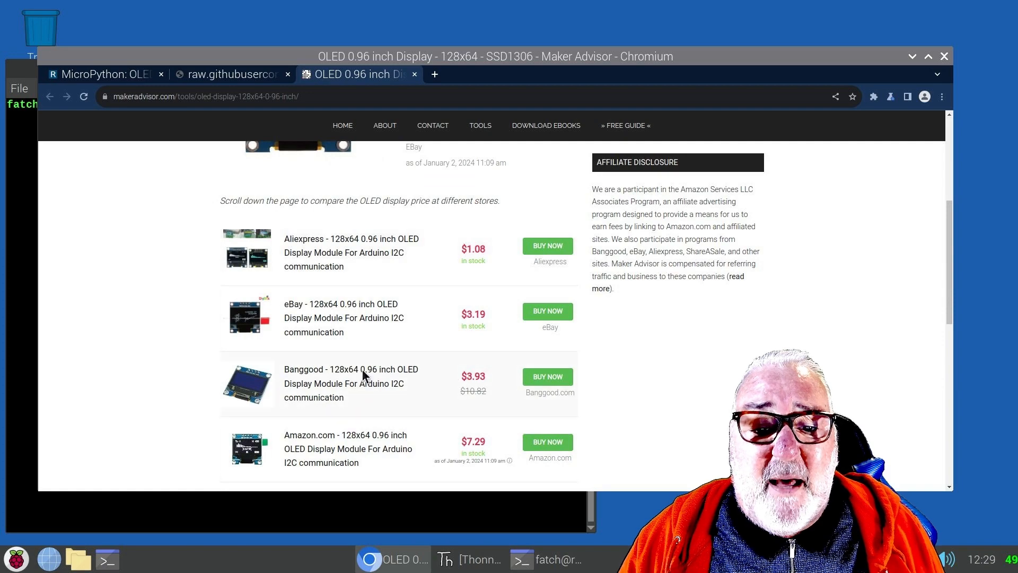
{"action": "scroll", "scroll_direction": "down", "scroll_amount": 3}
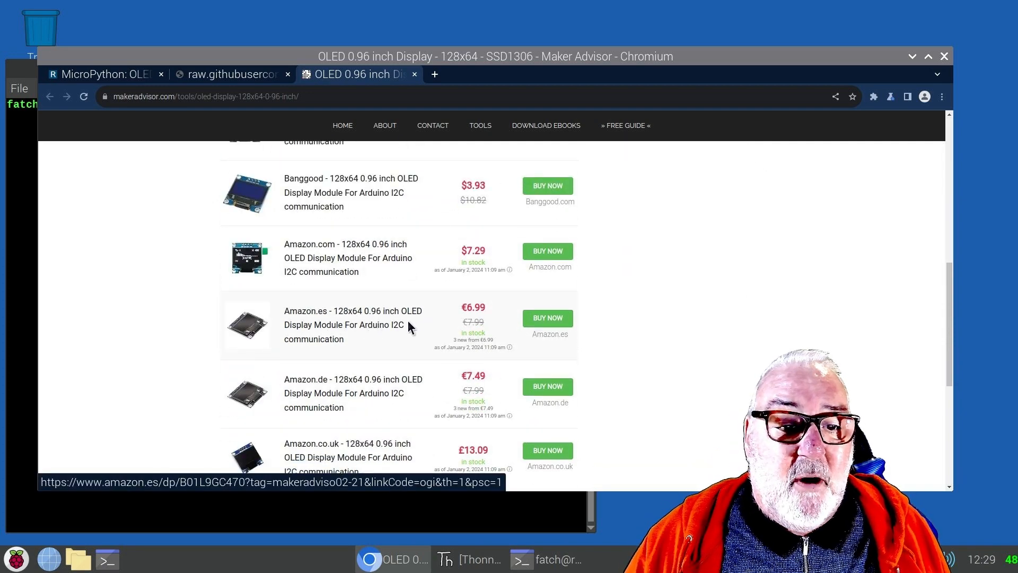
{"action": "mouse_move", "coordinate": [497, 387]}
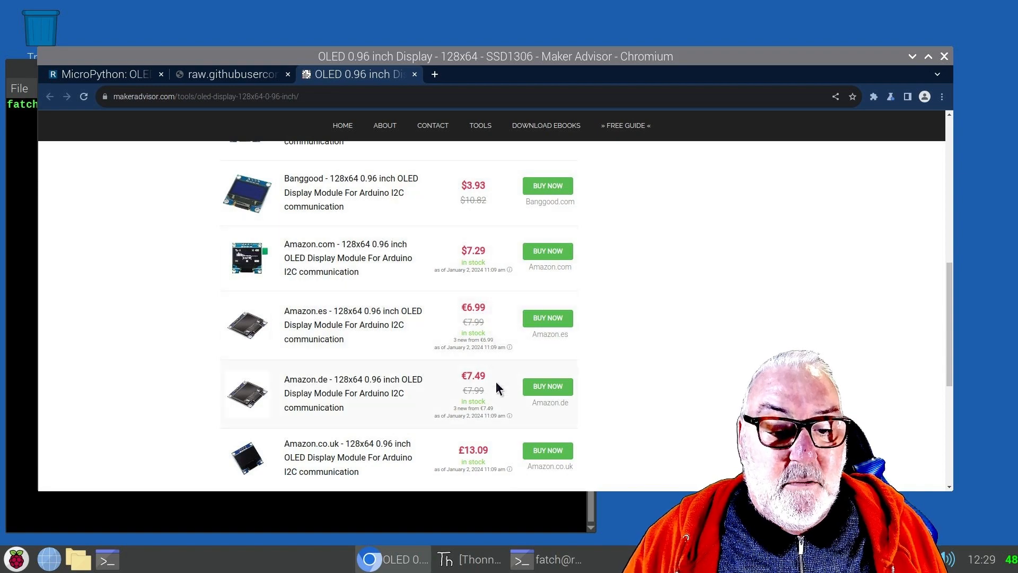
{"action": "scroll", "scroll_direction": "down", "scroll_amount": 3}
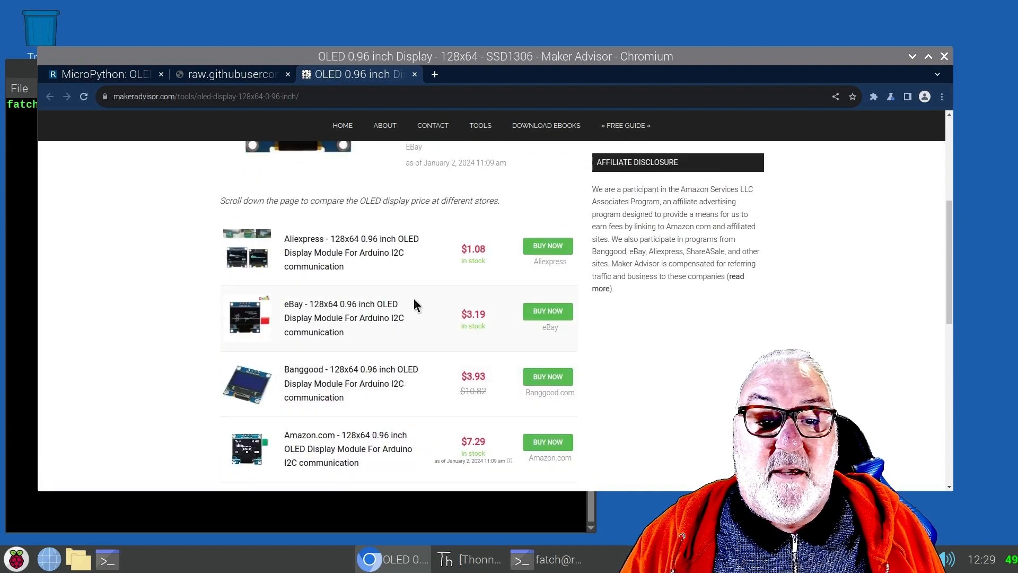
{"action": "mouse_move", "coordinate": [428, 321]}
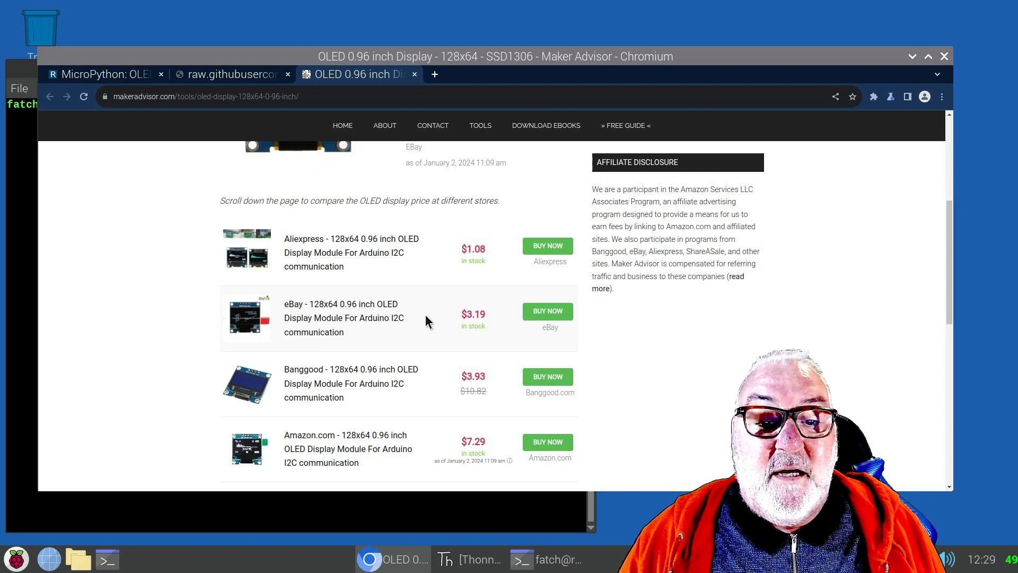
{"action": "scroll", "scroll_direction": "down", "scroll_amount": 3}
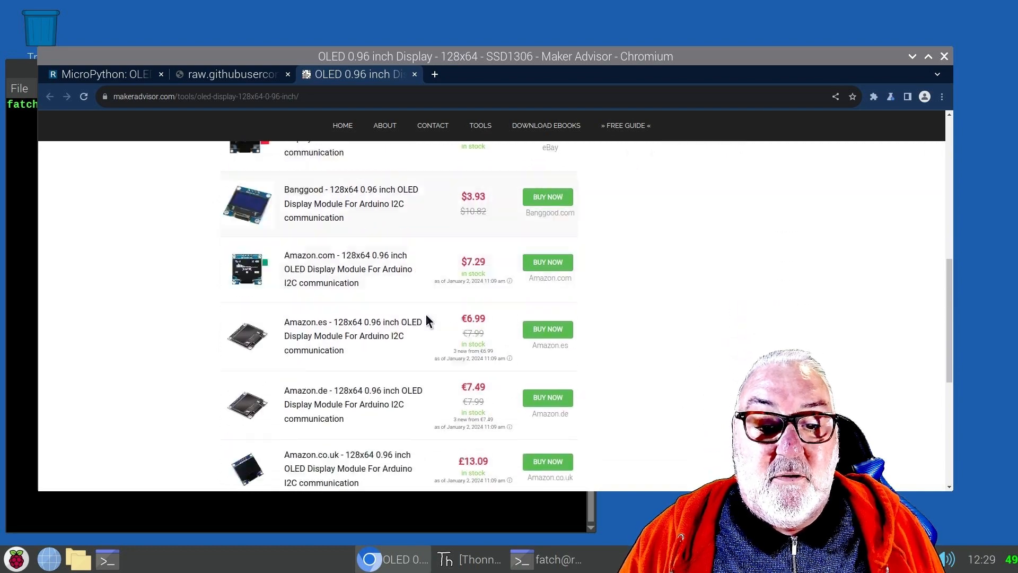
{"action": "scroll", "scroll_direction": "up", "scroll_amount": 3}
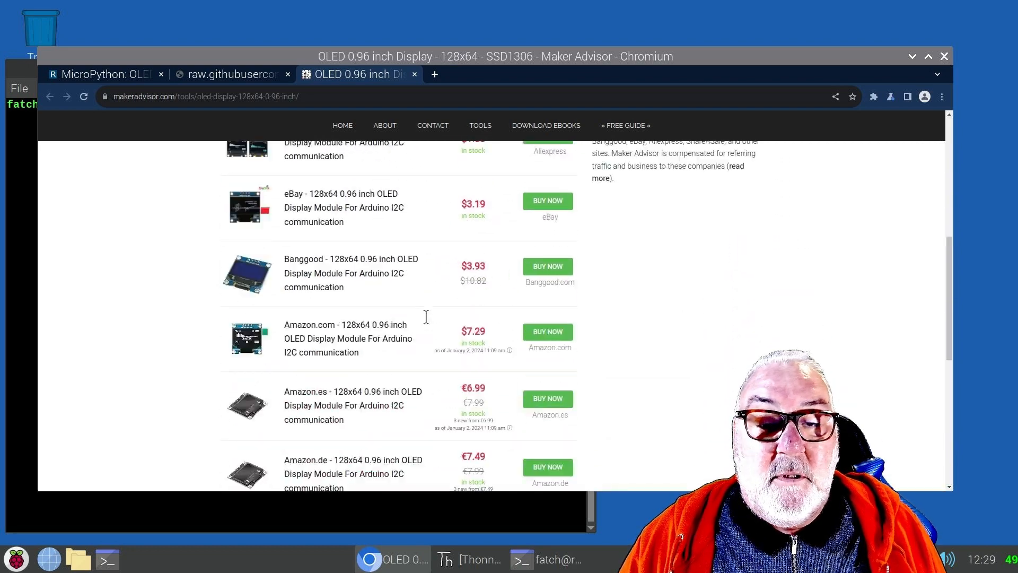
{"action": "scroll", "scroll_direction": "up", "scroll_amount": 3}
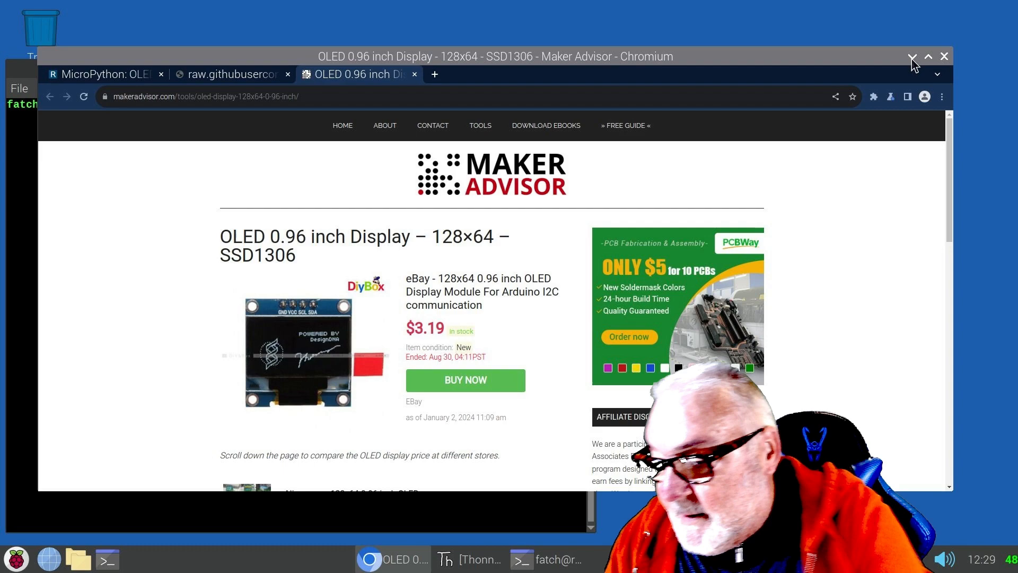
{"action": "left_click", "coordinate": [231, 73]}
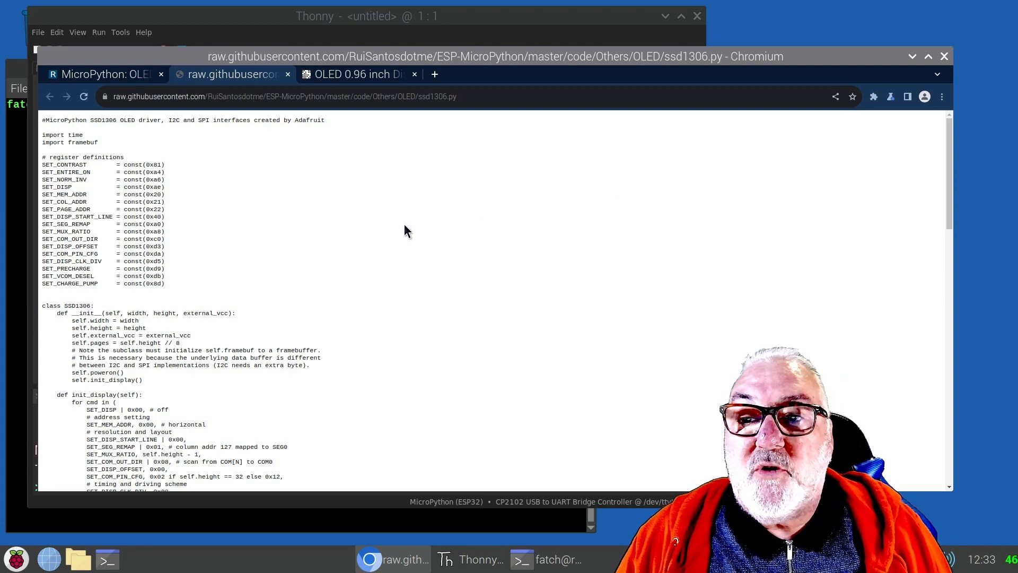
{"action": "mouse_move", "coordinate": [446, 225]}
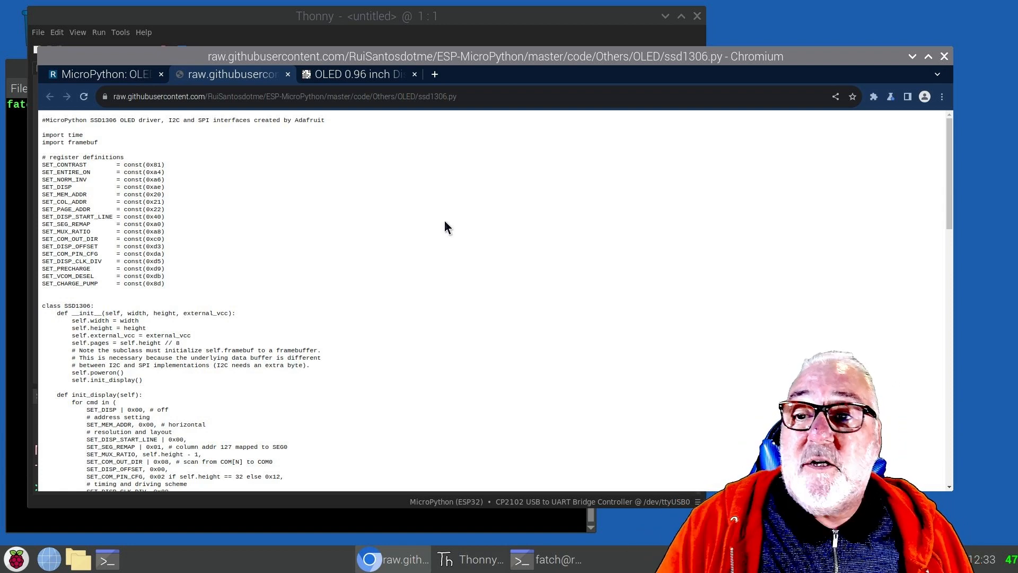
{"action": "mouse_move", "coordinate": [191, 219]}
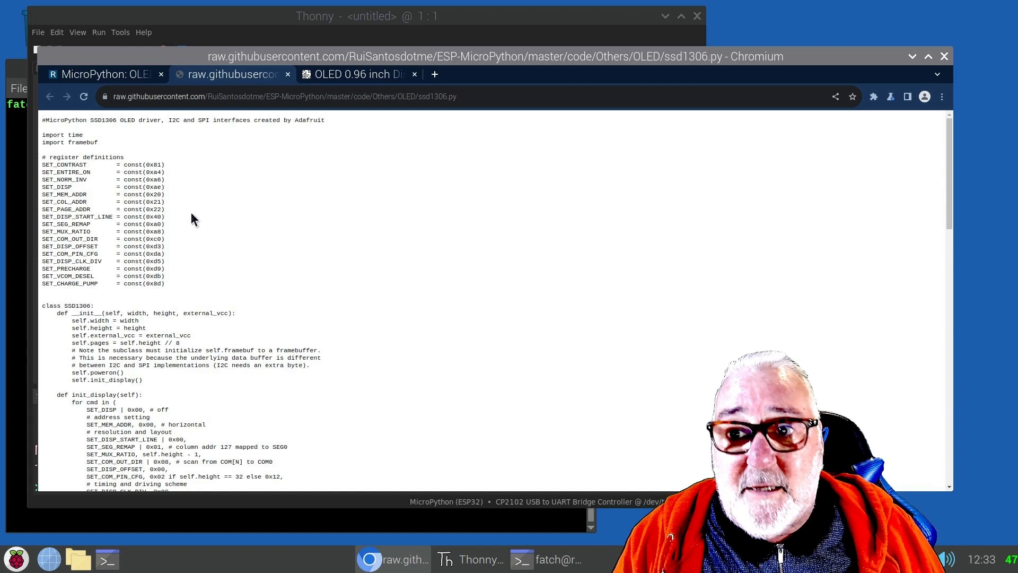
{"action": "mouse_move", "coordinate": [42, 124]}
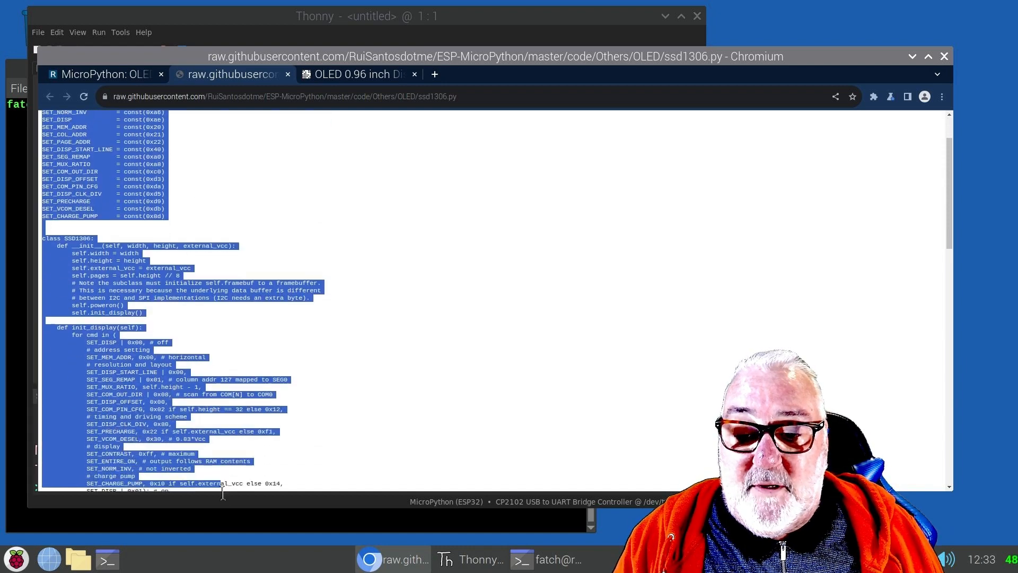
Scroll the raw ssd1306.py page while copying the whole driver source.
{"action": "scroll", "scroll_direction": "down", "scroll_amount": 3}
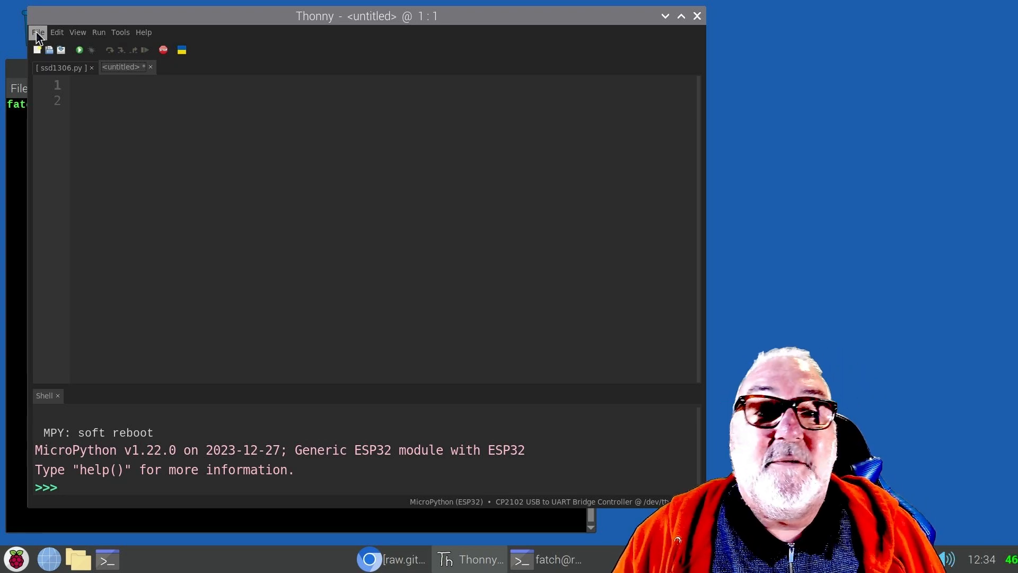
Create a new untitled script via File > New and paste the SSD1306 driver code into it.
{"action": "left_click", "coordinate": [38, 32]}
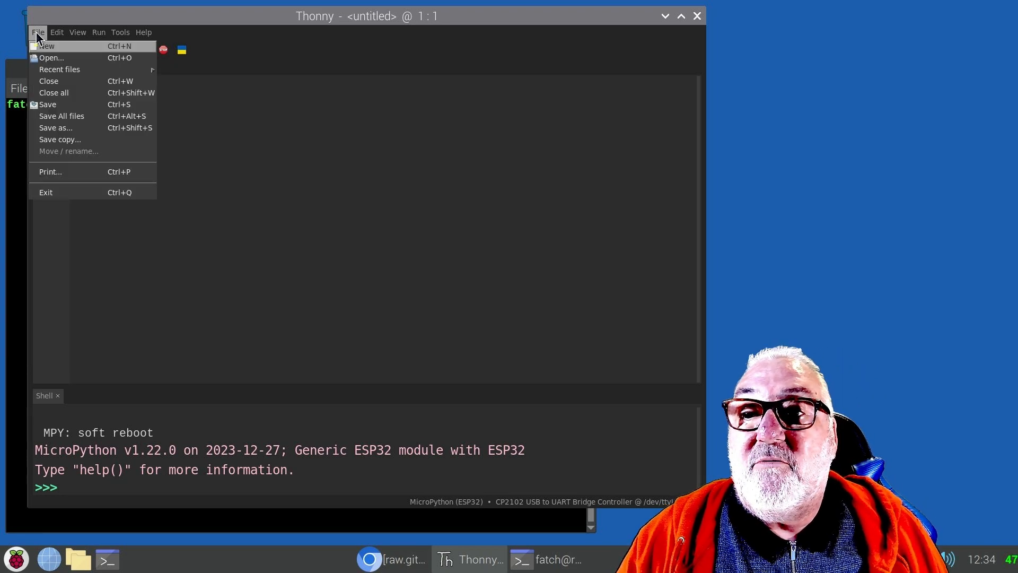
{"action": "left_click", "coordinate": [45, 46]}
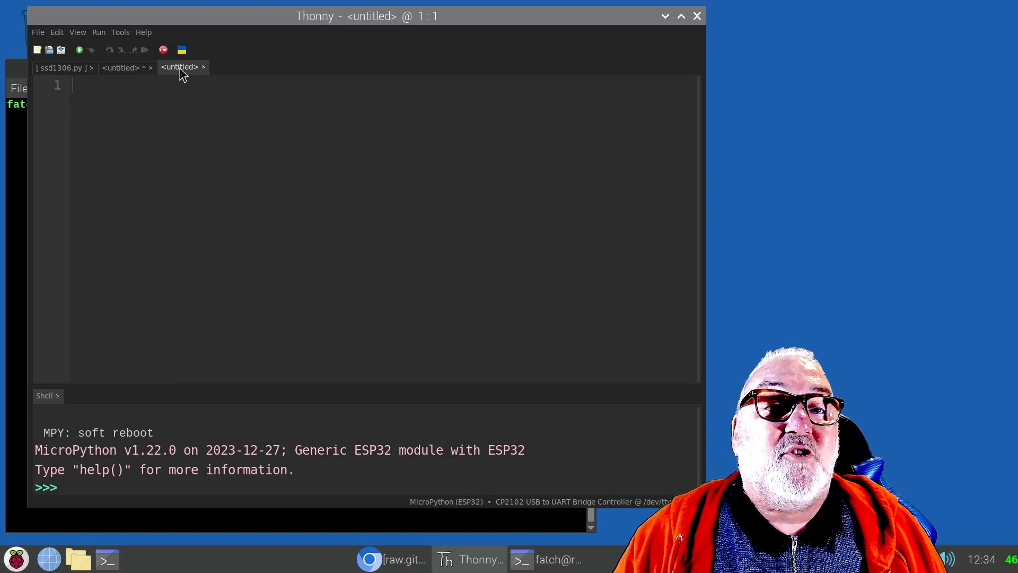
{"action": "mouse_move", "coordinate": [94, 95]}
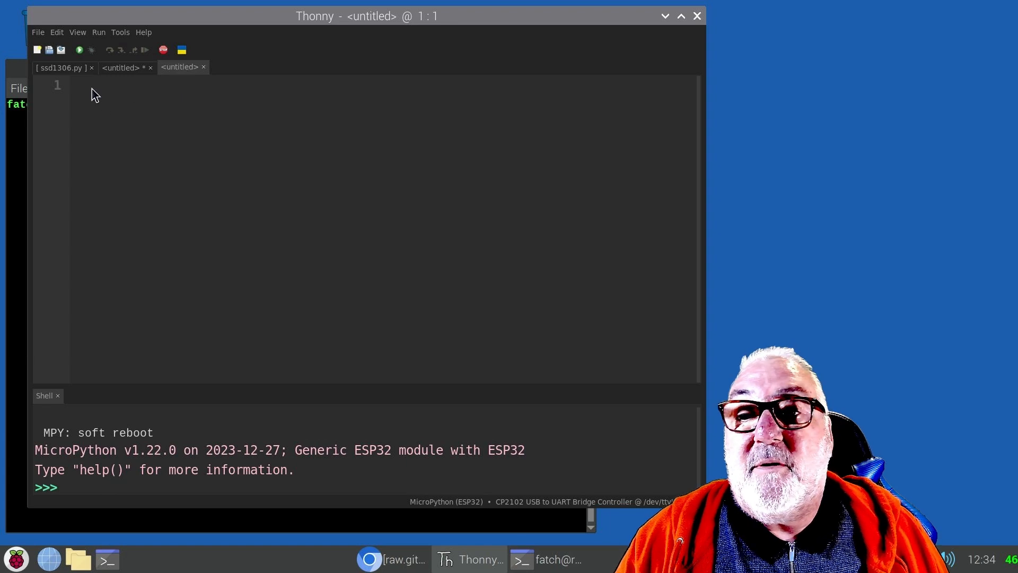
{"action": "right_click", "coordinate": [95, 91]}
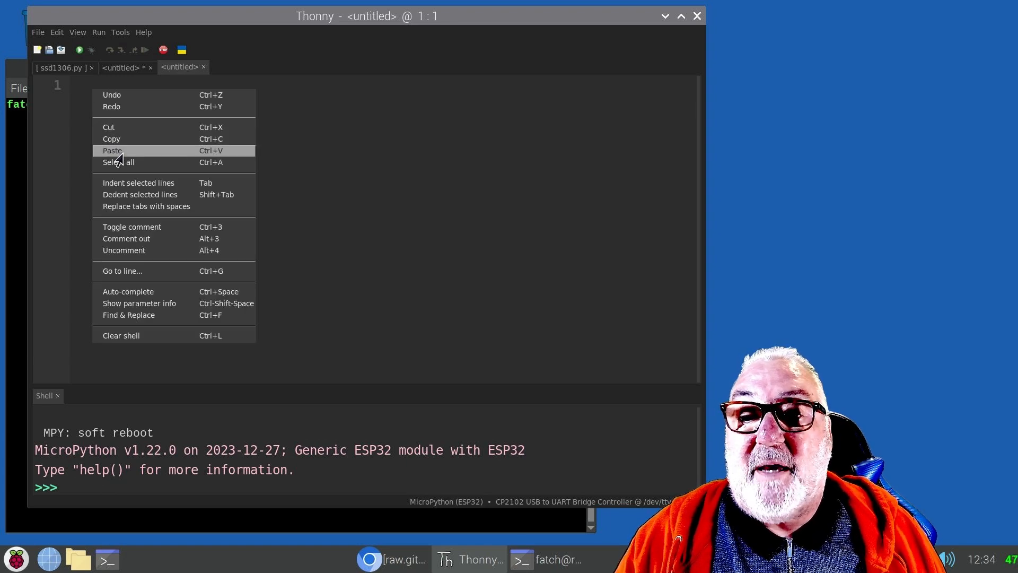
{"action": "left_click", "coordinate": [112, 150]}
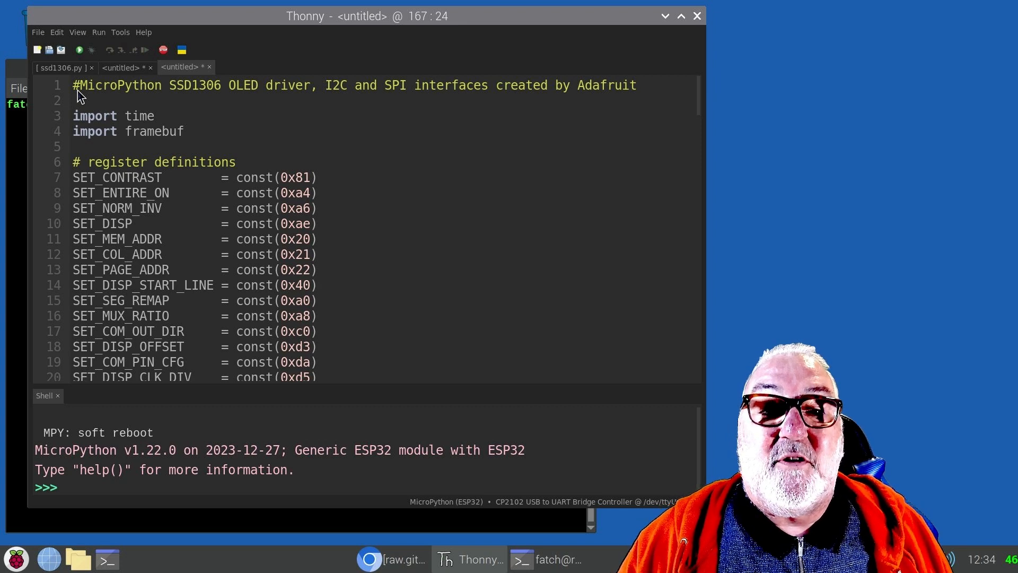
{"action": "mouse_move", "coordinate": [334, 125]}
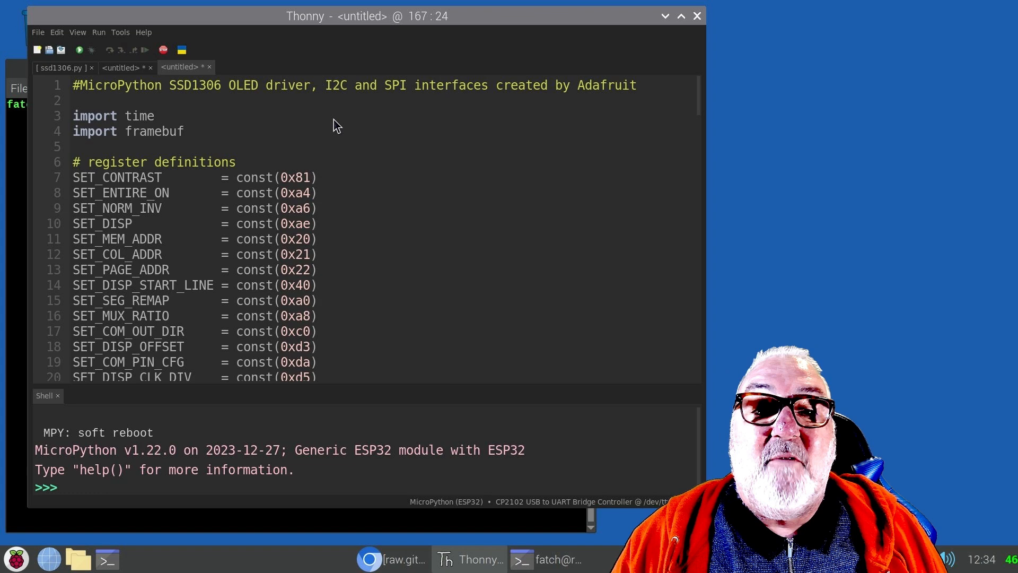
{"action": "mouse_move", "coordinate": [333, 96]}
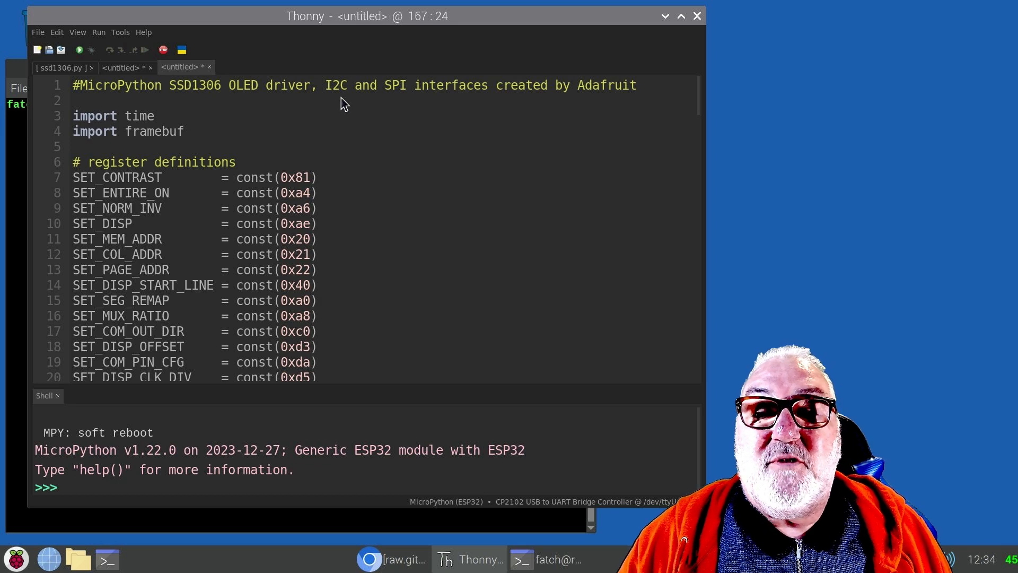
{"action": "mouse_move", "coordinate": [356, 104]}
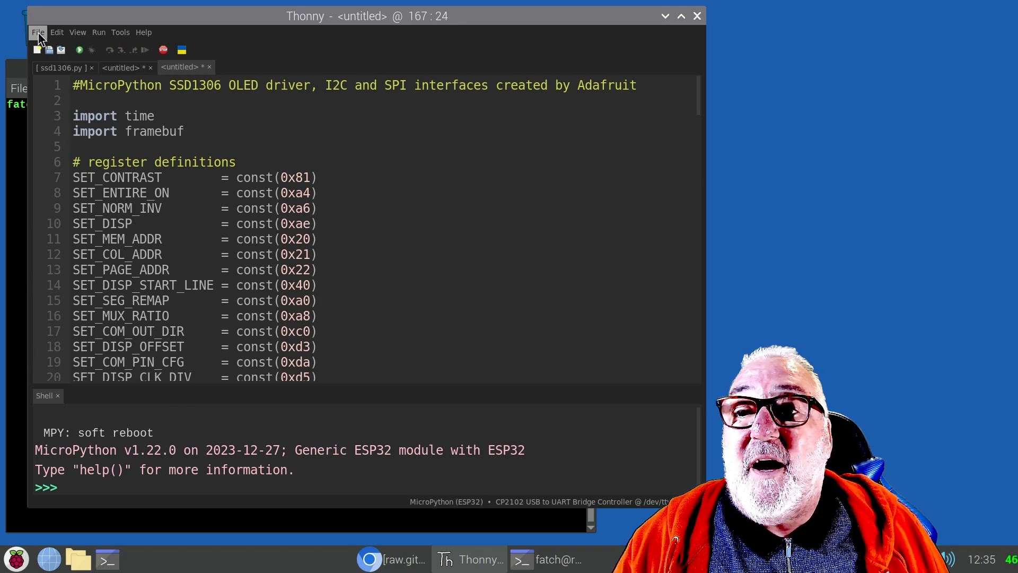
Start saving the pasted driver to the MicroPython device as ssd1306.py, then cancel.
{"action": "left_click", "coordinate": [37, 31]}
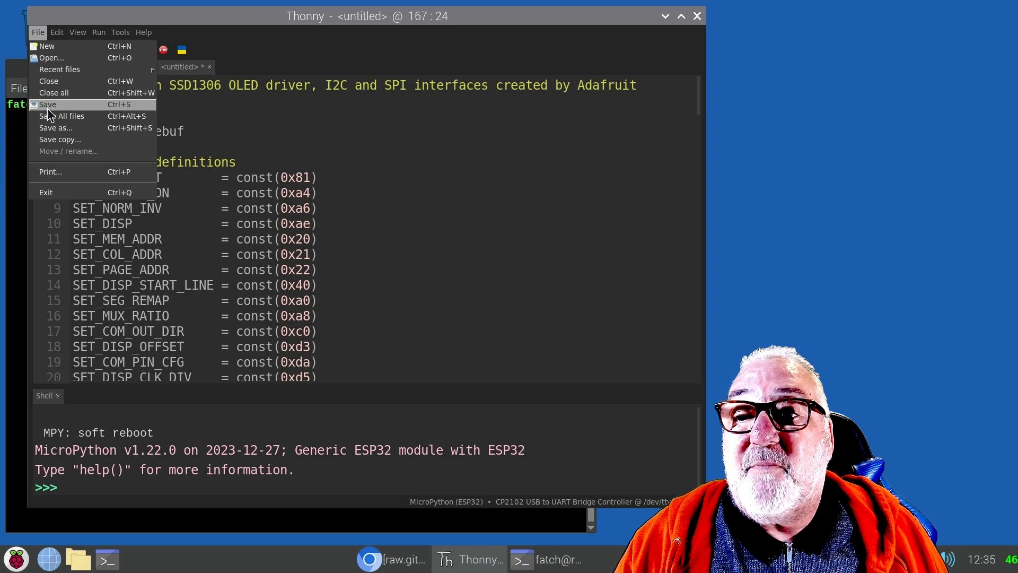
{"action": "mouse_move", "coordinate": [55, 127]}
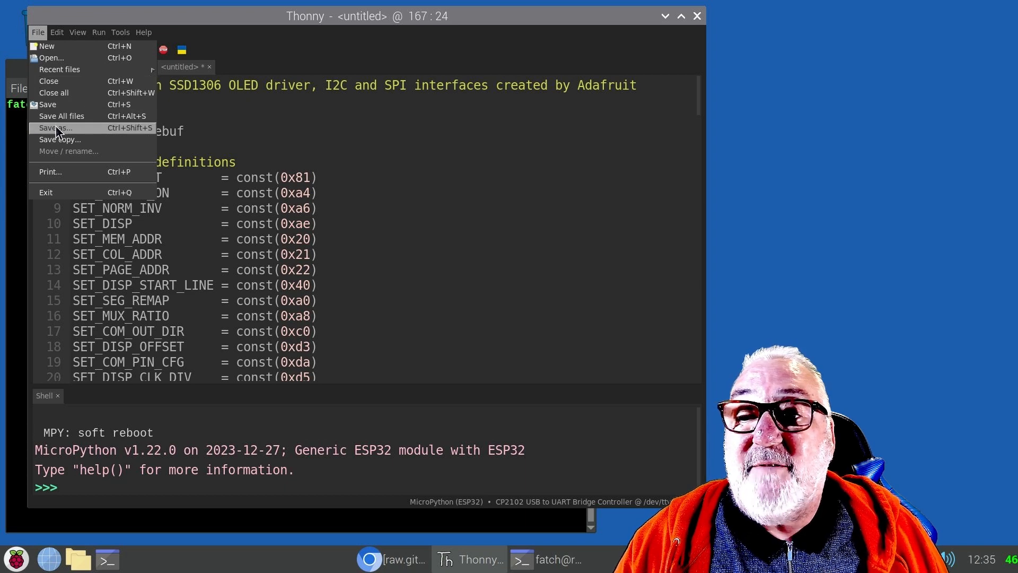
{"action": "left_click", "coordinate": [54, 127]}
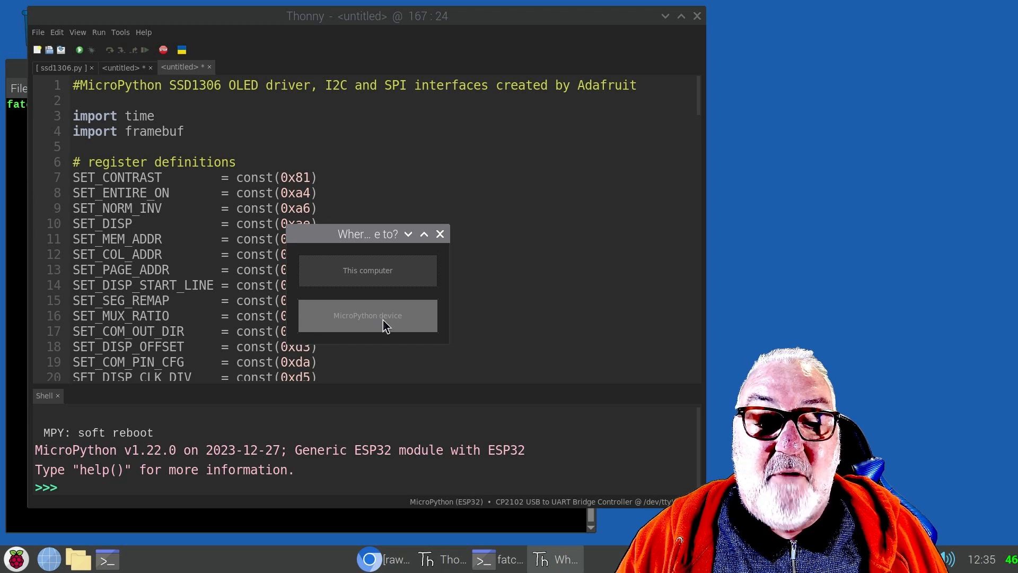
{"action": "left_click", "coordinate": [368, 315]}
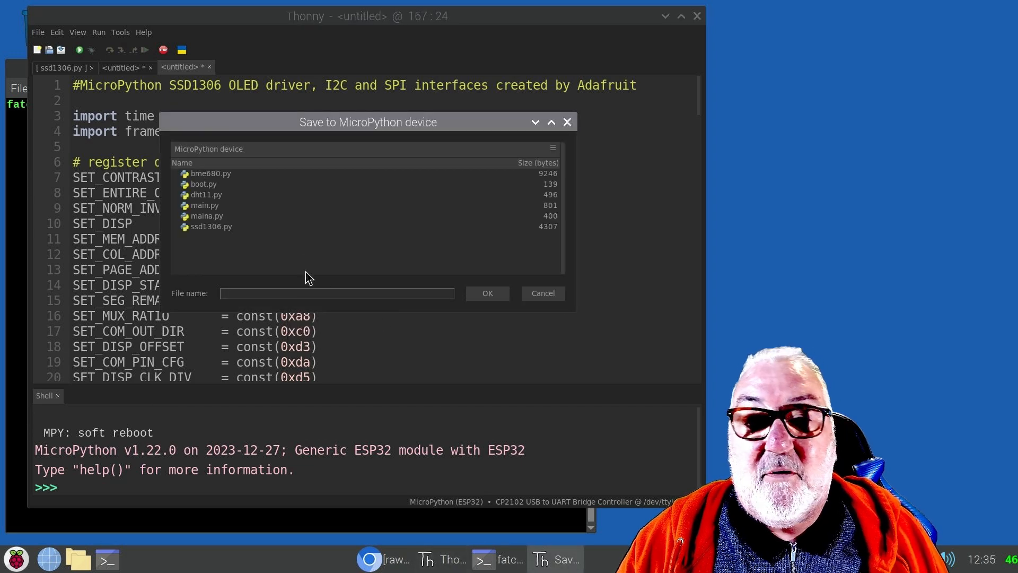
{"action": "mouse_move", "coordinate": [237, 168]}
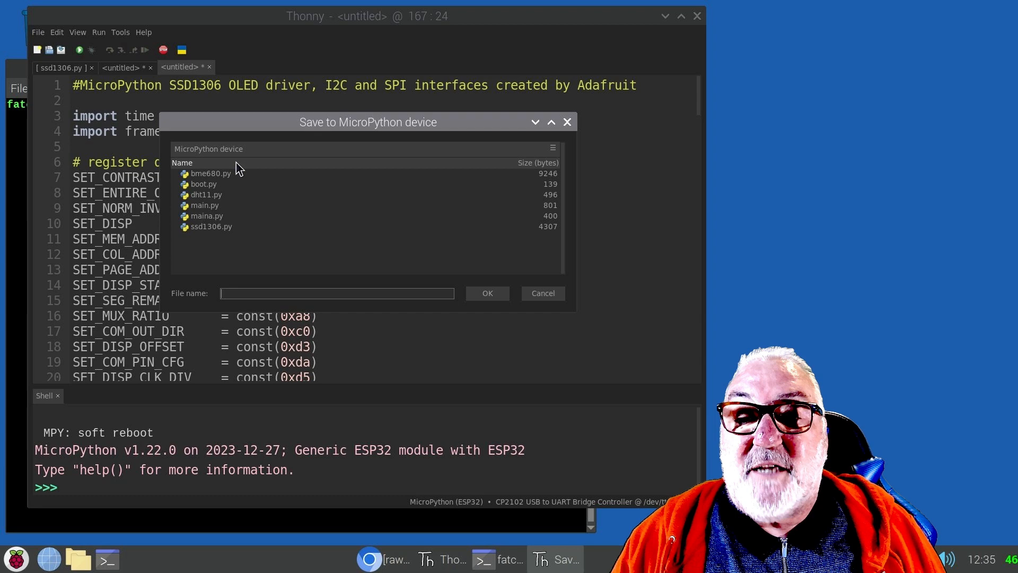
{"action": "mouse_move", "coordinate": [246, 206]}
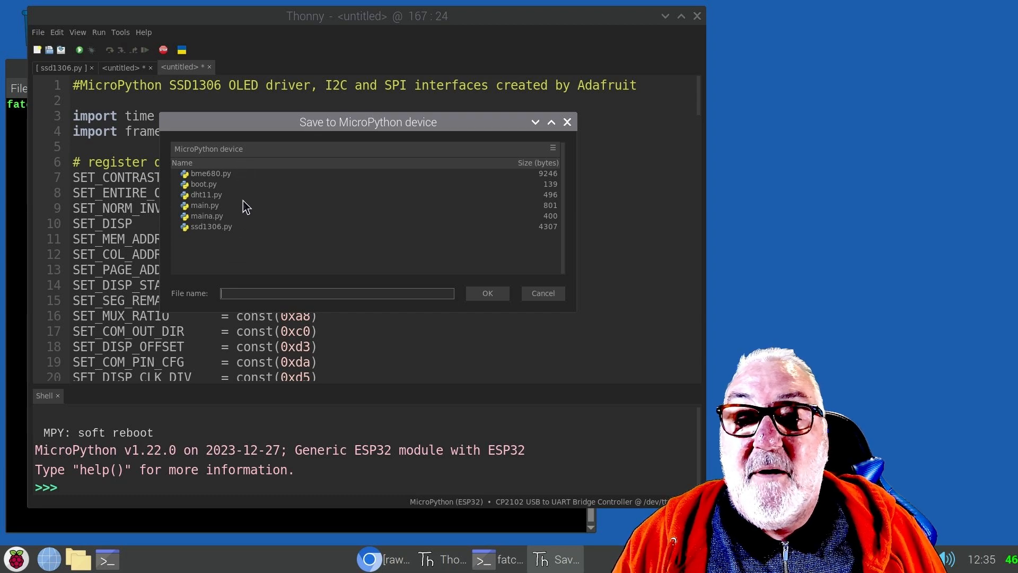
{"action": "mouse_move", "coordinate": [208, 190]}
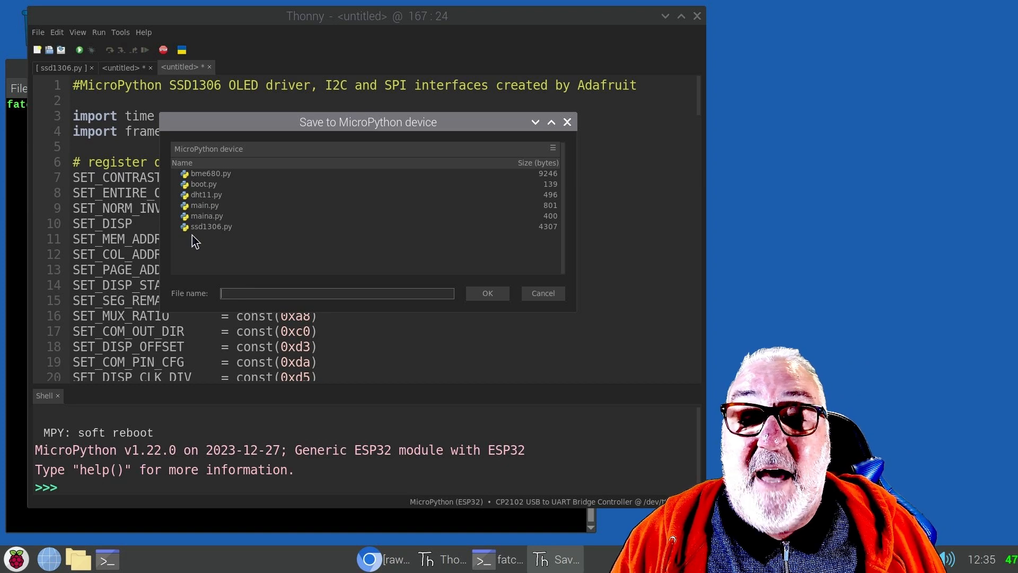
{"action": "mouse_move", "coordinate": [223, 264]}
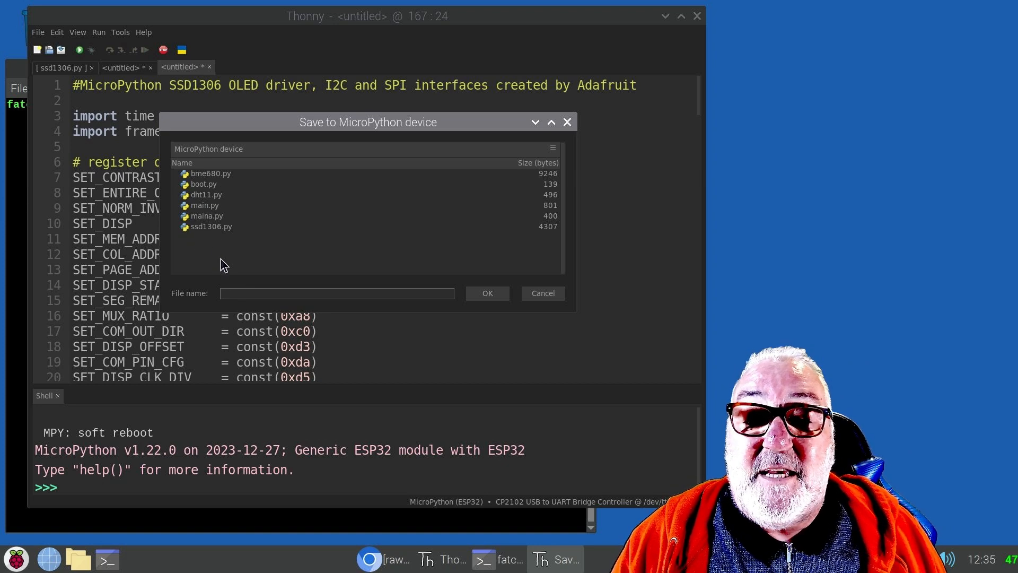
{"action": "type", "text": "SSD"}
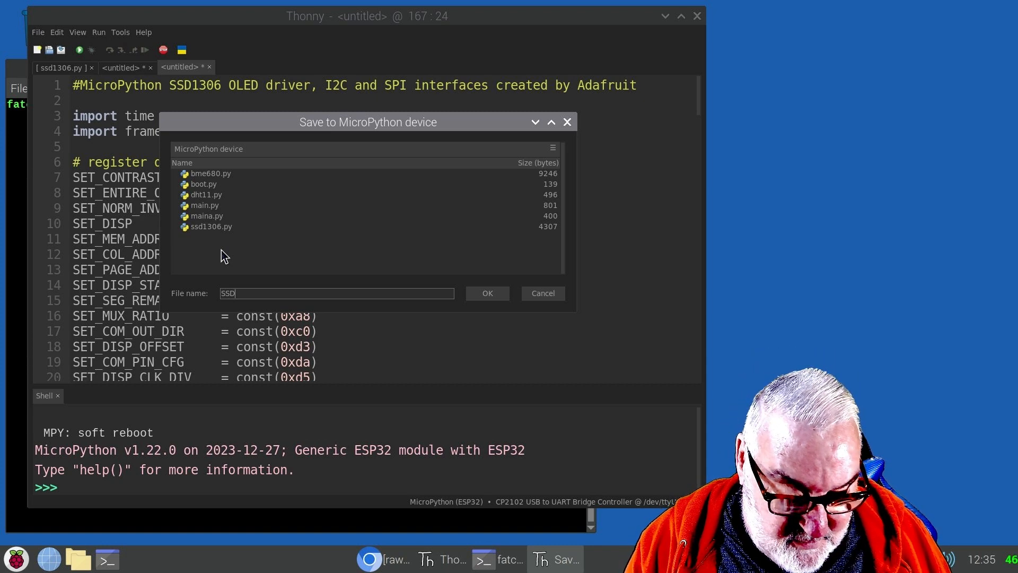
{"action": "key", "text": "BackSpace"}
{"action": "type", "text": "ss"}
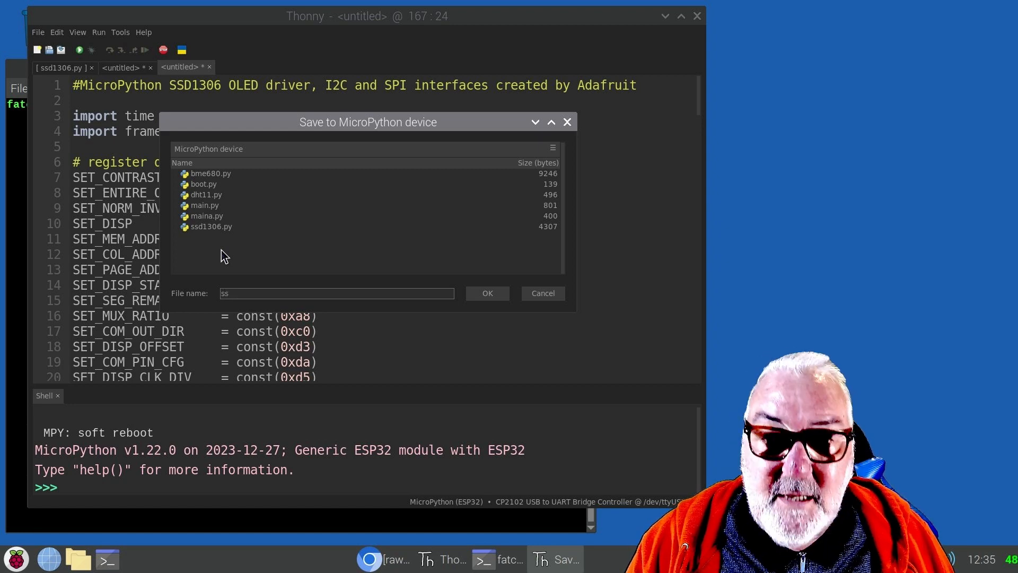
{"action": "type", "text": "d1306"}
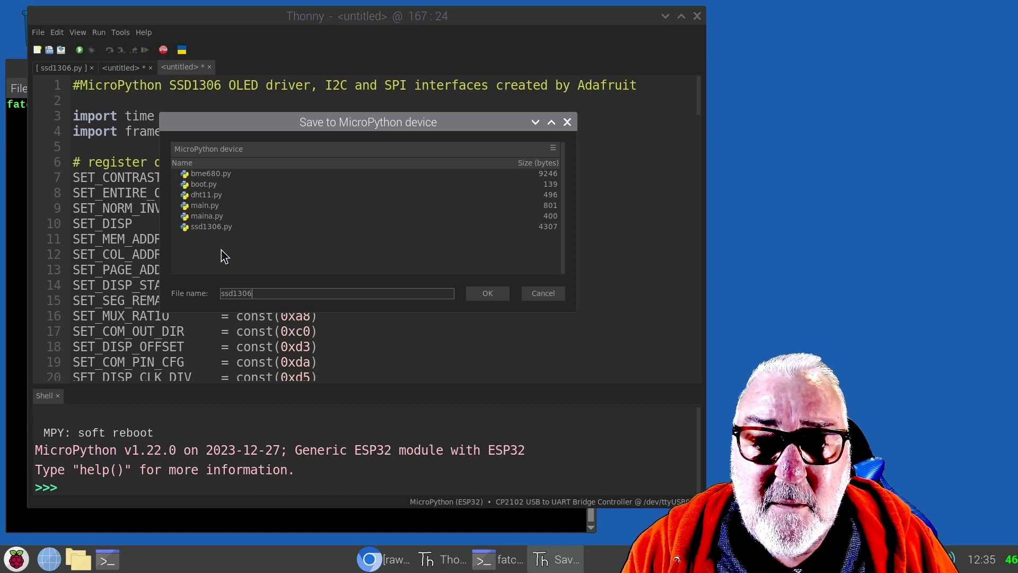
{"action": "type", "text": ".py"}
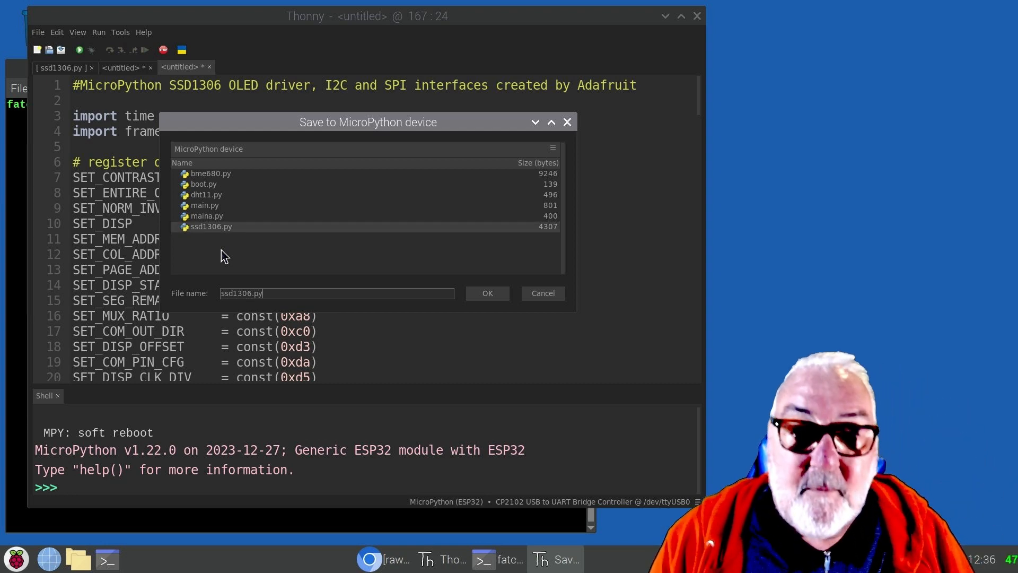
{"action": "mouse_move", "coordinate": [256, 271]}
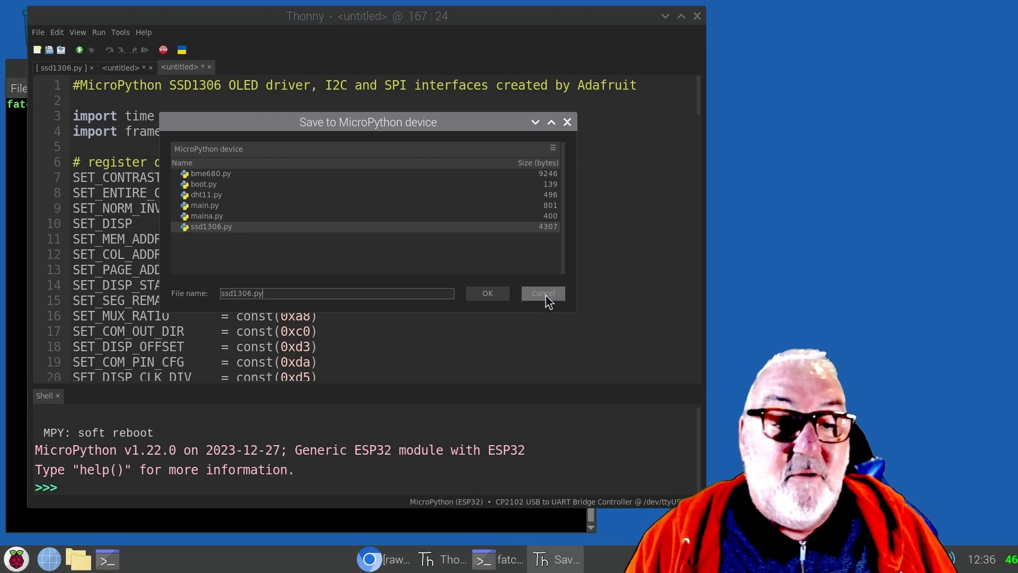
{"action": "left_click", "coordinate": [542, 293]}
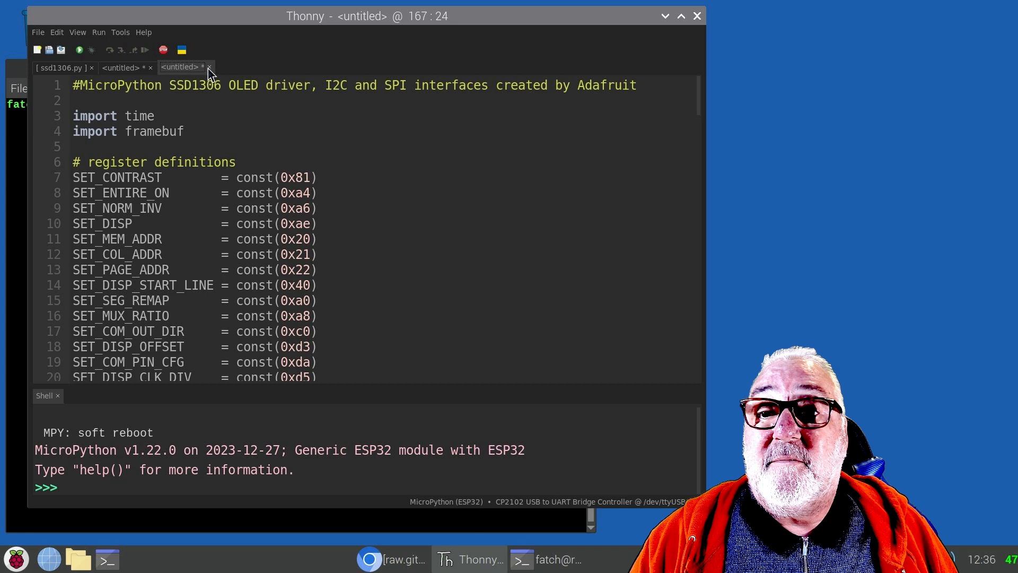
Close the untitled driver copy tab, answering No to saving it.
{"action": "left_click", "coordinate": [180, 67]}
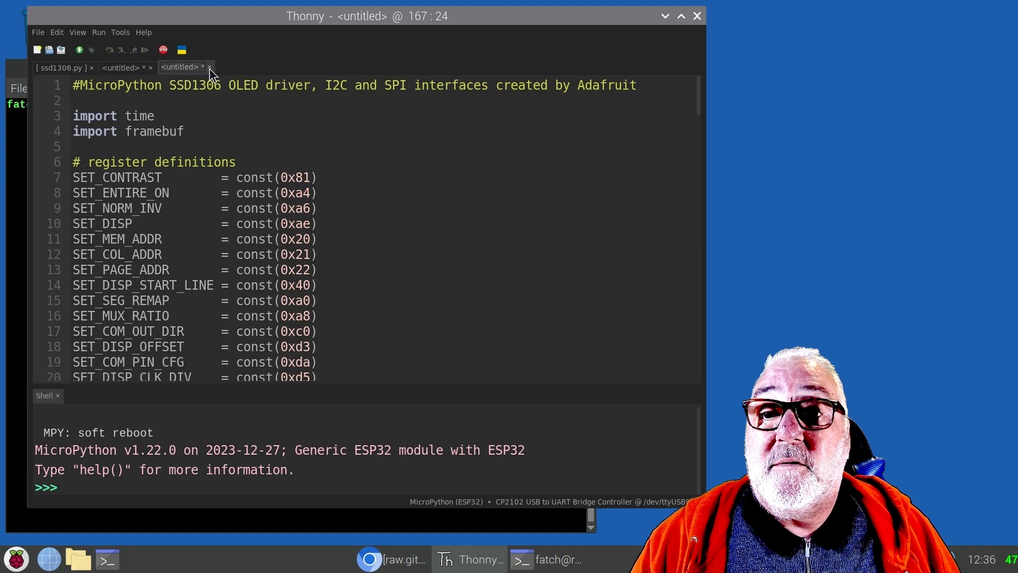
{"action": "left_click", "coordinate": [209, 67]}
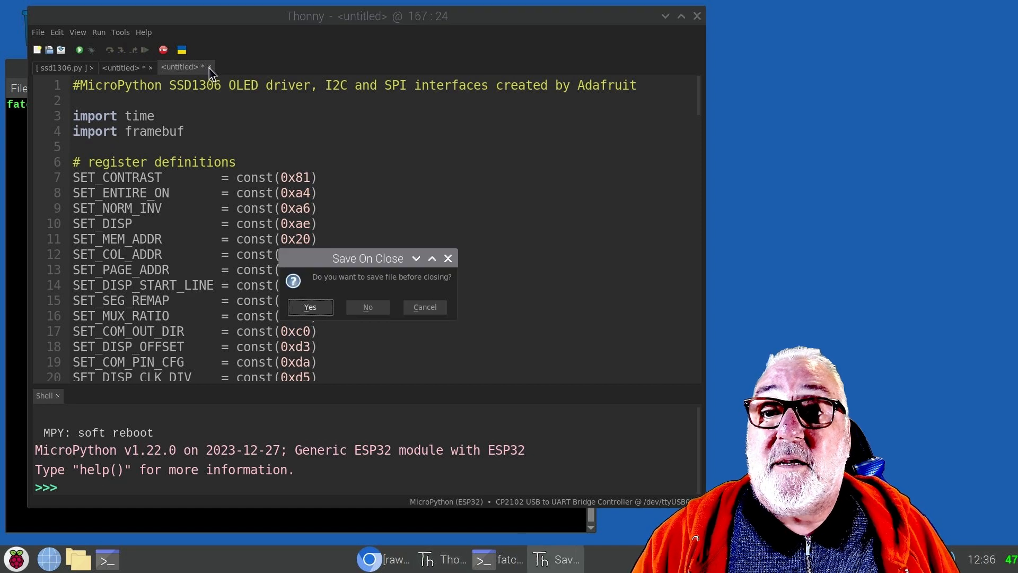
{"action": "left_click", "coordinate": [367, 307]}
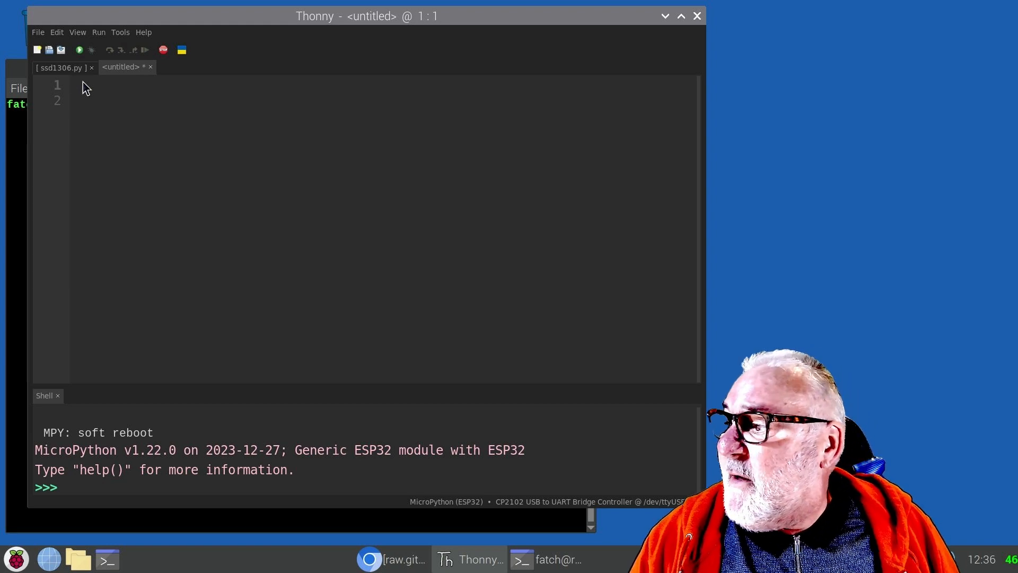
Type the first import line: from machine import Pin, SoftI2C.
{"action": "type", "text": "fro"}
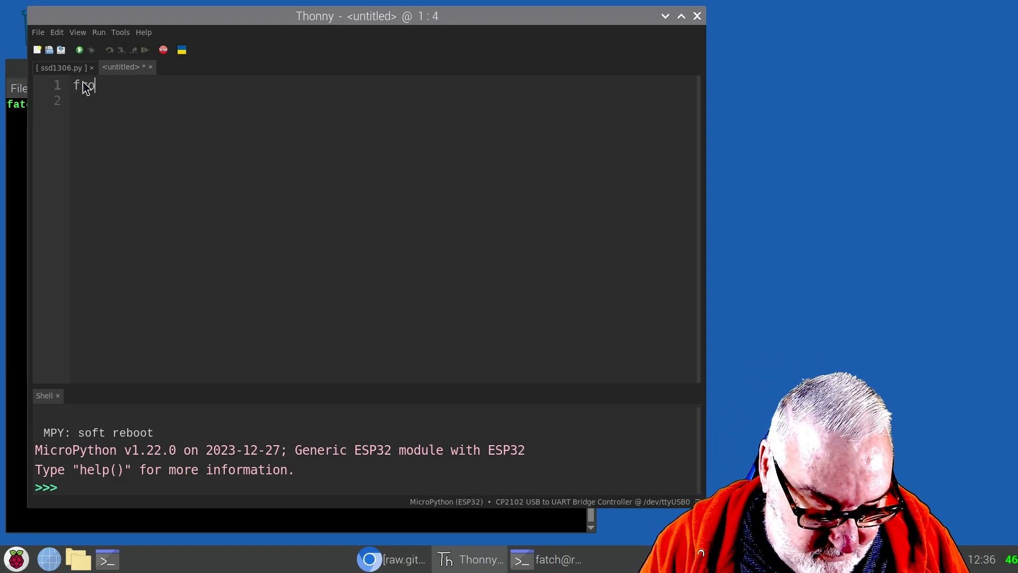
{"action": "type", "text": "rom m"}
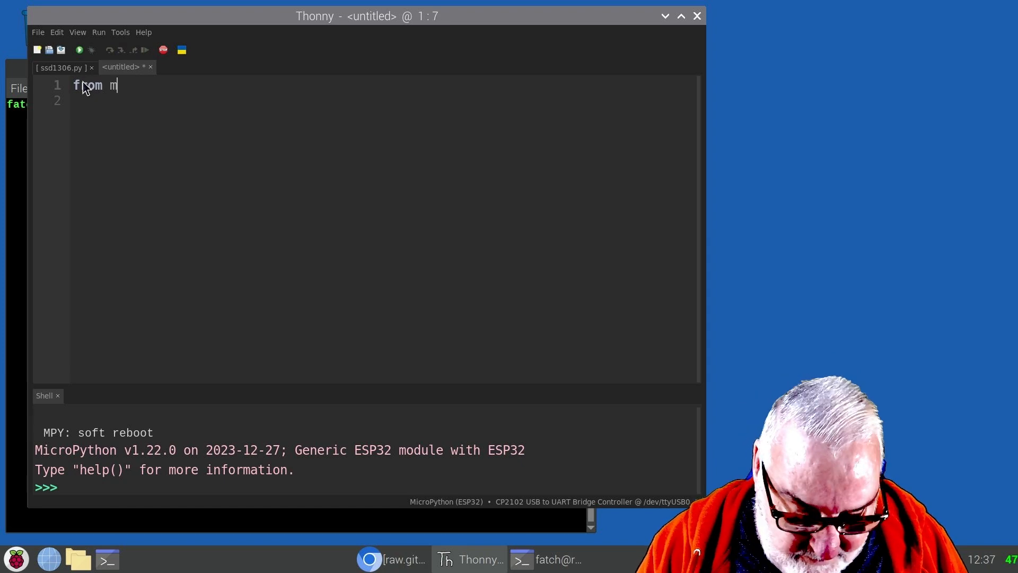
{"action": "type", "text": "achin"}
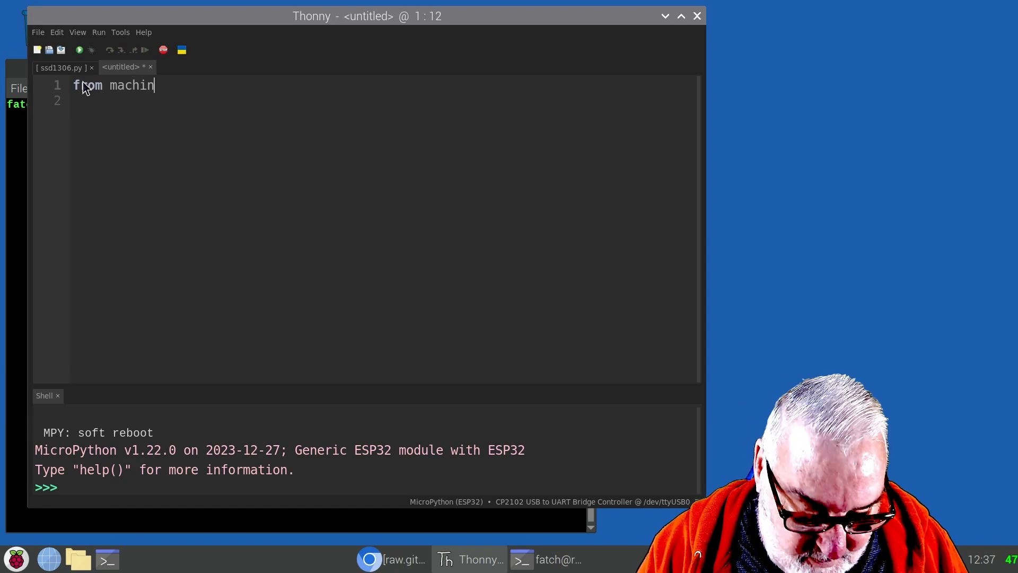
{"action": "type", "text": "e im"}
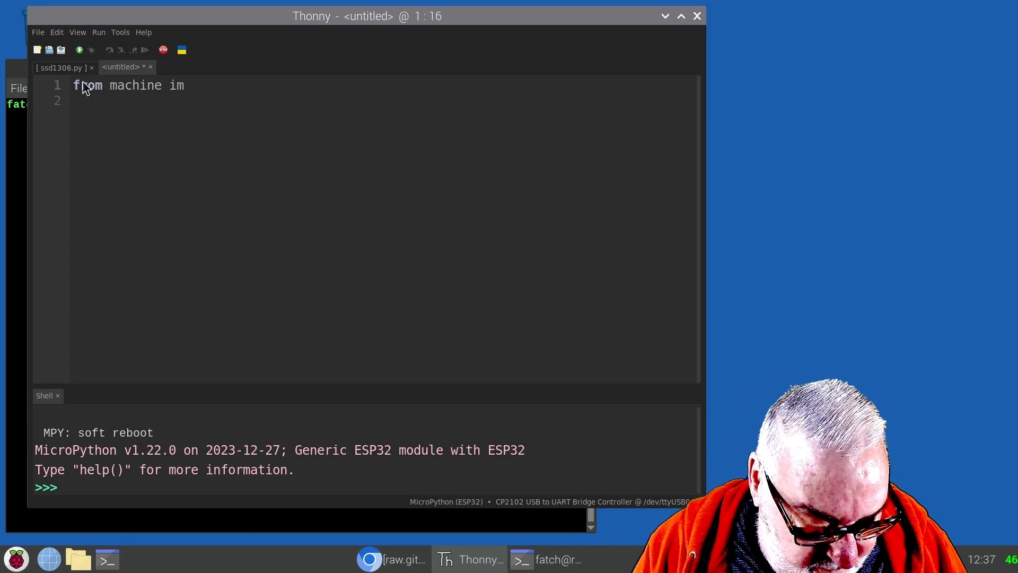
{"action": "type", "text": "port"}
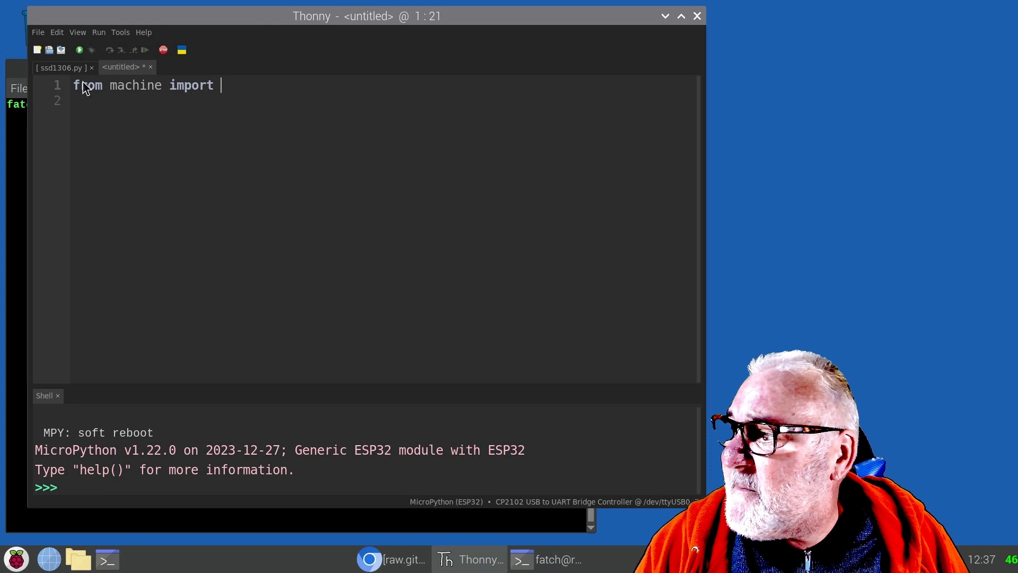
{"action": "type", "text": "P"}
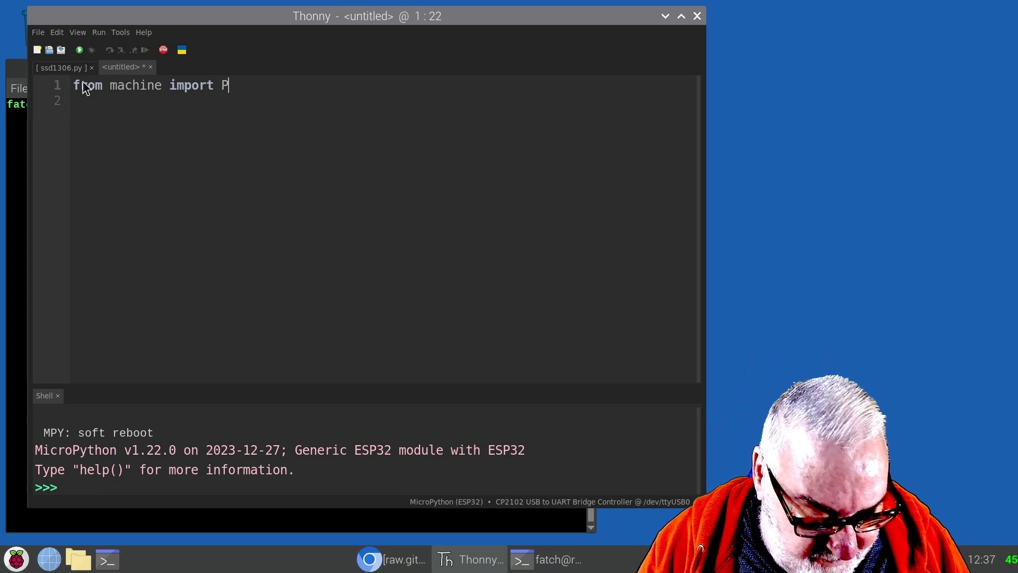
{"action": "type", "text": "in,"}
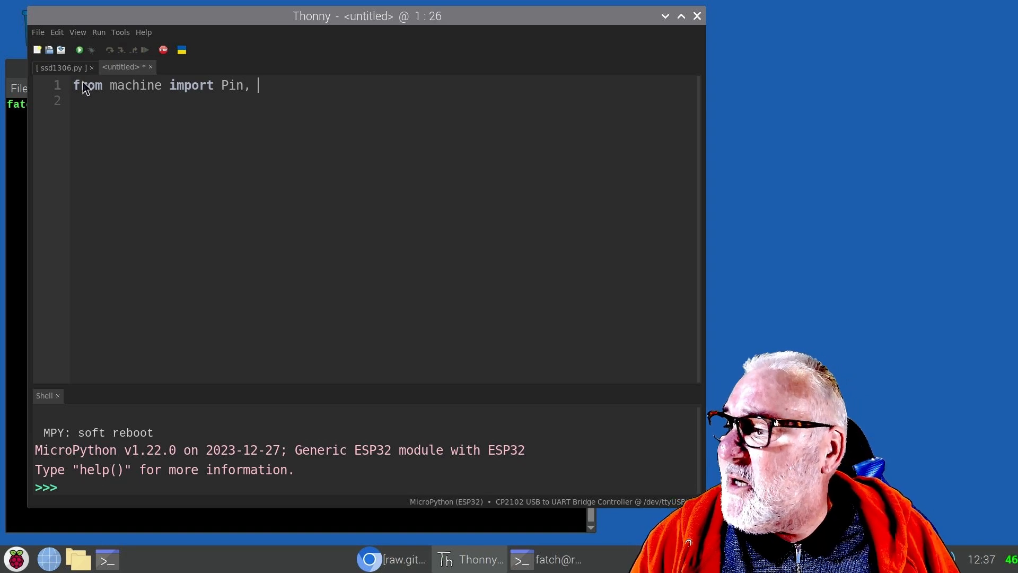
{"action": "type", "text": "Sof"}
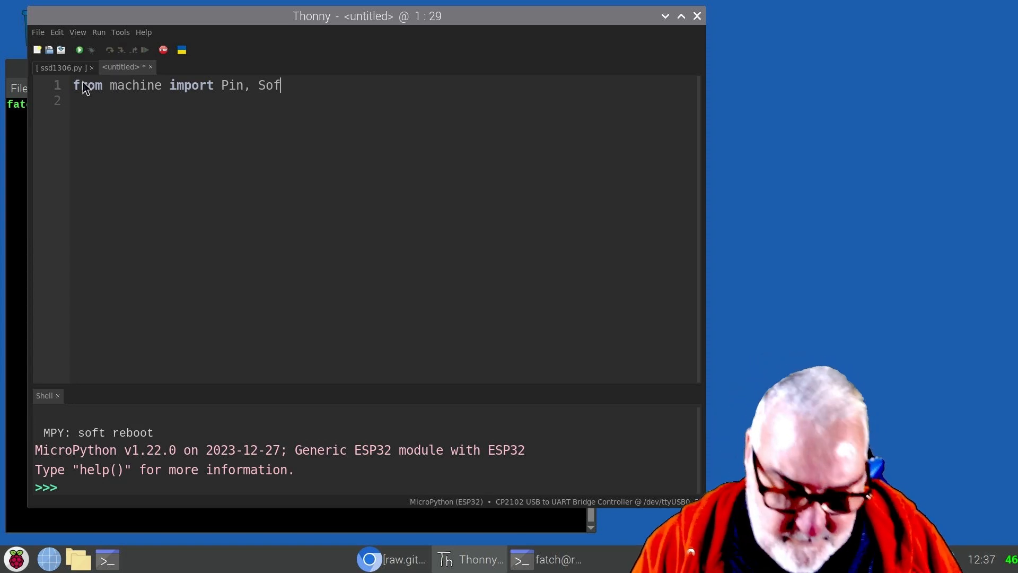
{"action": "type", "text": "t"}
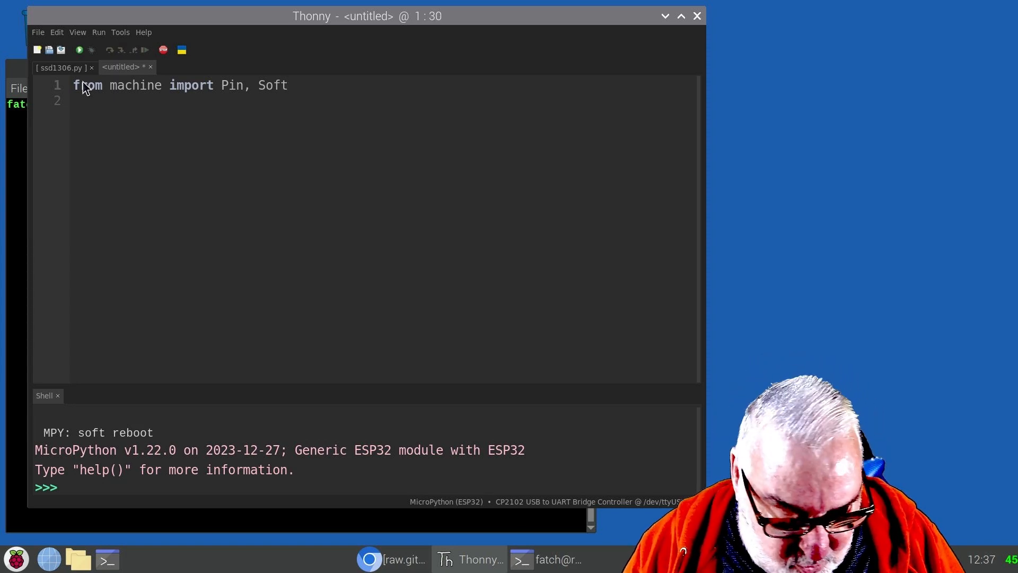
{"action": "type", "text": "I2"}
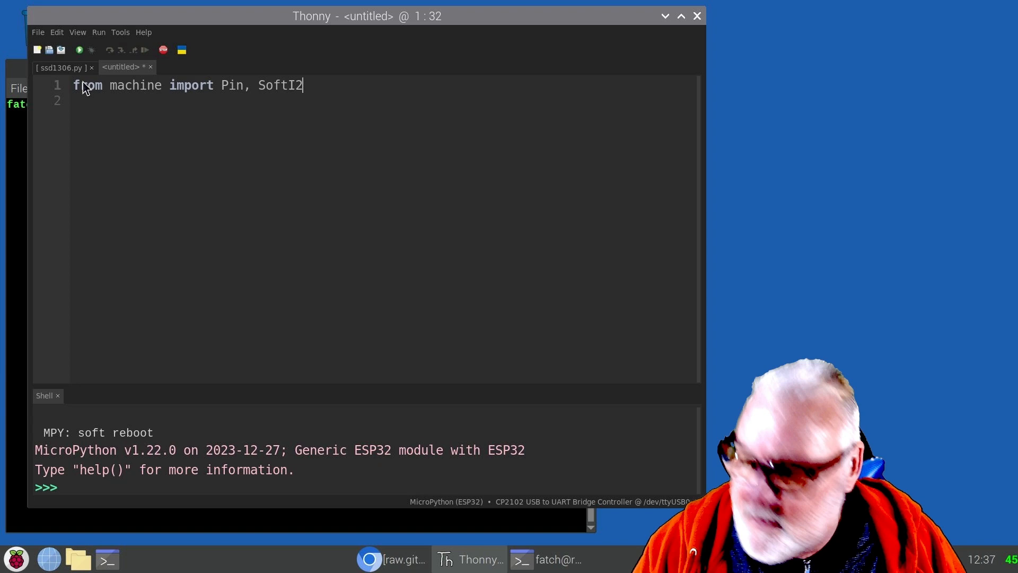
{"action": "type", "text": "C"}
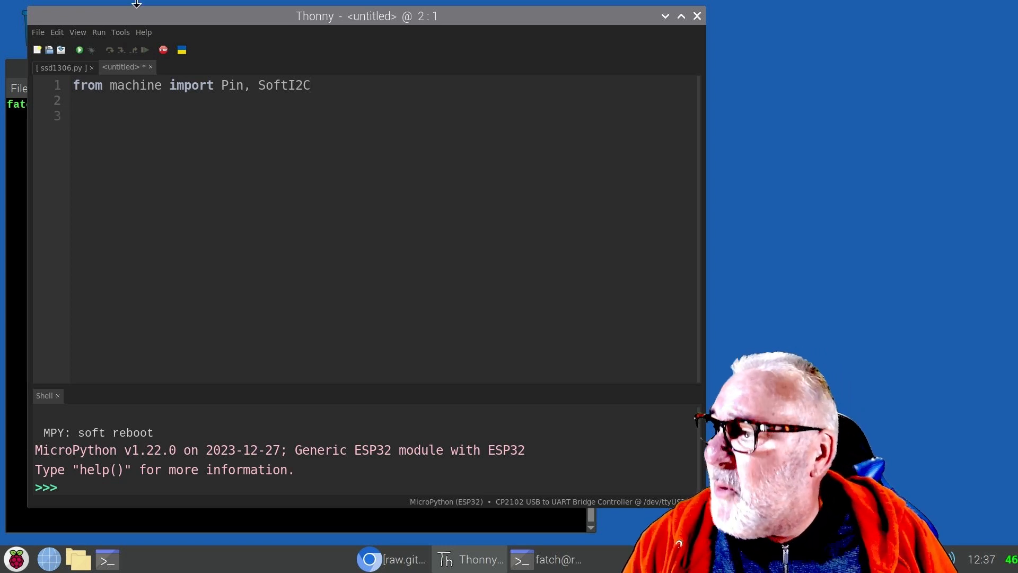
Add 'import ssd1306' and 'from time import sleep', then start a new line.
{"action": "type", "text": "im"}
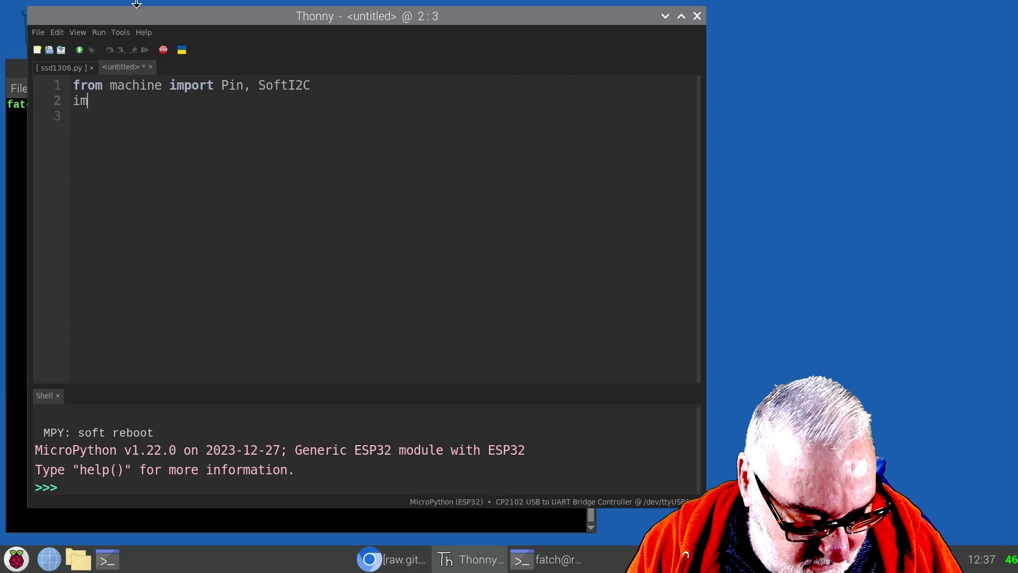
{"action": "type", "text": "port"}
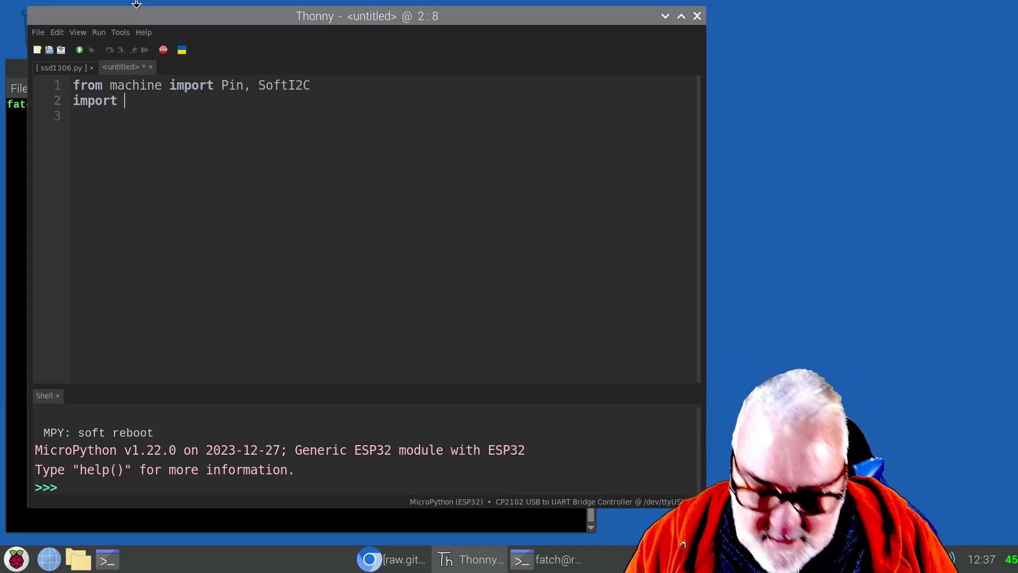
{"action": "type", "text": "ssd"}
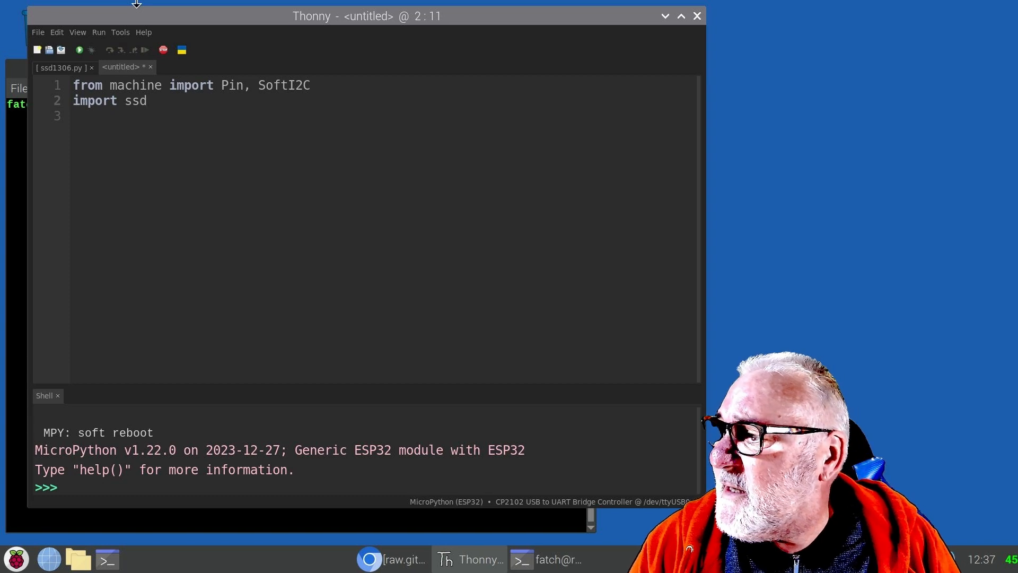
{"action": "type", "text": "13"}
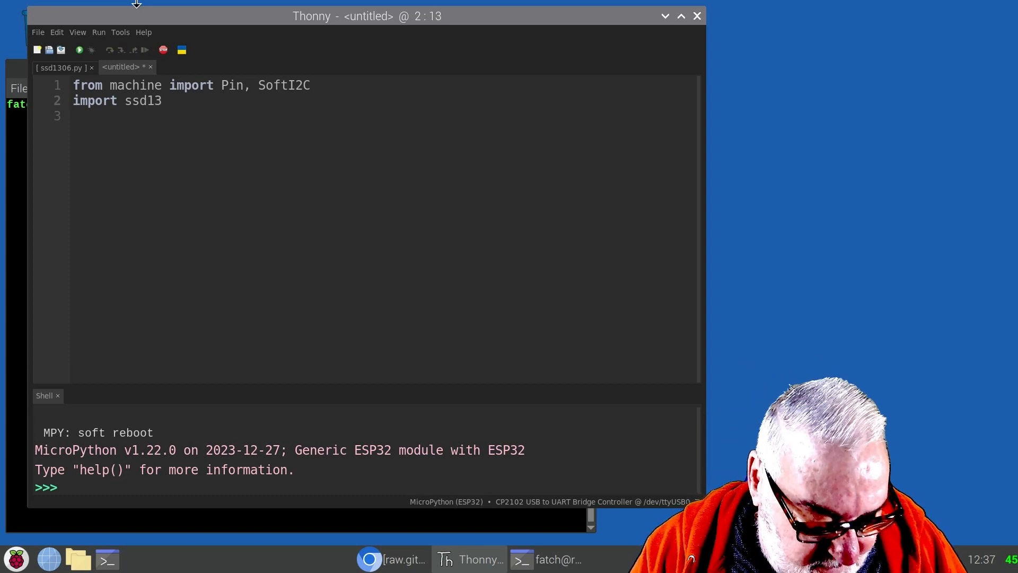
{"action": "type", "text": "06"}
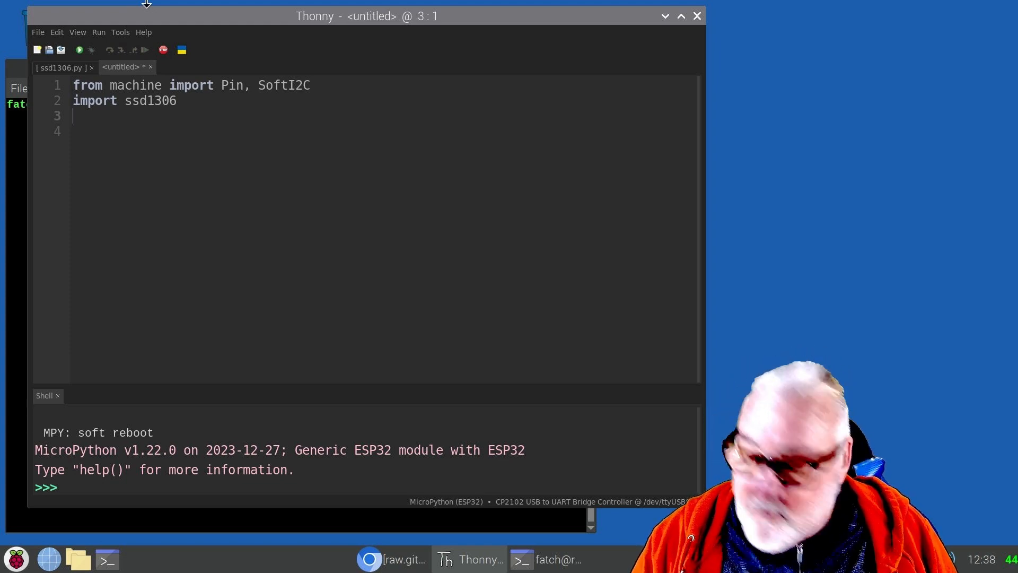
{"action": "type", "text": "from"}
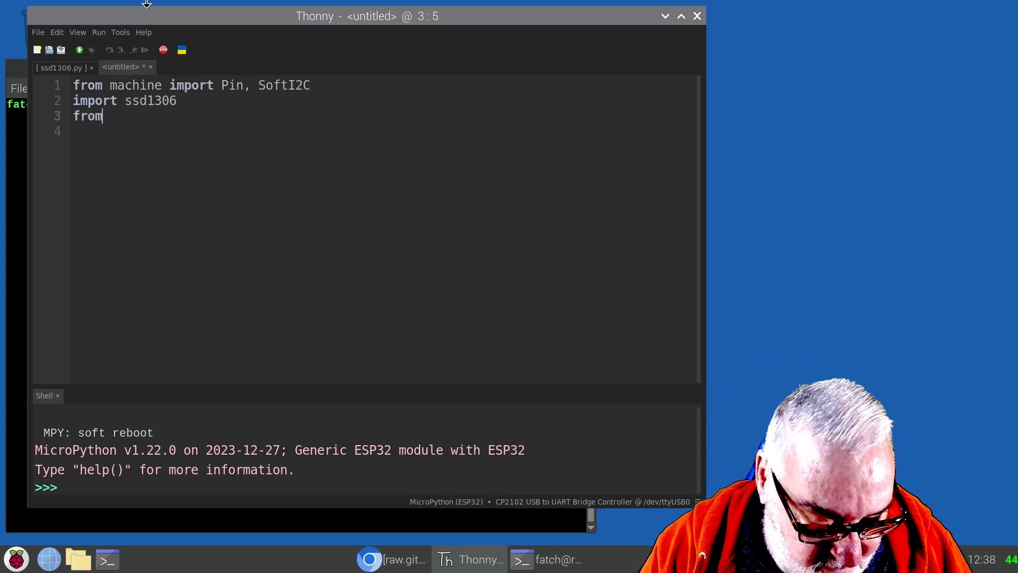
{"action": "type", "text": "ti"}
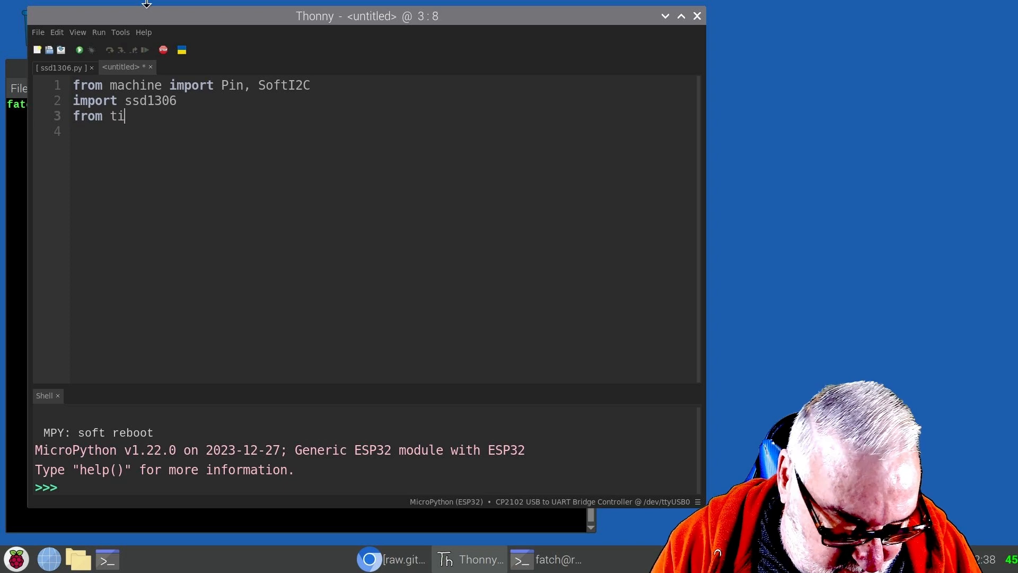
{"action": "type", "text": "me"}
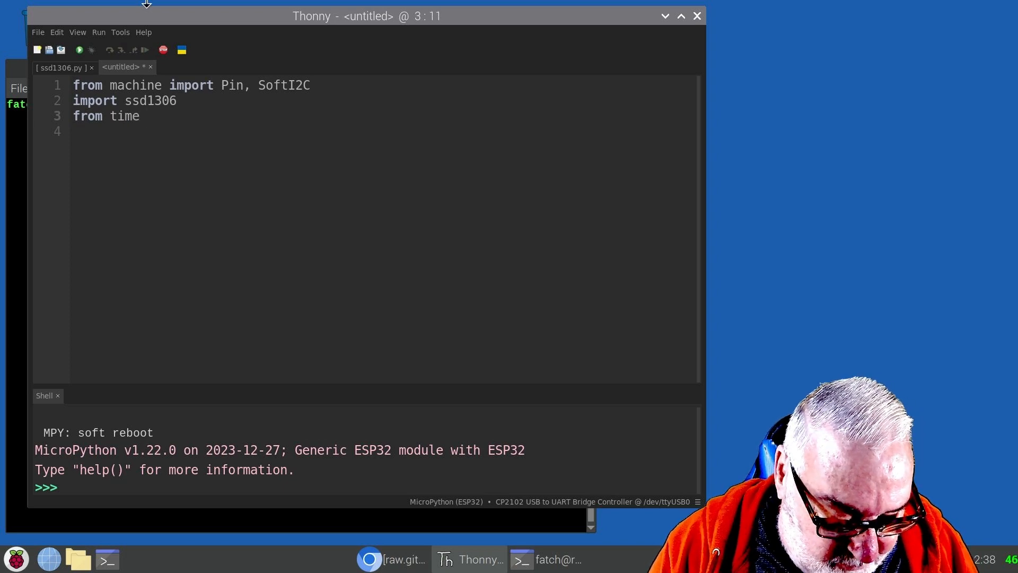
{"action": "type", "text": "import sl"}
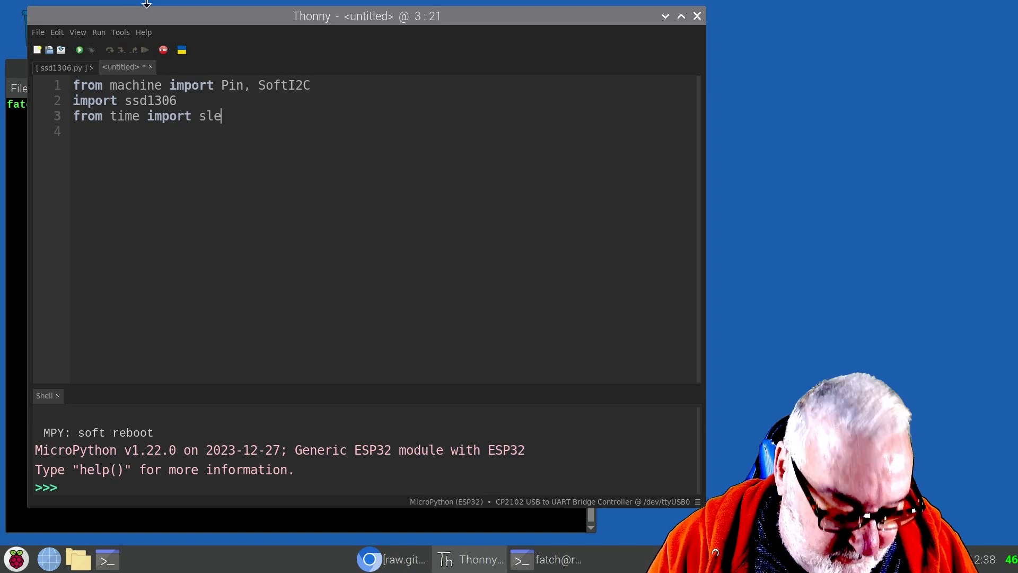
{"action": "type", "text": "ep"}
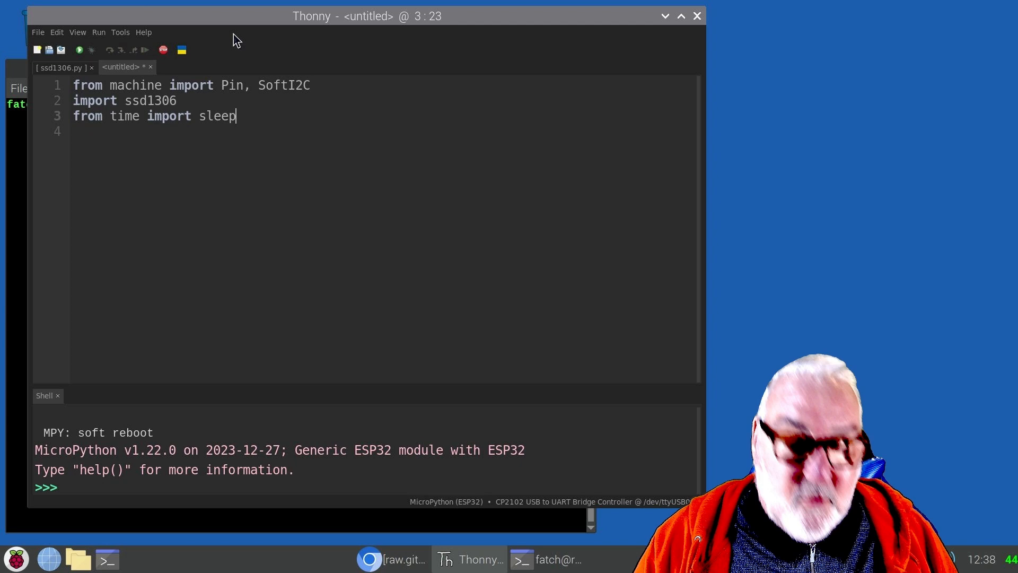
{"action": "key", "text": "Return"}
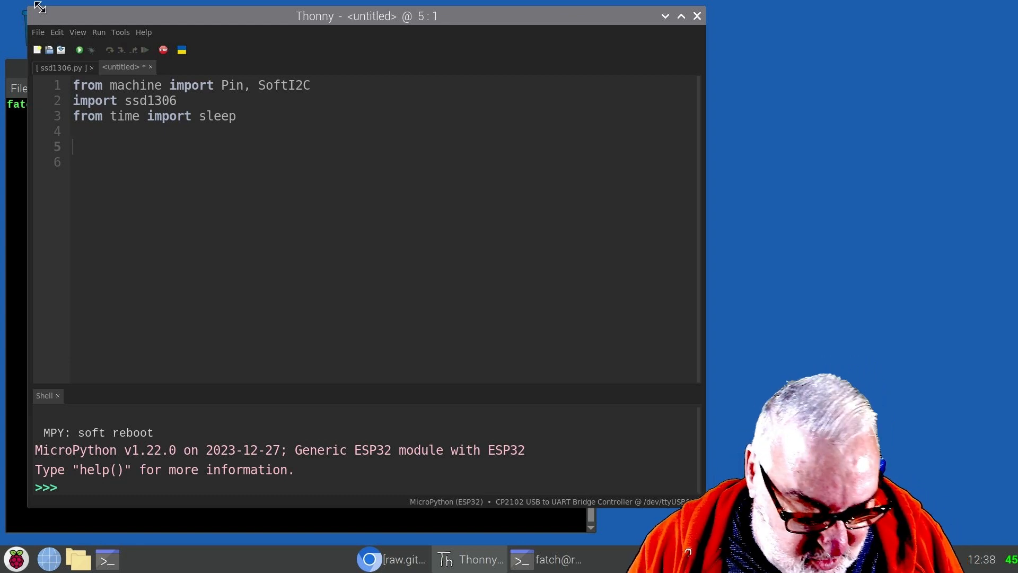
Type 'i2c = SoftI2C' on line 5, fixing a stray typo.
{"action": "type", "text": "i"}
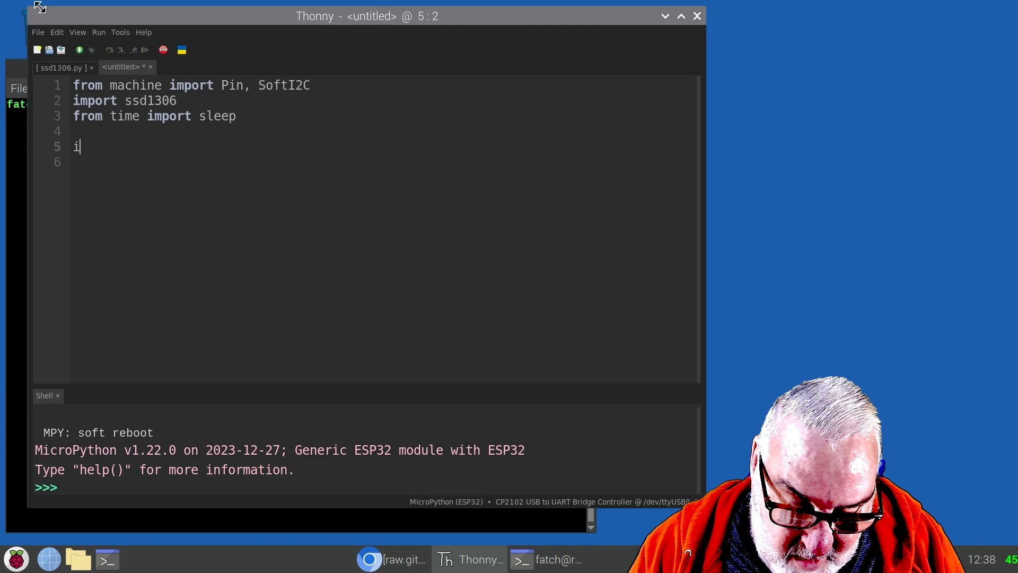
{"action": "type", "text": "2c ="}
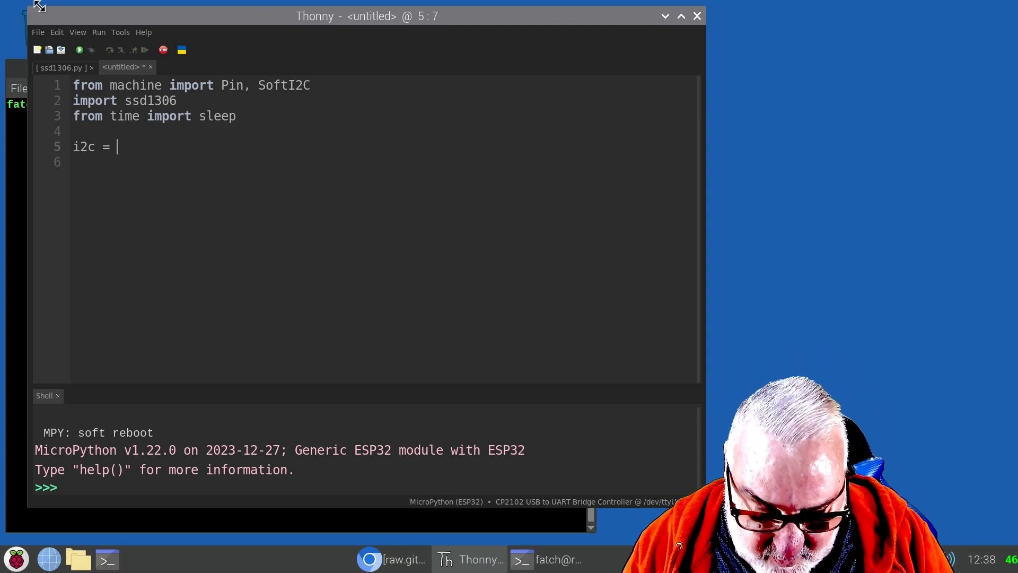
{"action": "type", "text": "Sof"}
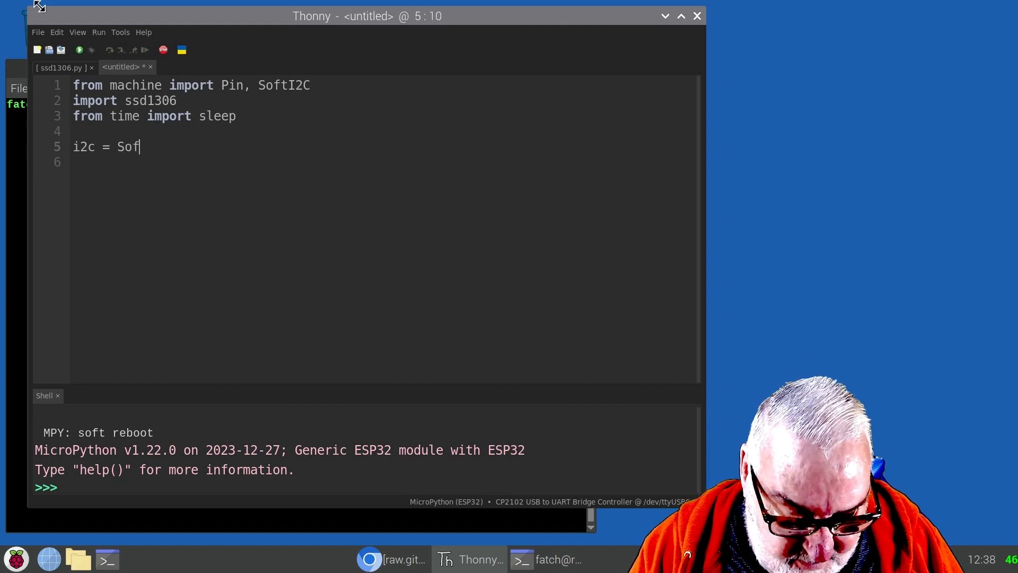
{"action": "type", "text": "t"}
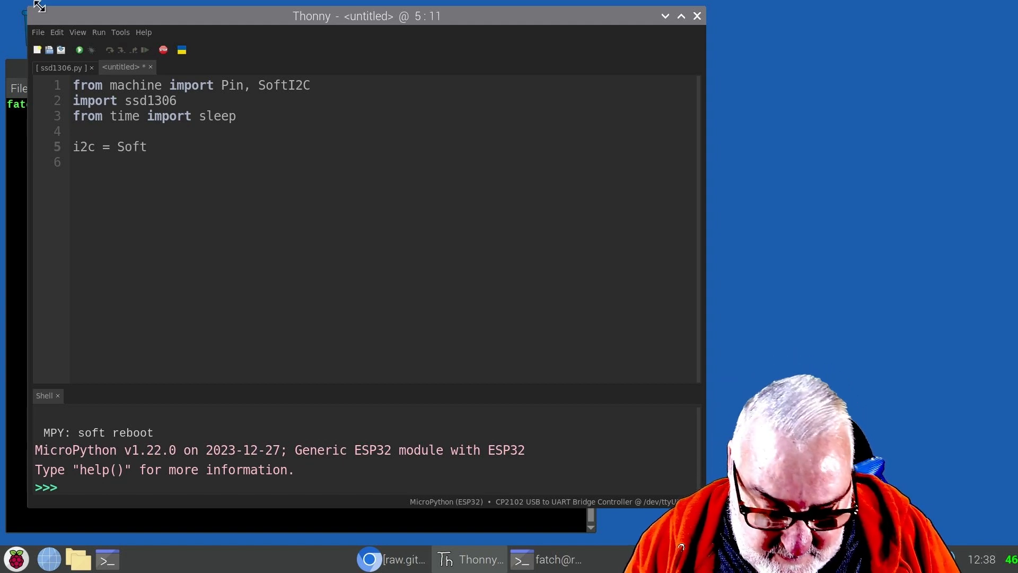
{"action": "type", "text": "I"}
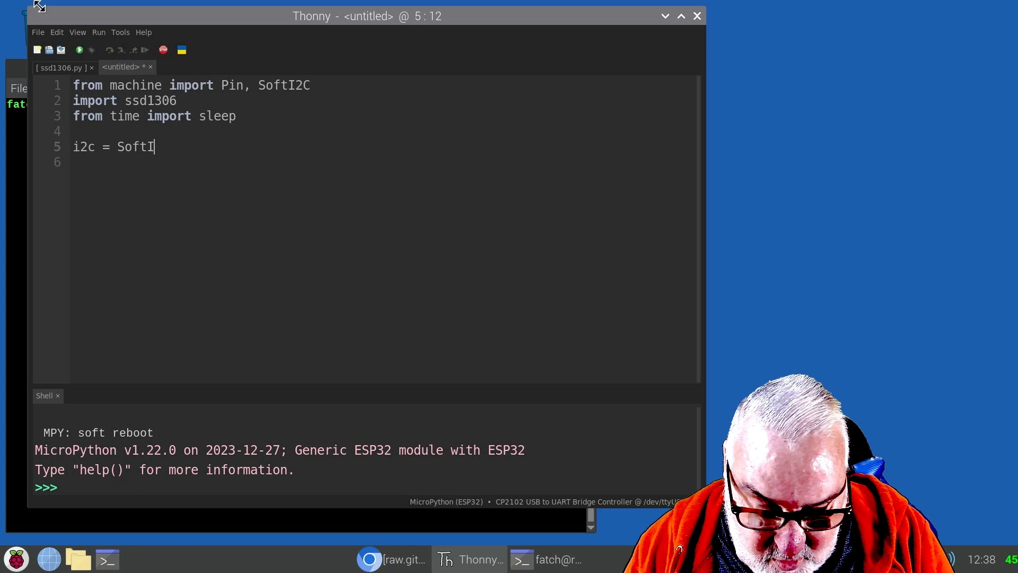
{"action": "type", "text": "2C"}
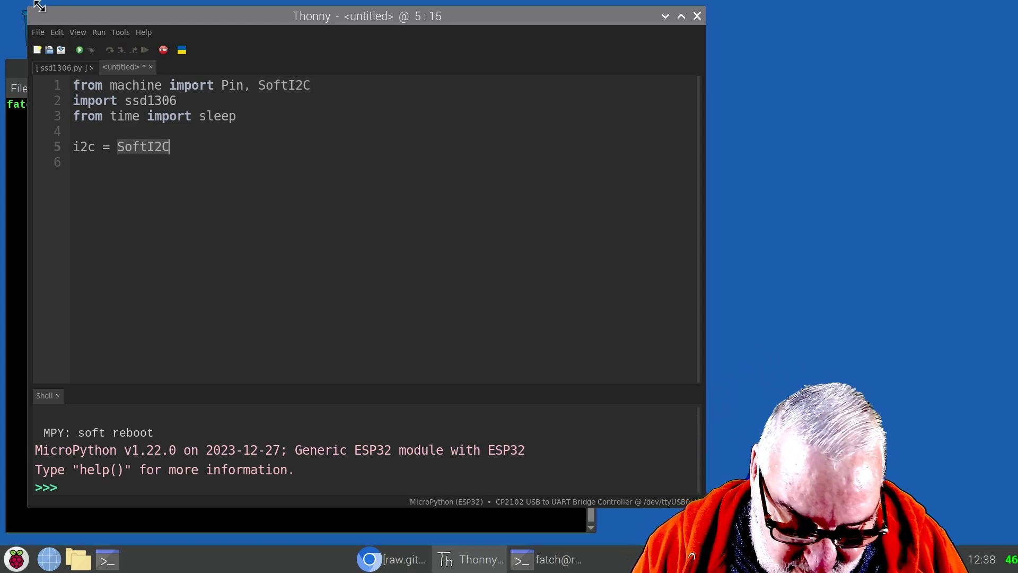
{"action": "type", "text": "scl"}
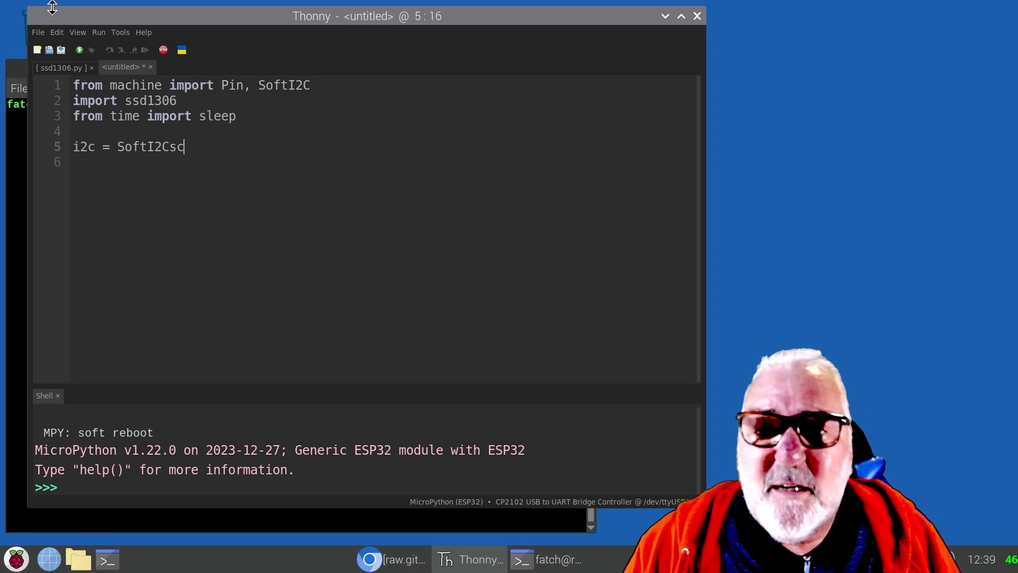
{"action": "key", "text": "BackSpace"}
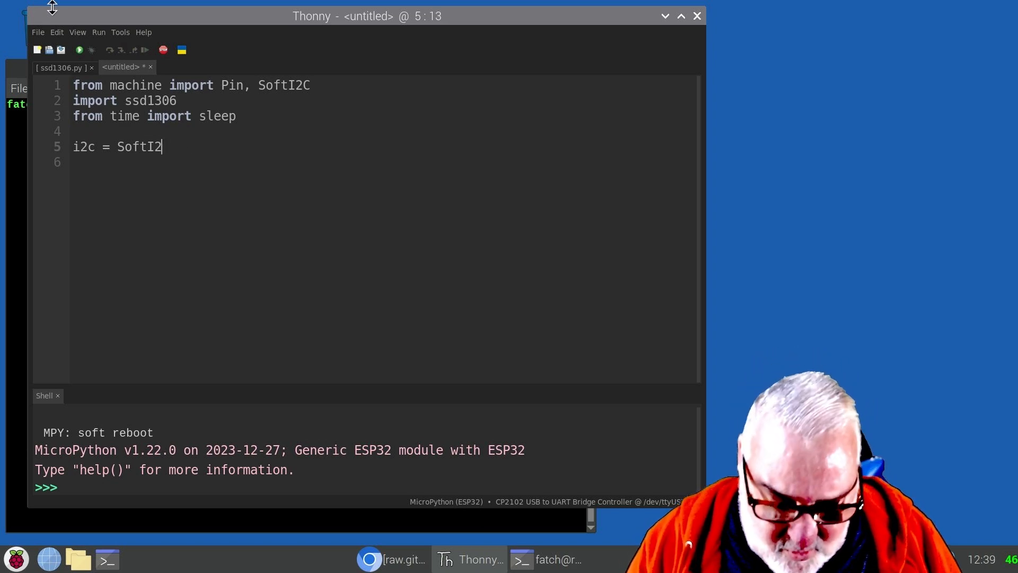
{"action": "type", "text": "C"}
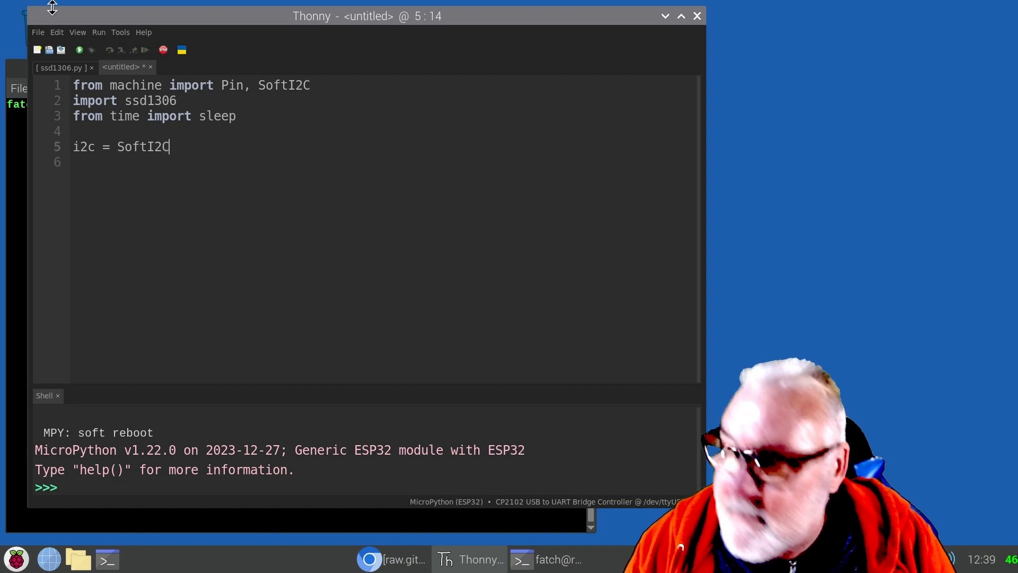
{"action": "double_click", "coordinate": [143, 146]}
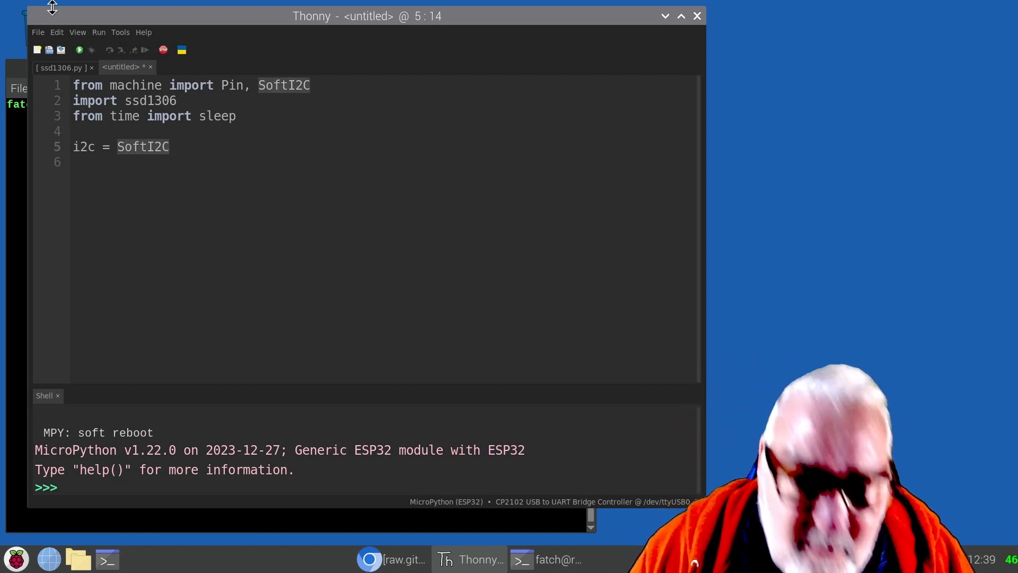
Add the arguments scl=Pin(22), sda=Pin(21) and start a new line.
{"action": "type", "text": "("}
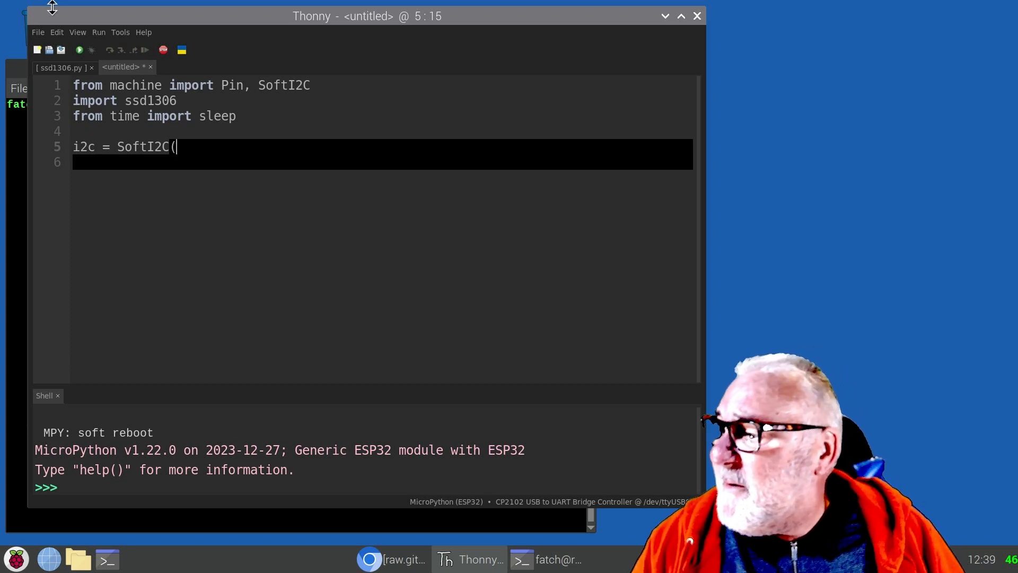
{"action": "type", "text": "scl-"}
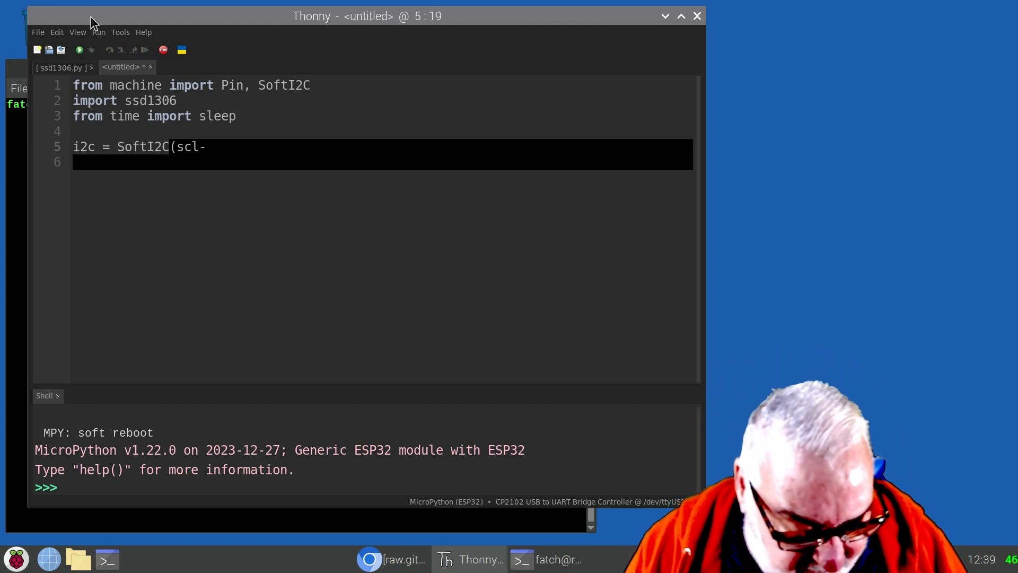
{"action": "type", "text": "Pin"}
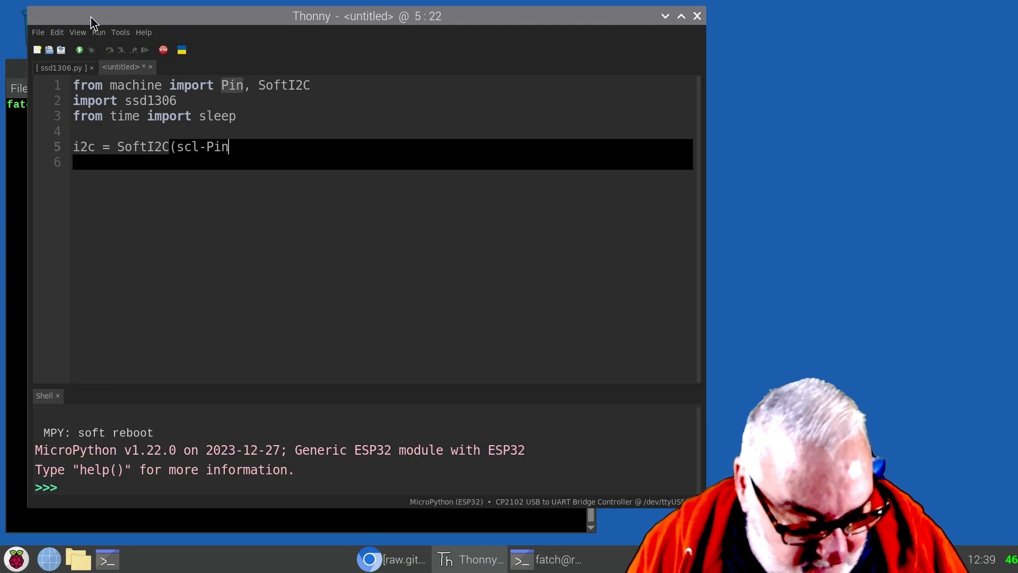
{"action": "type", "text": "(22"}
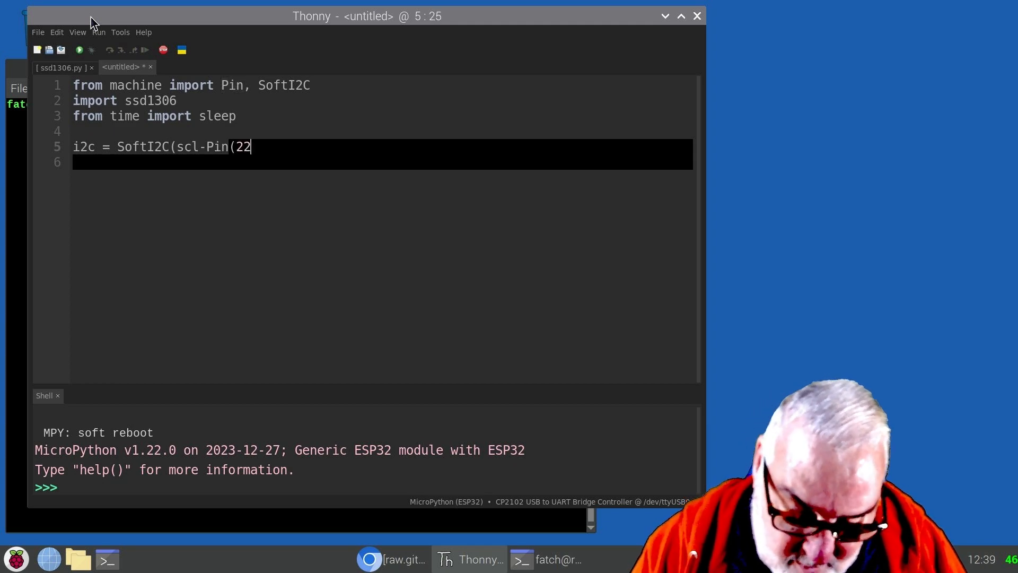
{"action": "type", "text": ")"}
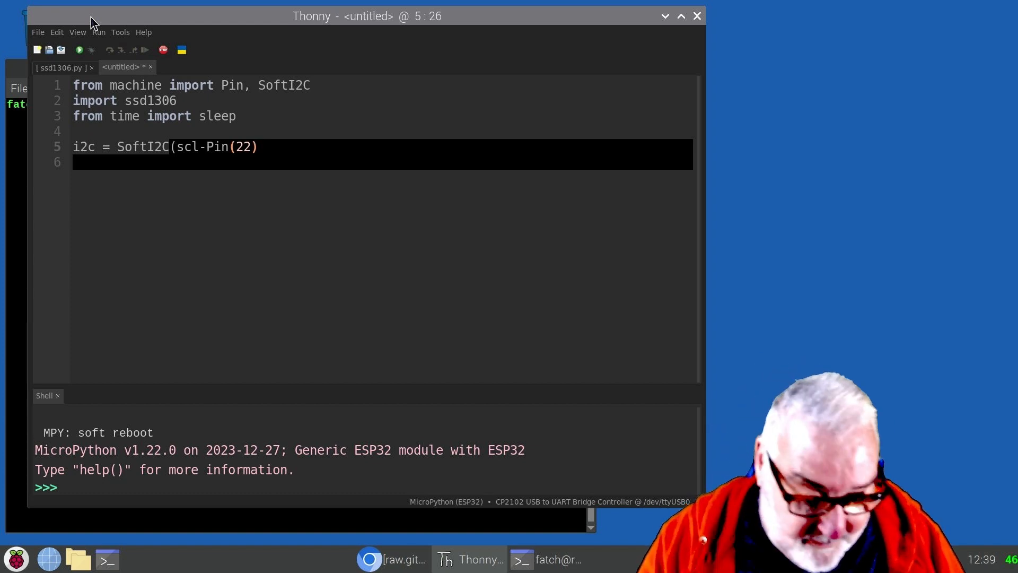
{"action": "type", "text": ","}
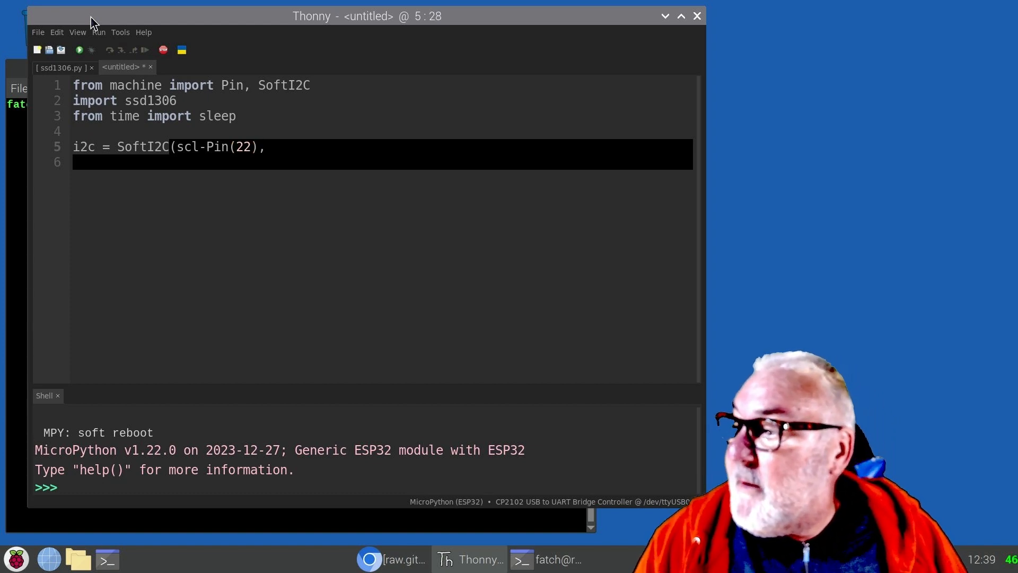
{"action": "type", "text": "sd"}
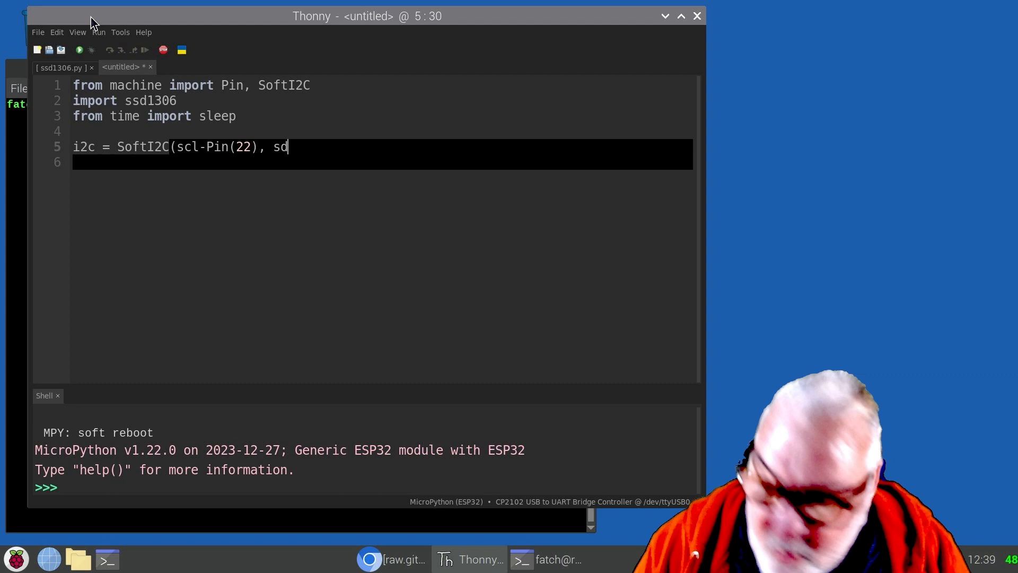
{"action": "type", "text": "a"}
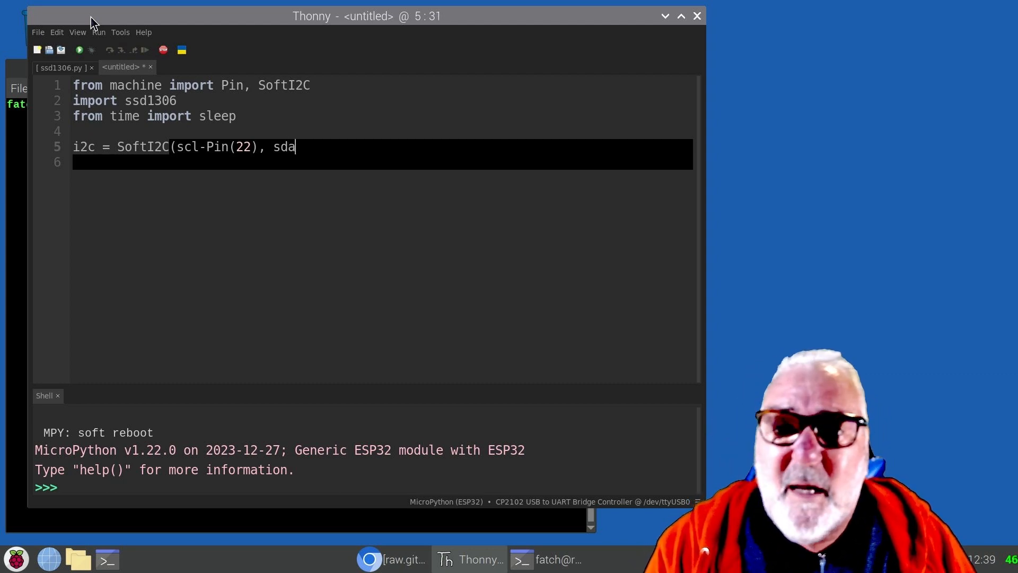
{"action": "type", "text": "="}
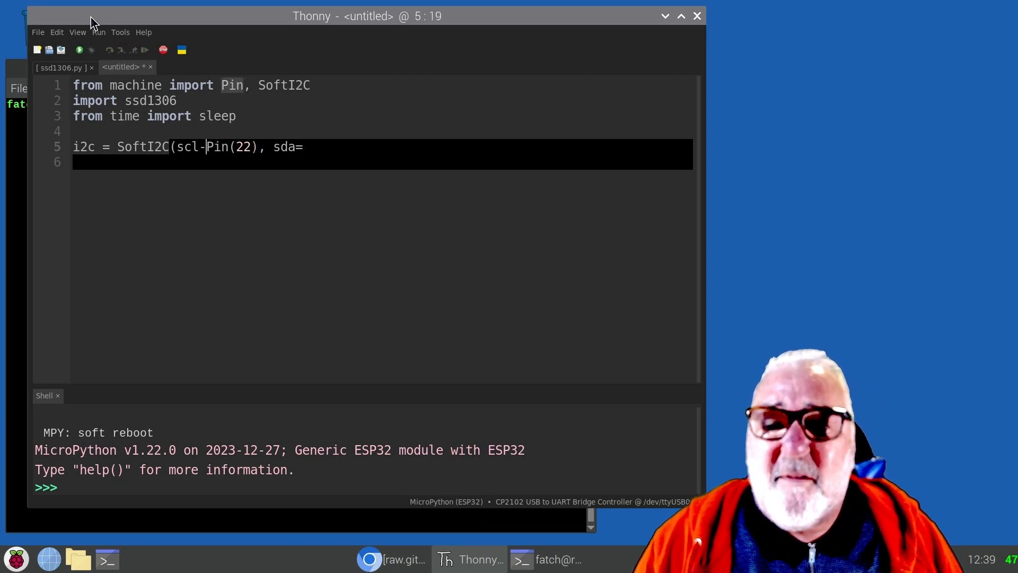
{"action": "key", "text": "BackSpace"}
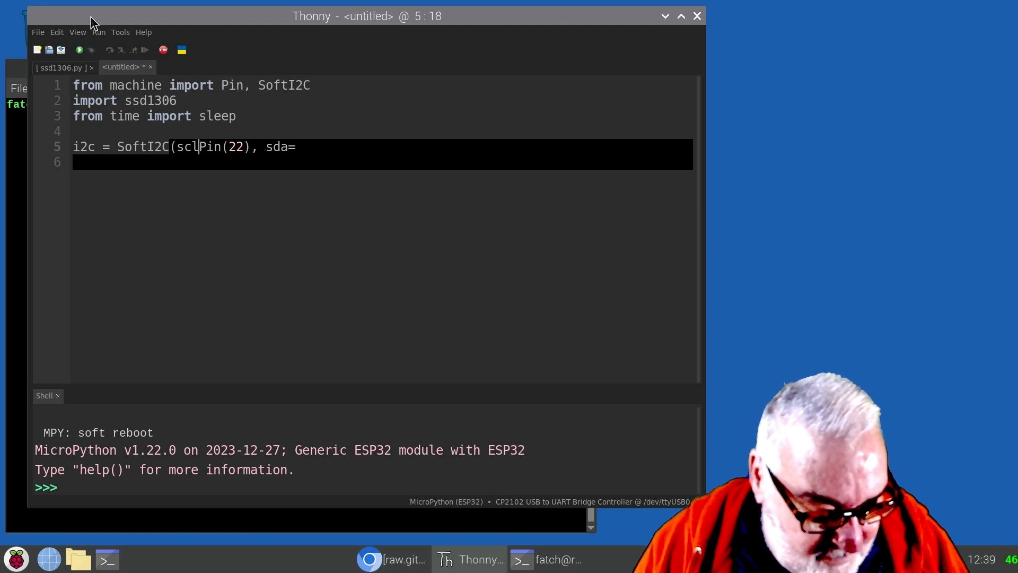
{"action": "type", "text": "="}
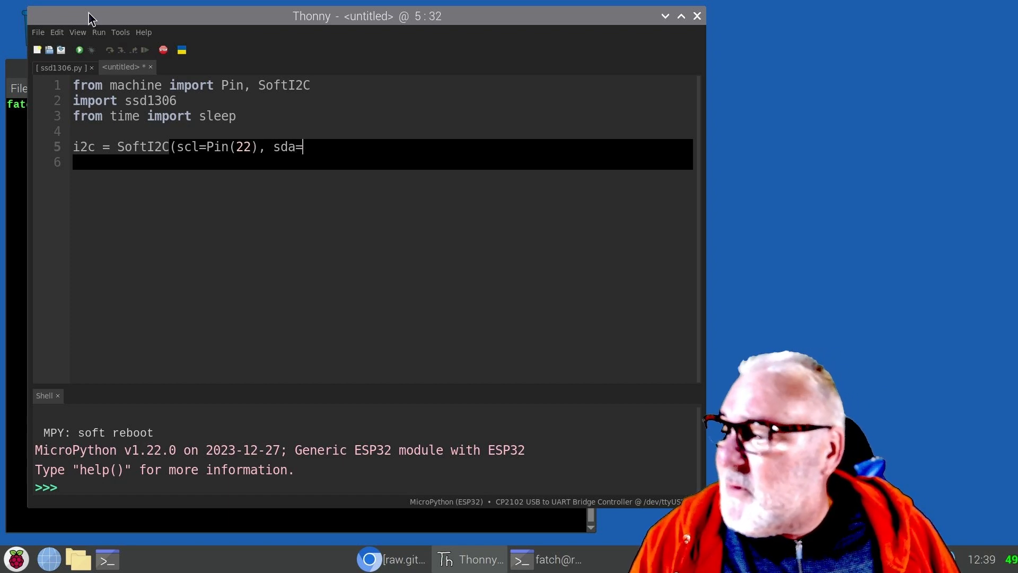
{"action": "type", "text": "Pin"}
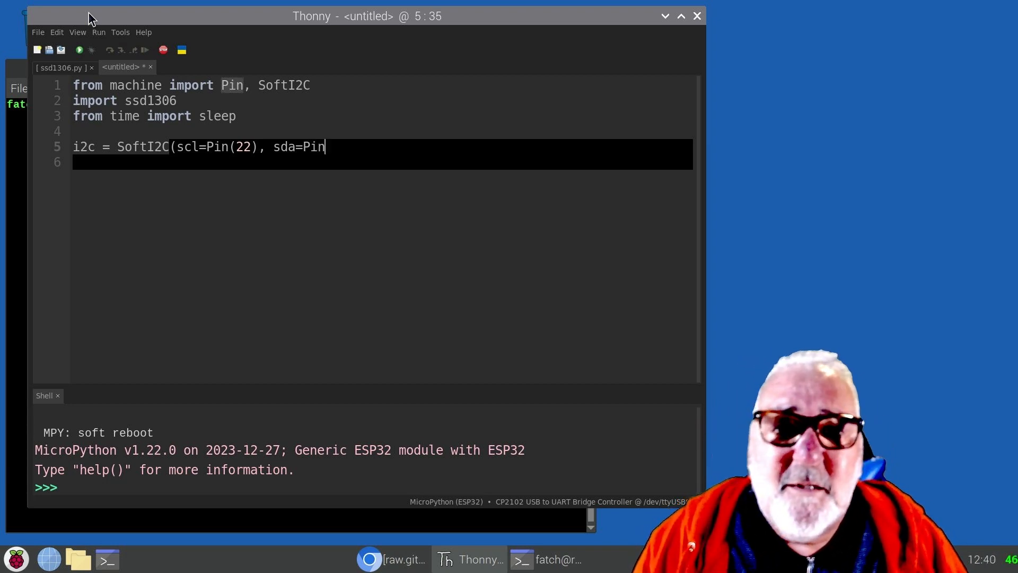
{"action": "type", "text": "("}
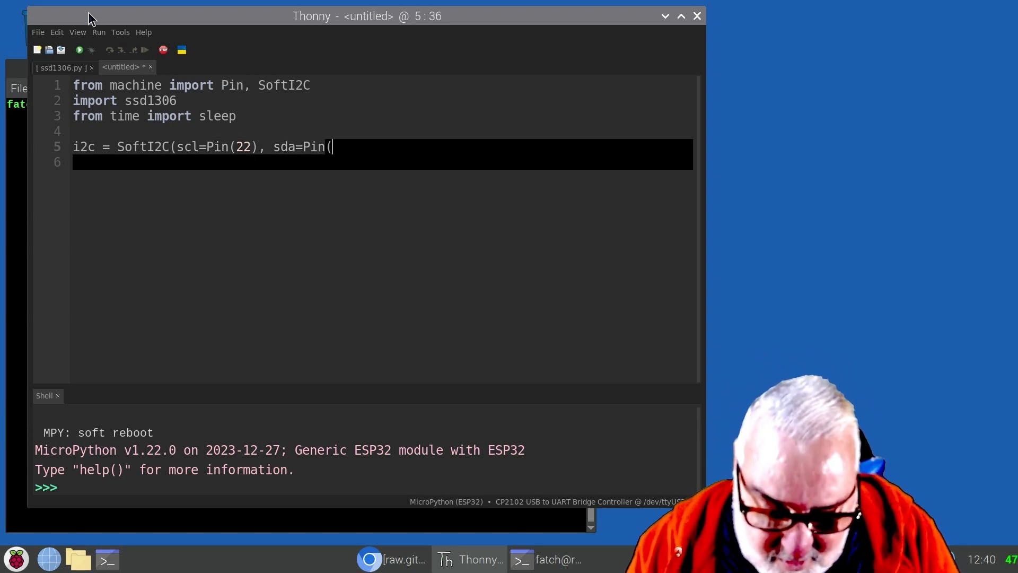
{"action": "type", "text": "21"}
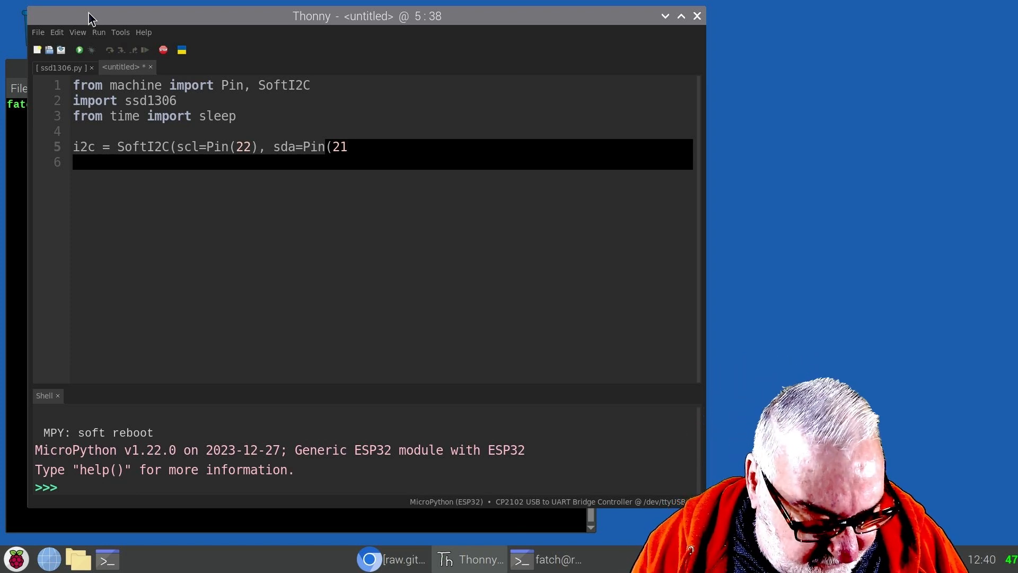
{"action": "type", "text": "))"}
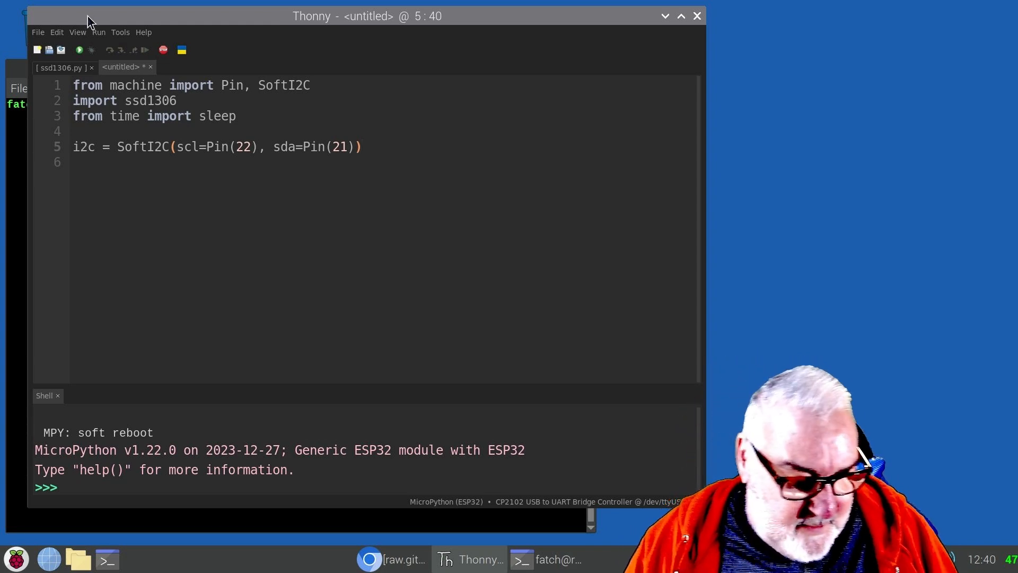
{"action": "key", "text": "Return"}
{"action": "type", "text": "ole"}
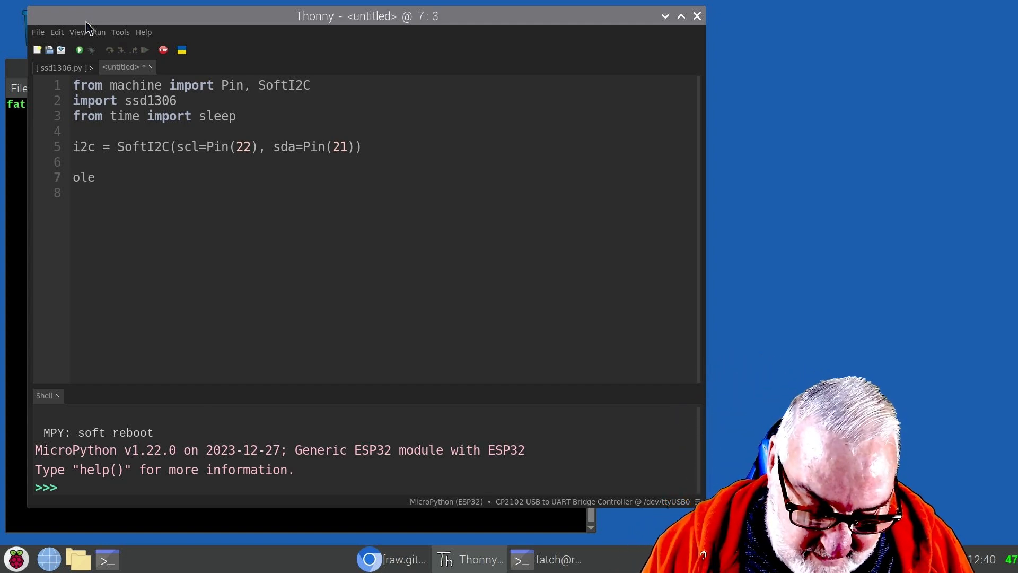
Add the line oled_width = 128.
{"action": "type", "text": "d"}
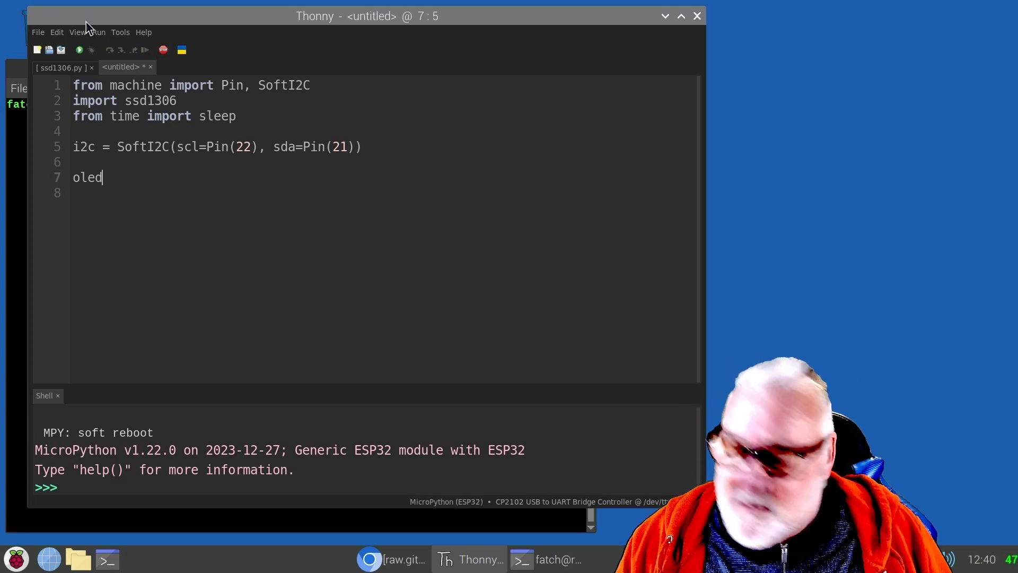
{"action": "type", "text": "_"}
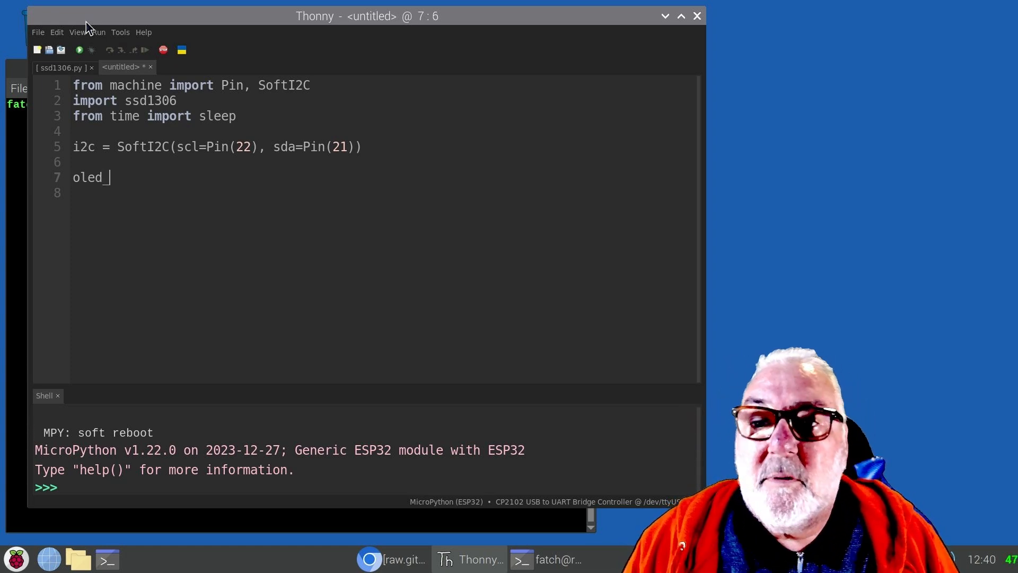
{"action": "type", "text": "w"}
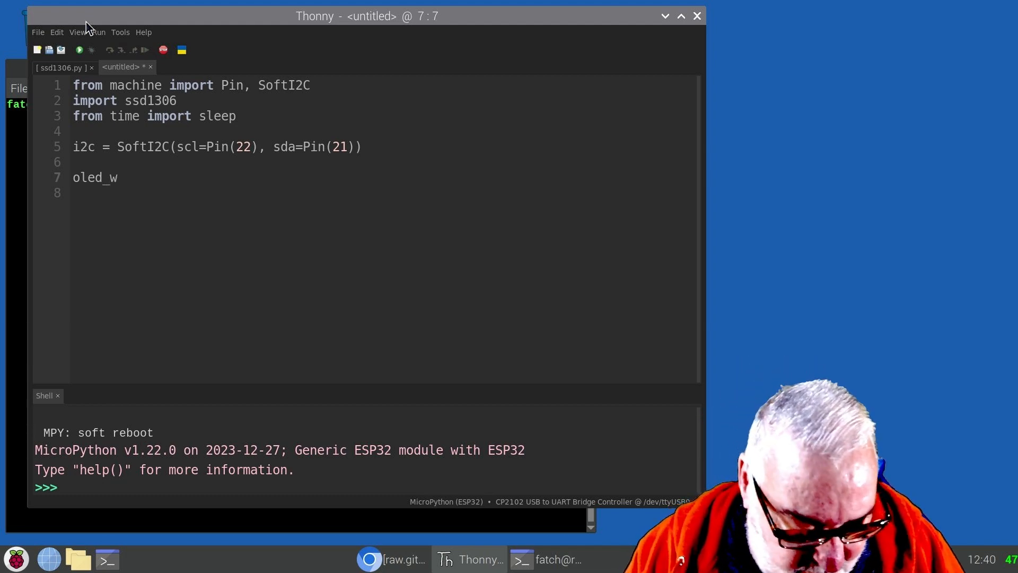
{"action": "type", "text": "idt"}
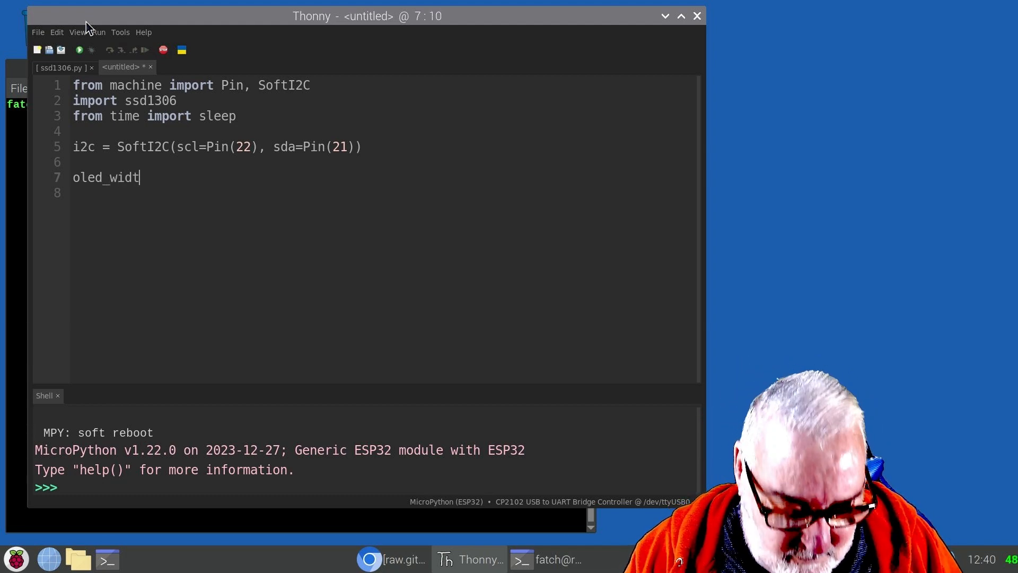
{"action": "type", "text": "h"}
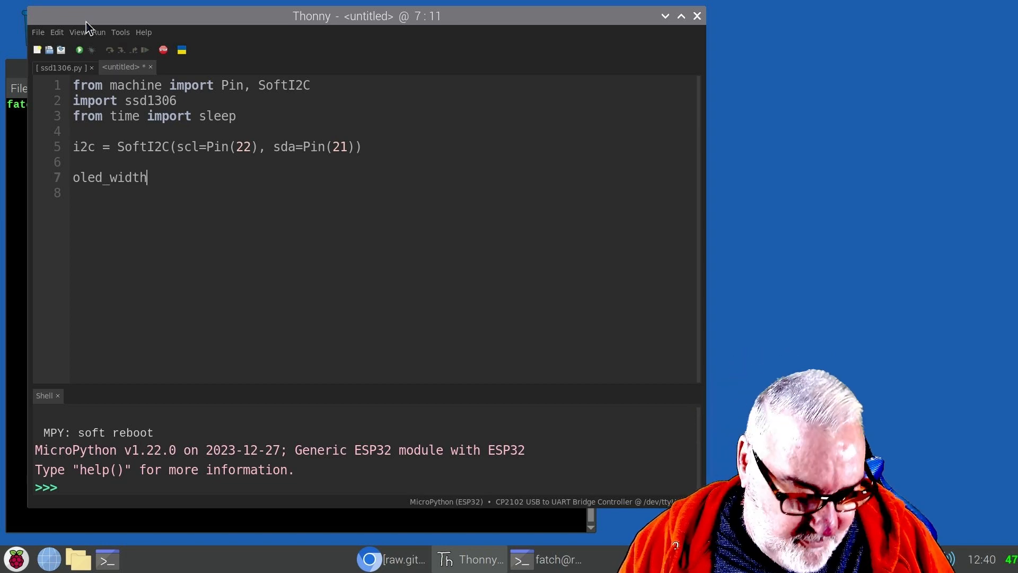
{"action": "type", "text": "="}
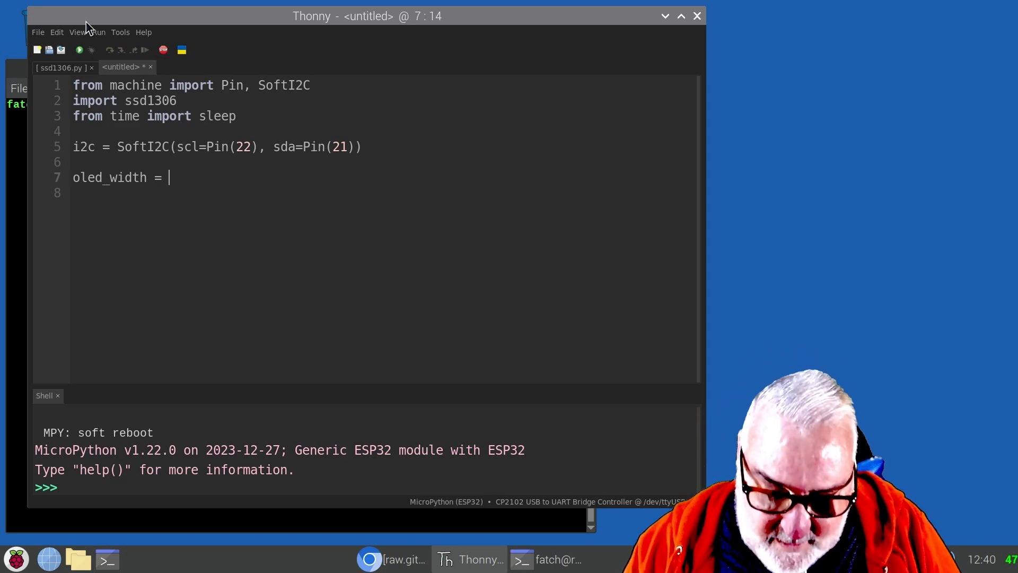
{"action": "type", "text": "12"}
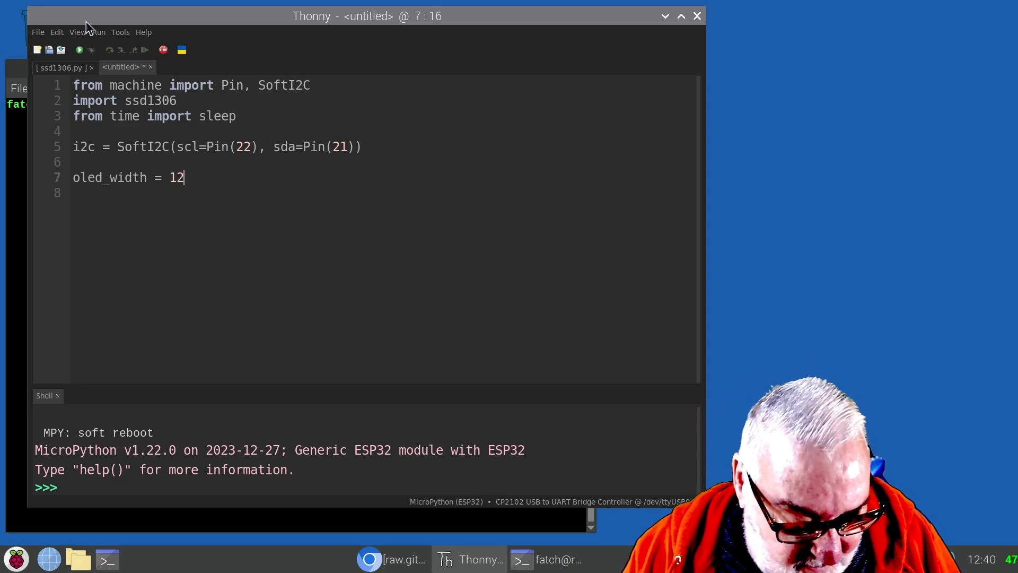
{"action": "type", "text": "8"}
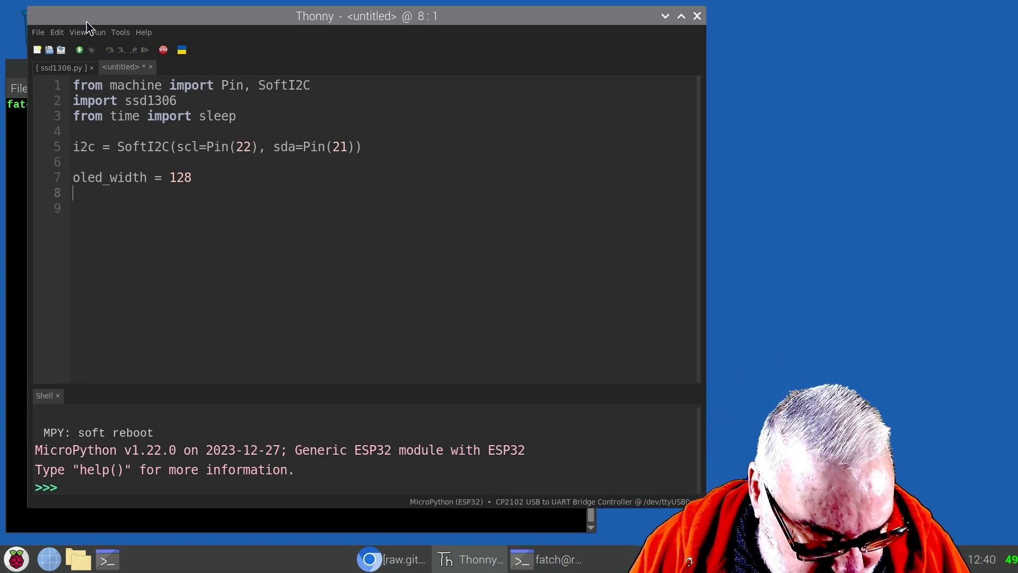
Add the line oled_height = 64, correcting a typo in the name.
{"action": "type", "text": "ole"}
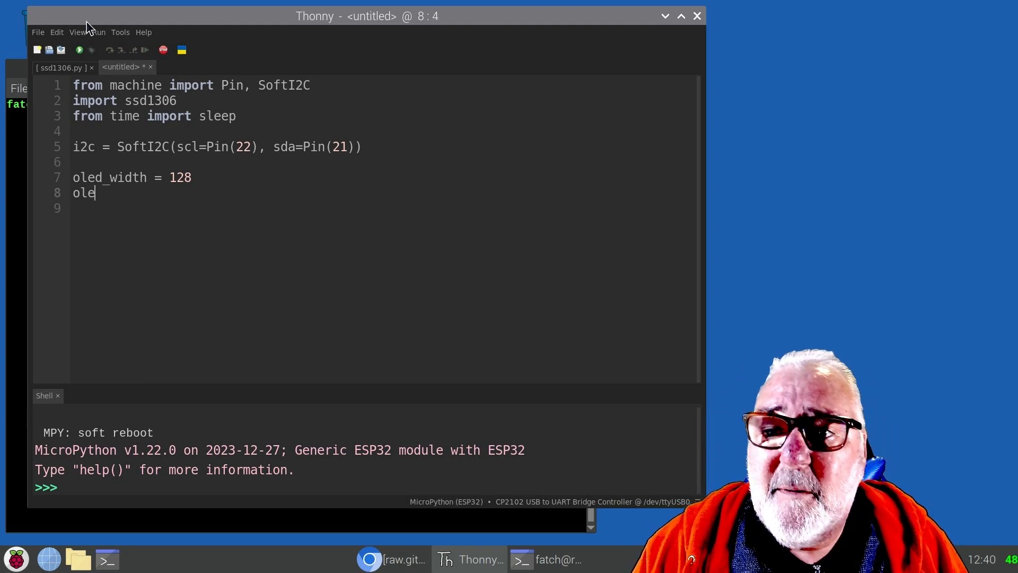
{"action": "type", "text": "d"}
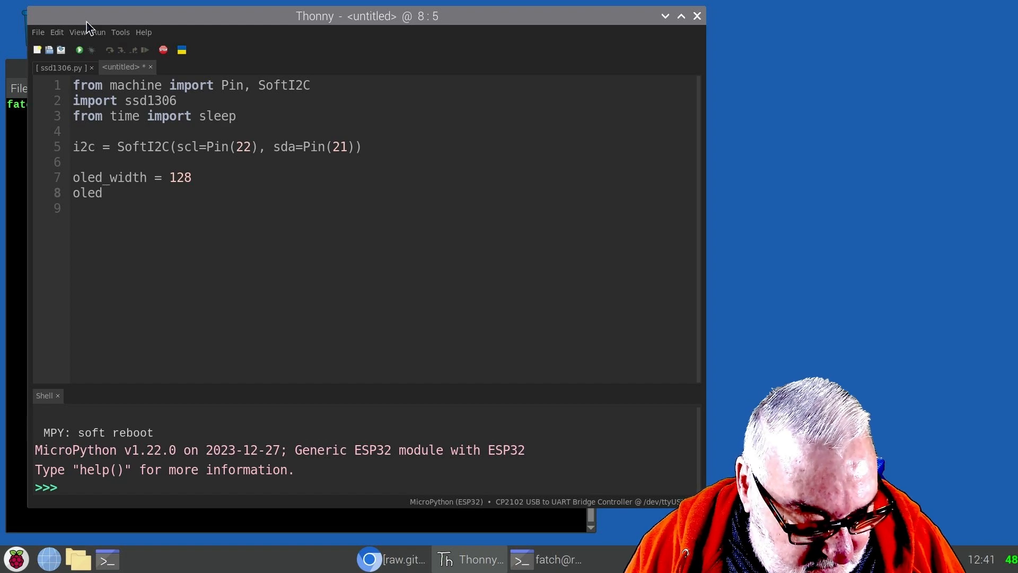
{"action": "type", "text": "_hi"}
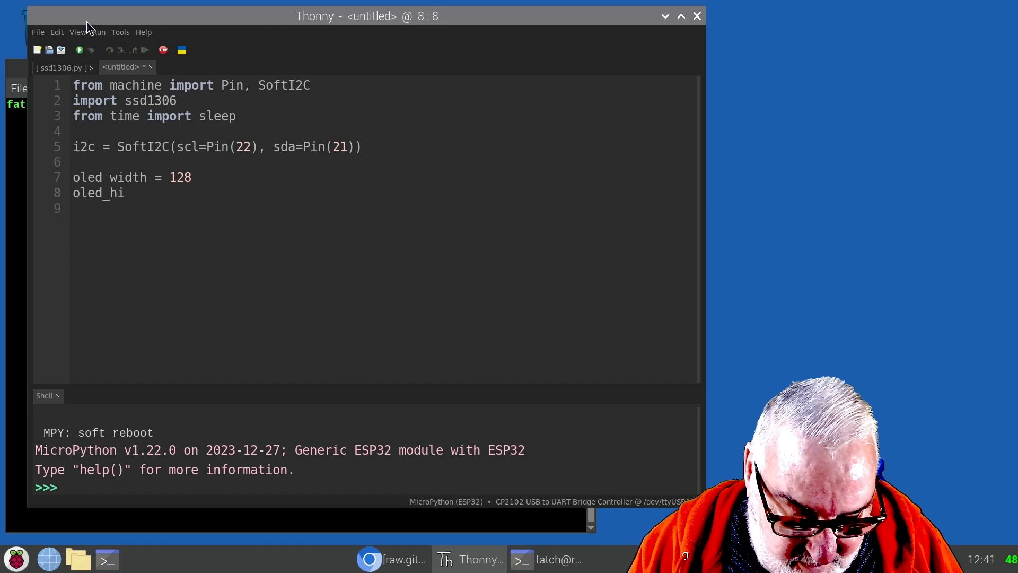
{"action": "type", "text": "e"}
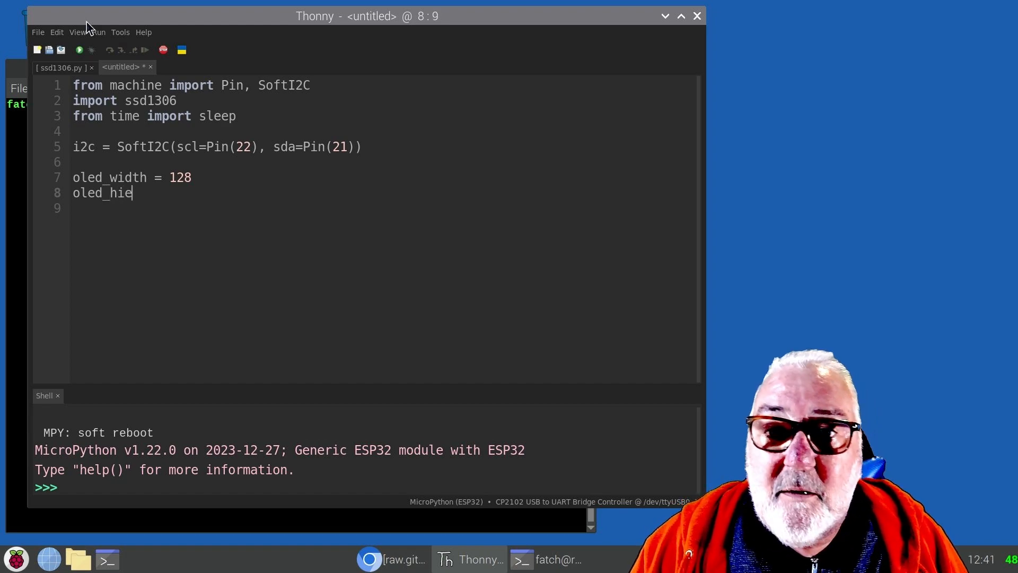
{"action": "key", "text": "BackSpace"}
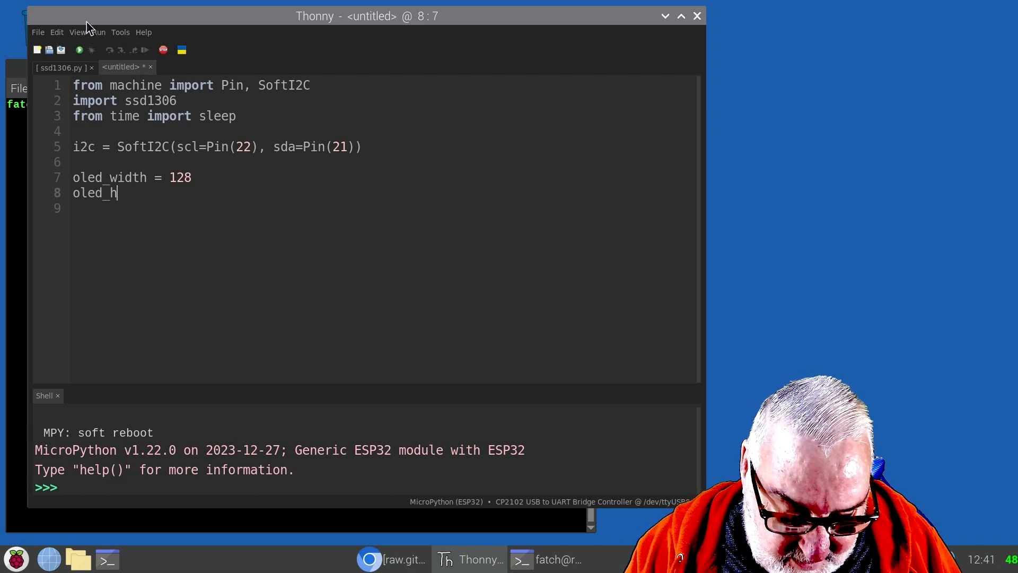
{"action": "type", "text": "eight"}
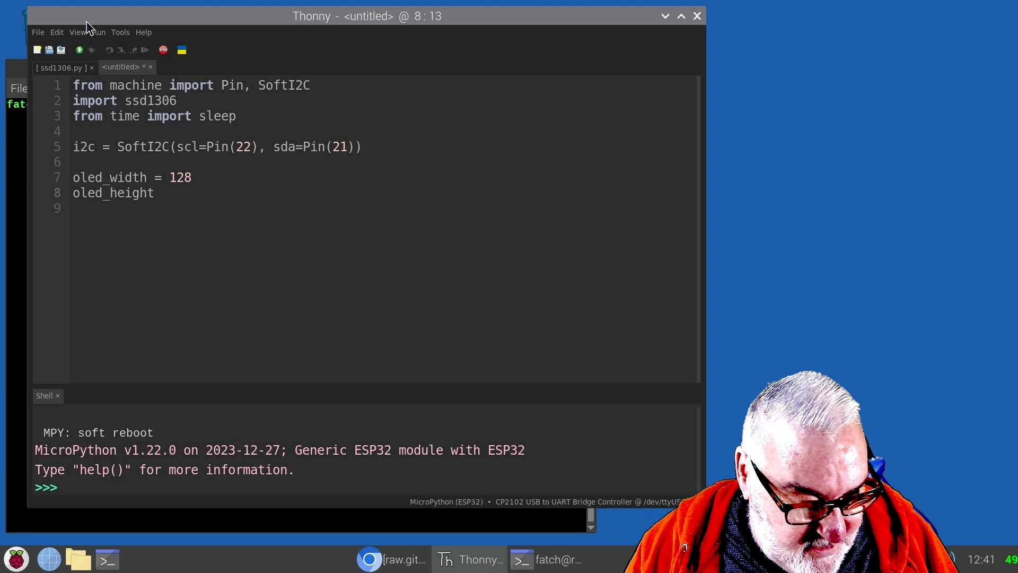
{"action": "type", "text": "="}
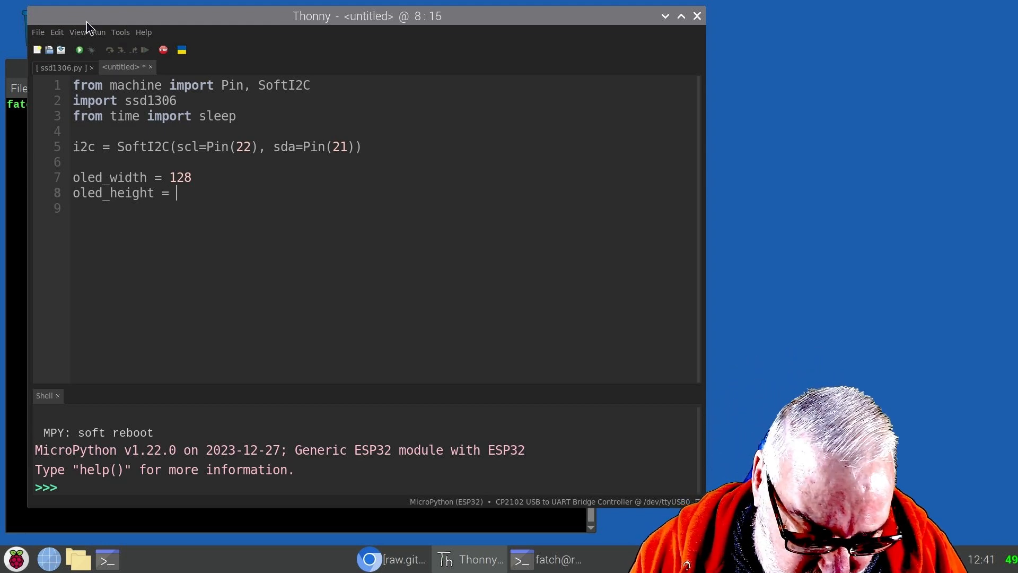
{"action": "type", "text": "6"}
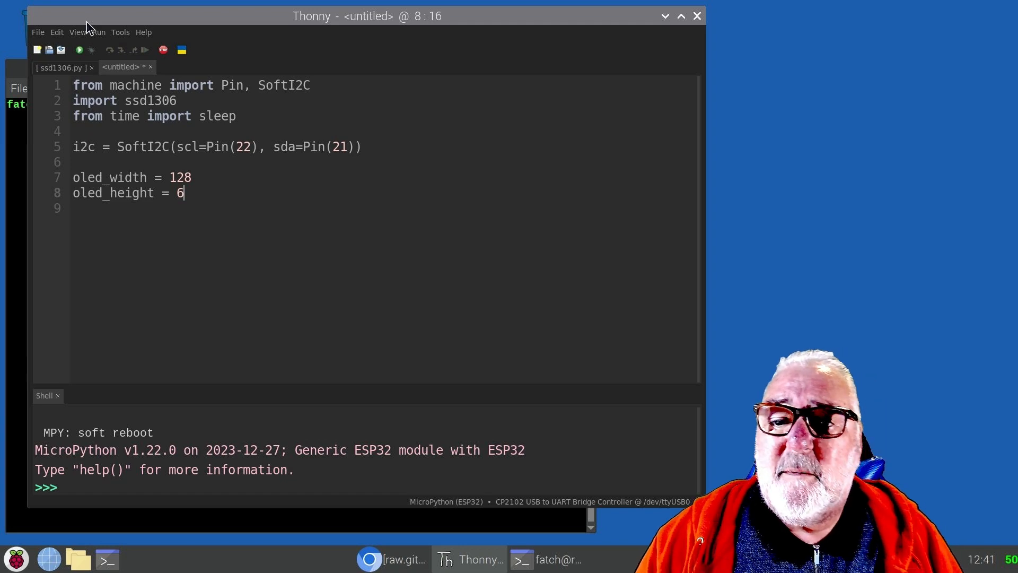
{"action": "type", "text": "4"}
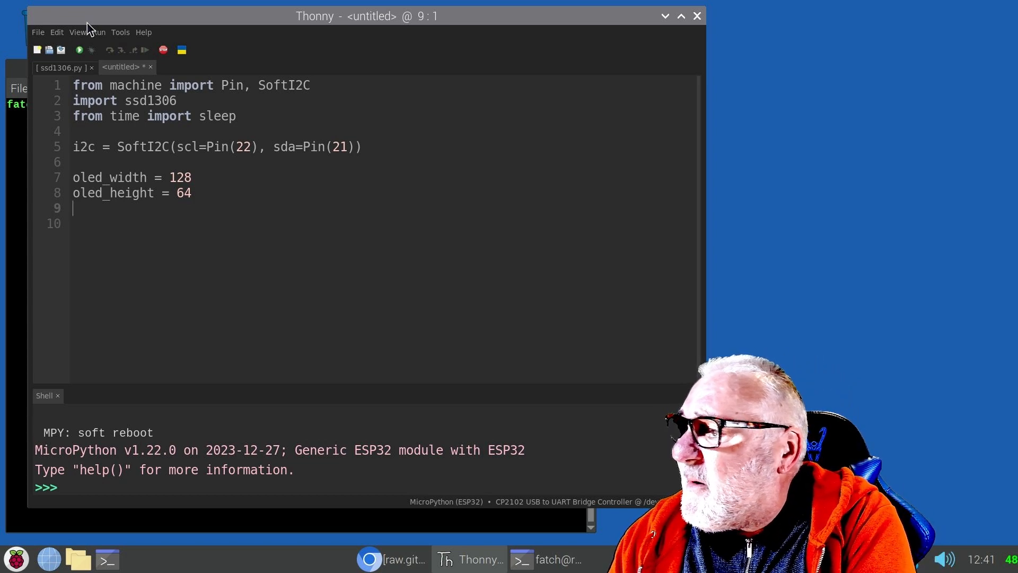
Type 'oled = ssd1306.SSD1306_I2C' on line 9.
{"action": "type", "text": "ol"}
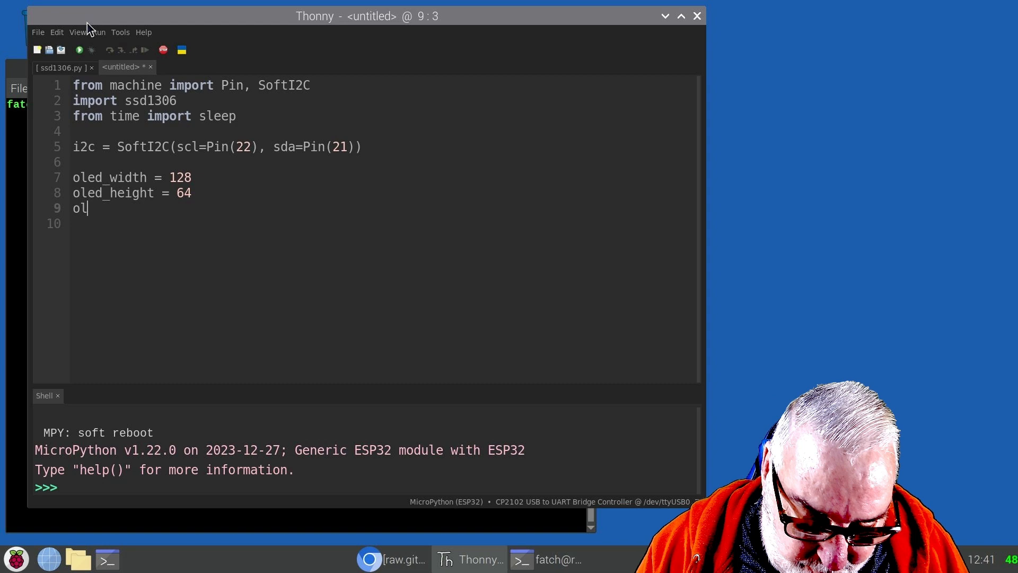
{"action": "type", "text": "ed ="}
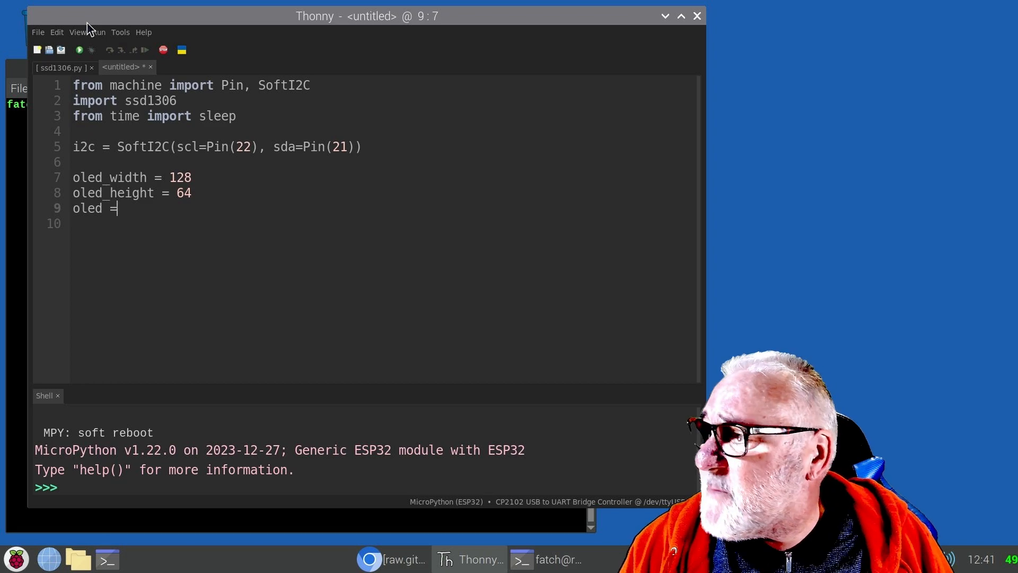
{"action": "type", "text": "s"}
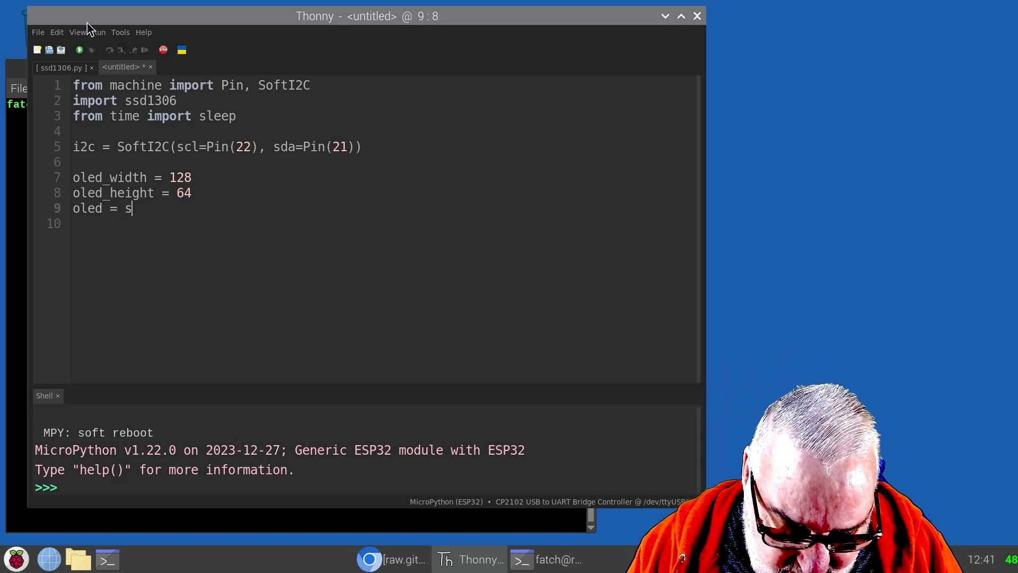
{"action": "type", "text": "sd13"}
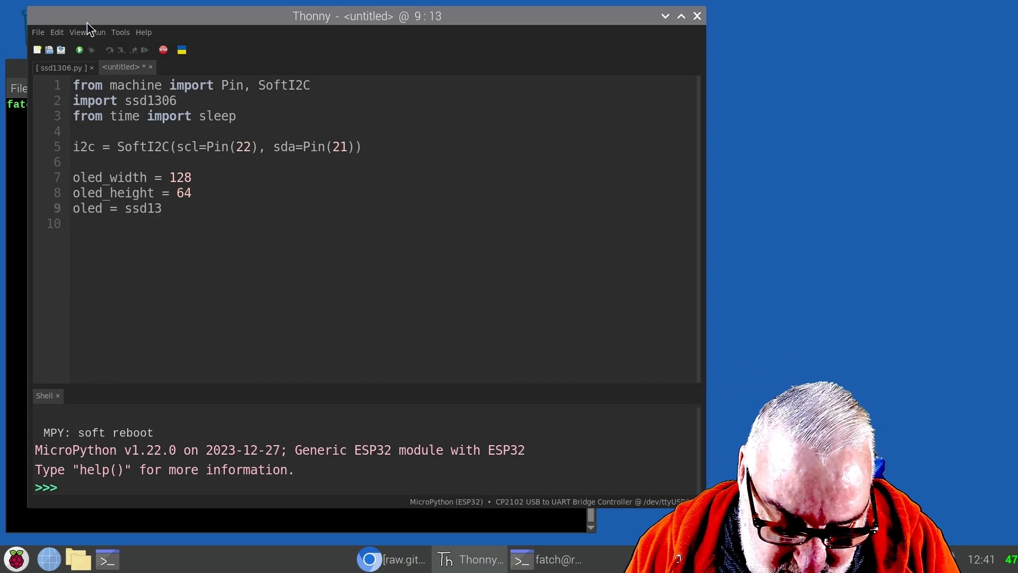
{"action": "type", "text": "05"}
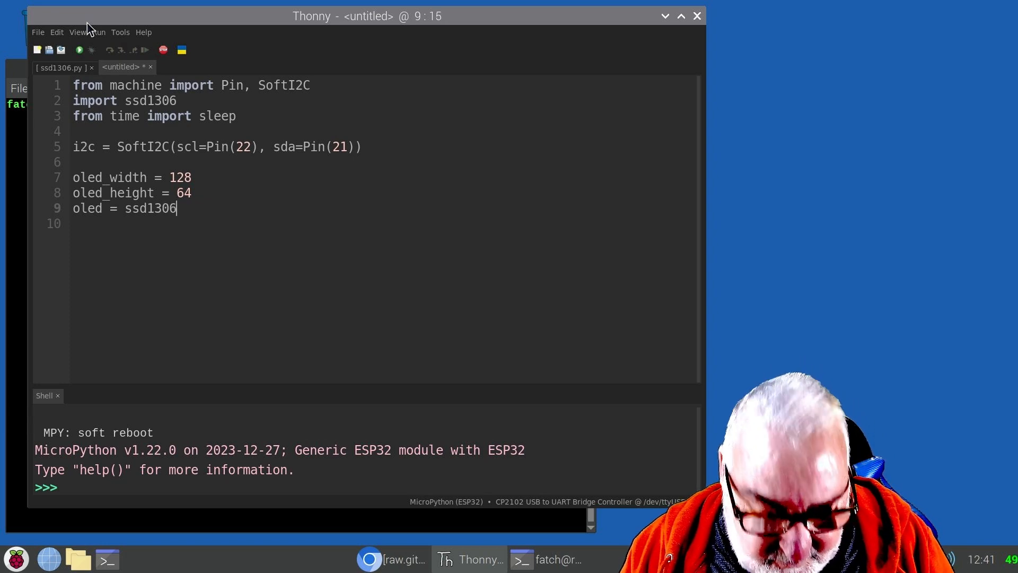
{"action": "double_click", "coordinate": [150, 208]}
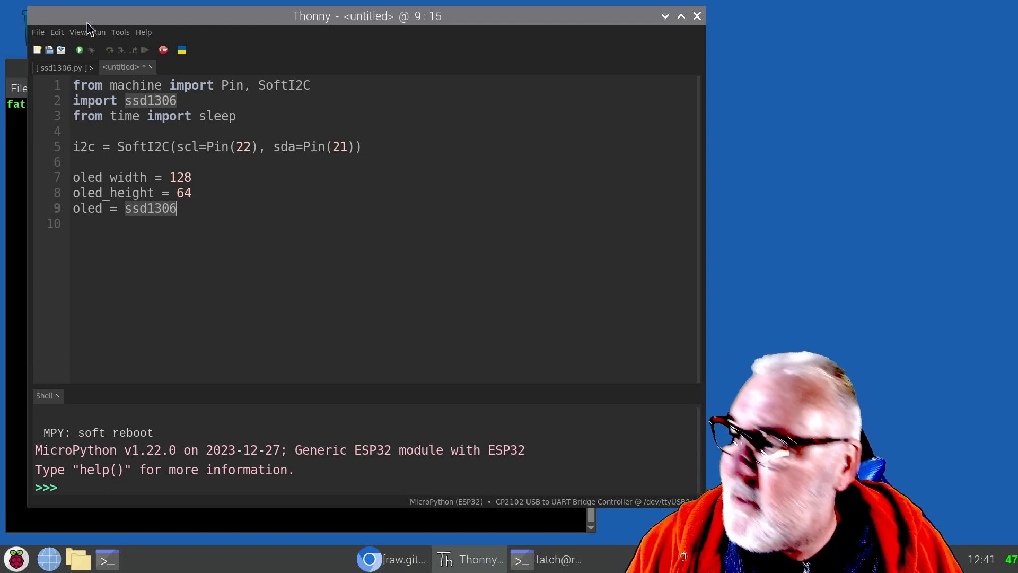
{"action": "type", "text": "."}
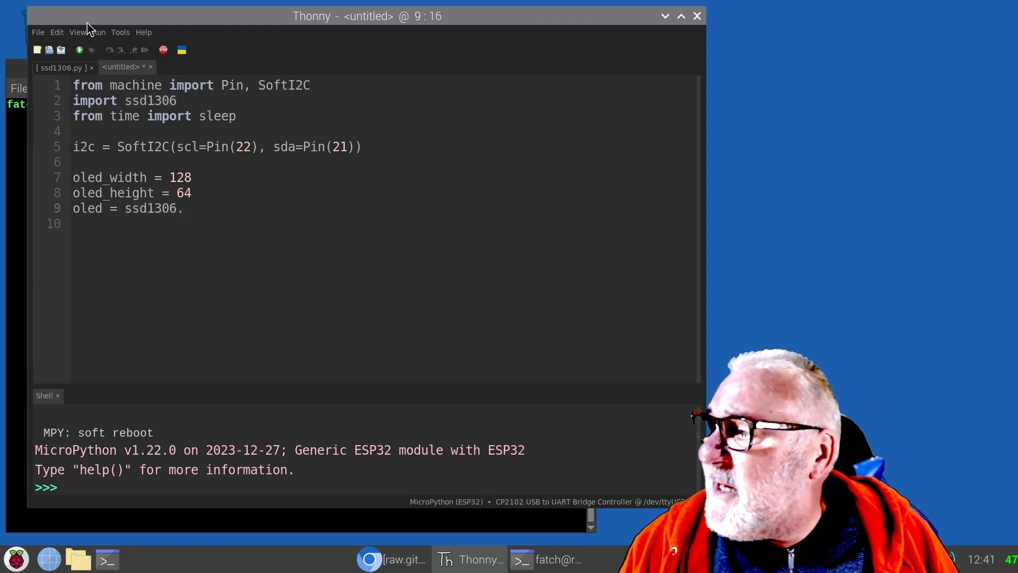
{"action": "type", "text": "SS"}
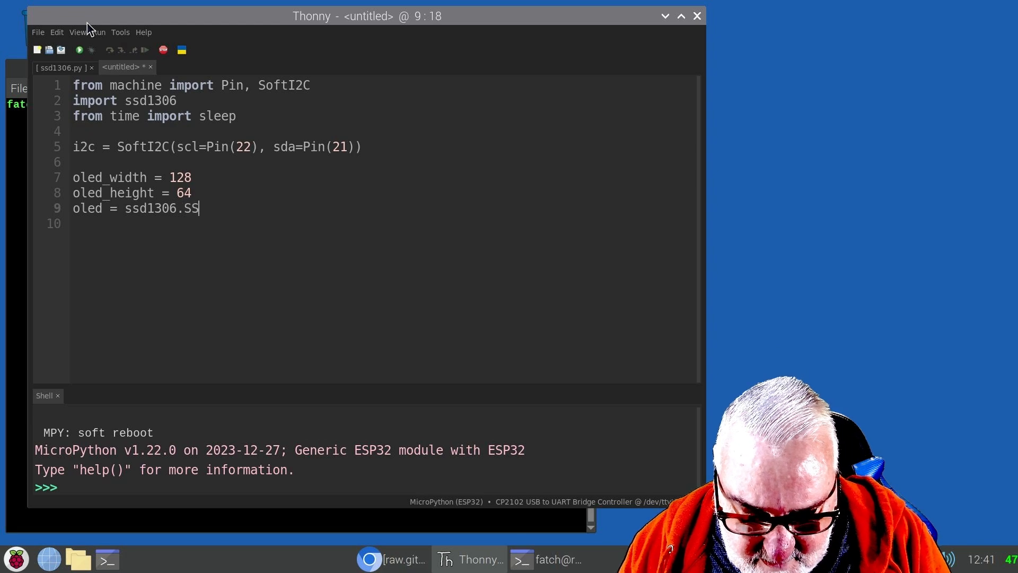
{"action": "type", "text": "D13"}
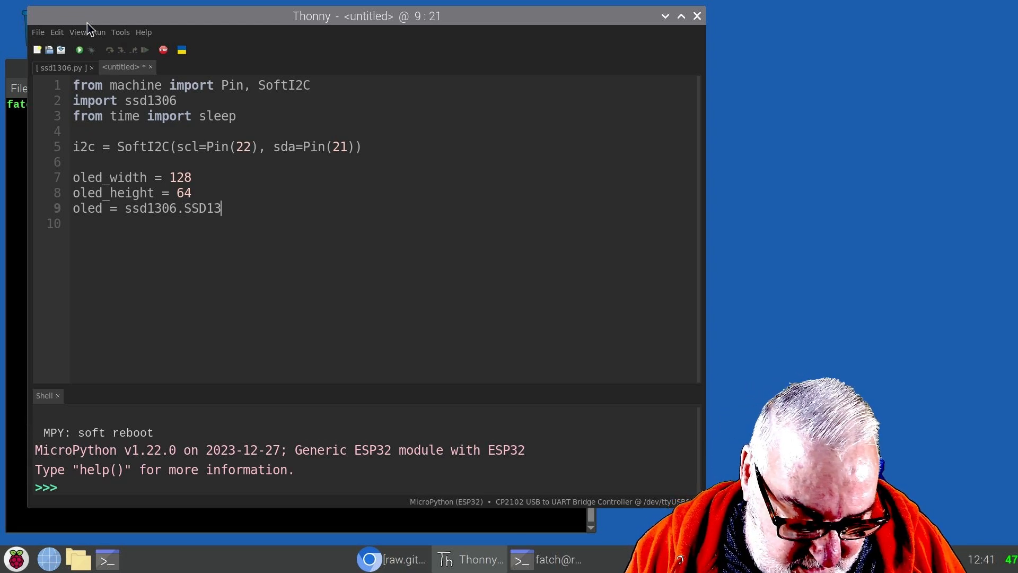
{"action": "type", "text": "06"}
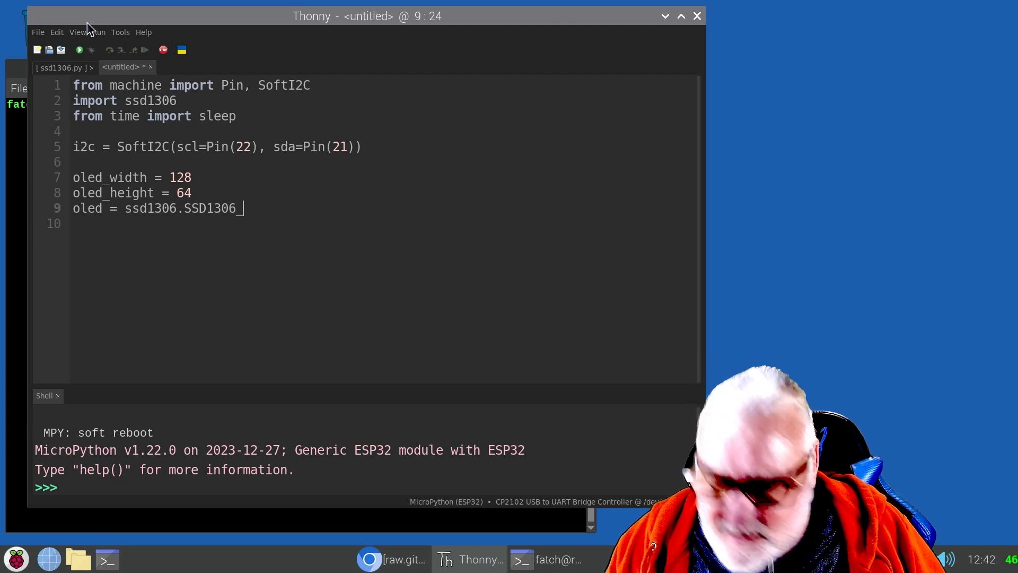
{"action": "type", "text": "_2"}
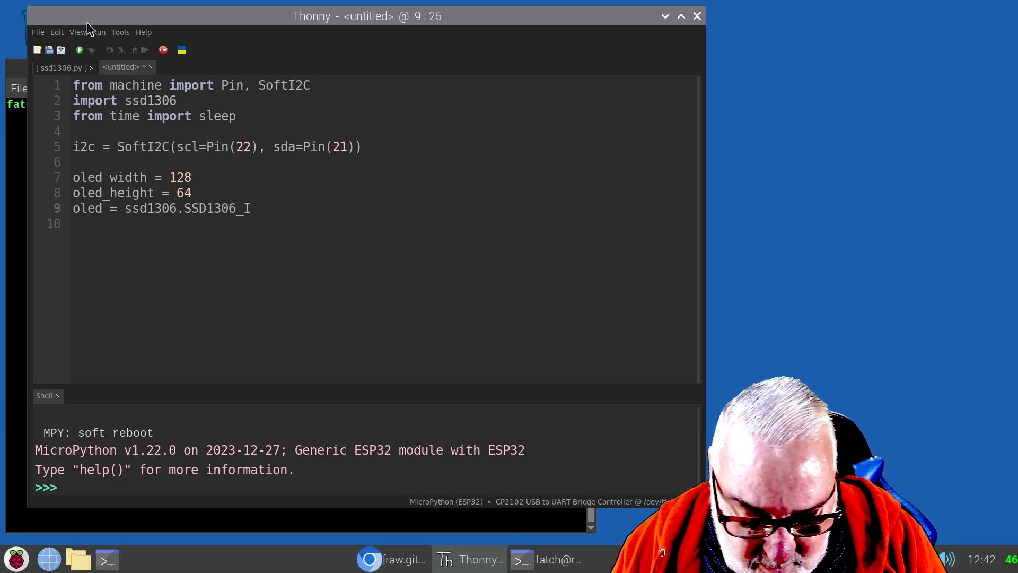
{"action": "type", "text": "2C"}
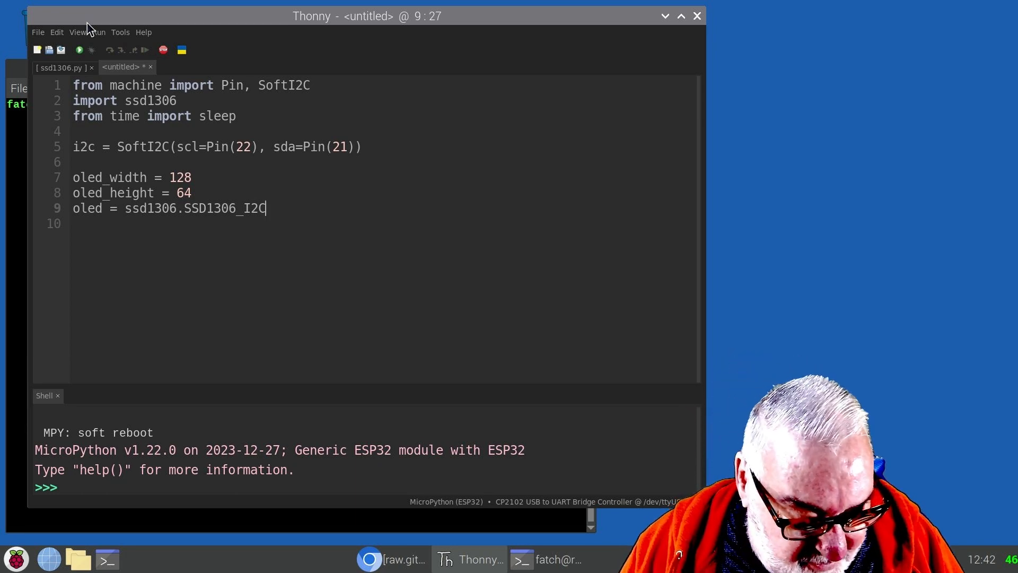
Add the arguments (oled_width, oled_height, i2c), fixing a typo, and start a new line.
{"action": "type", "text": "("}
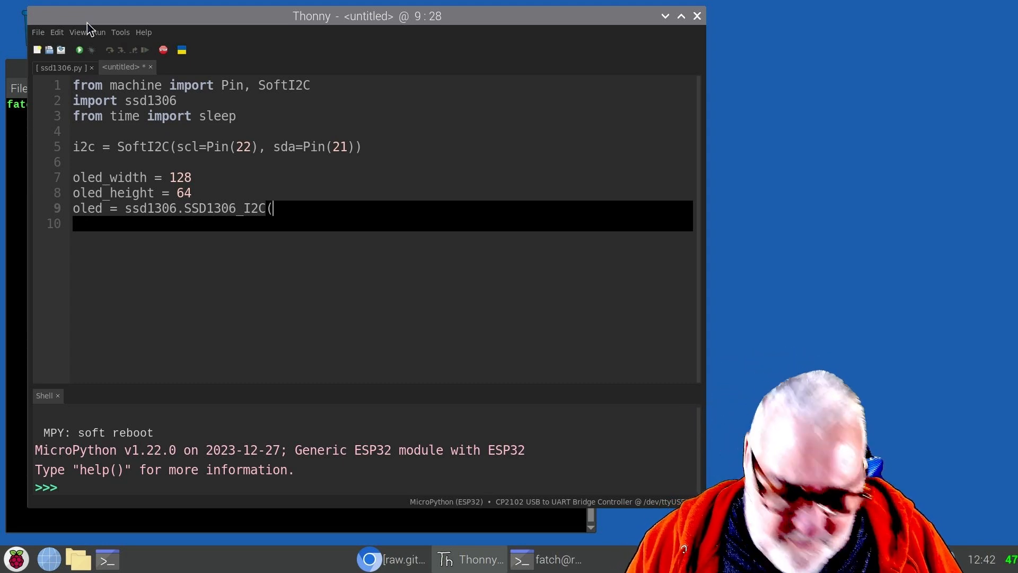
{"action": "type", "text": "ole"}
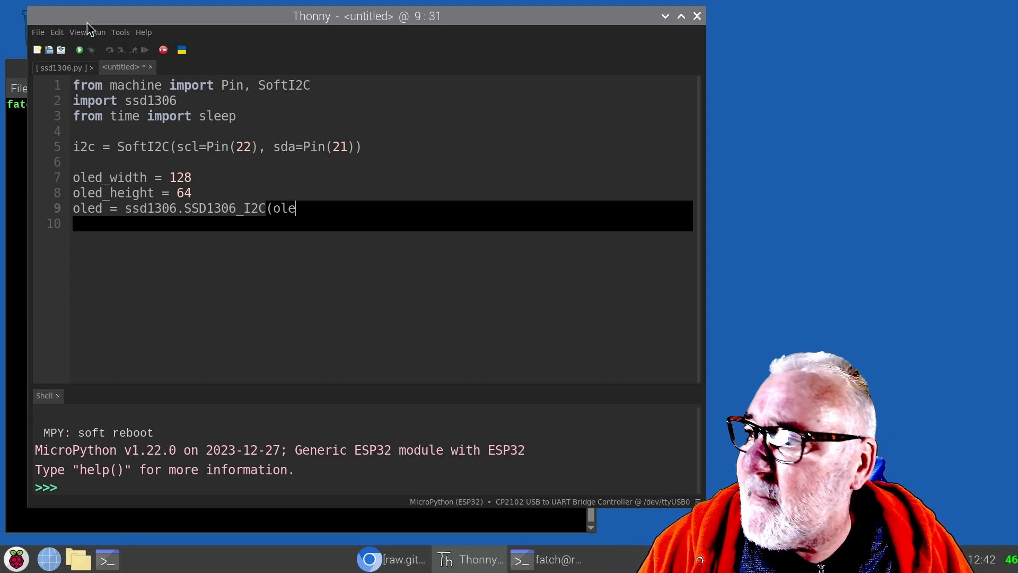
{"action": "type", "text": "d_"}
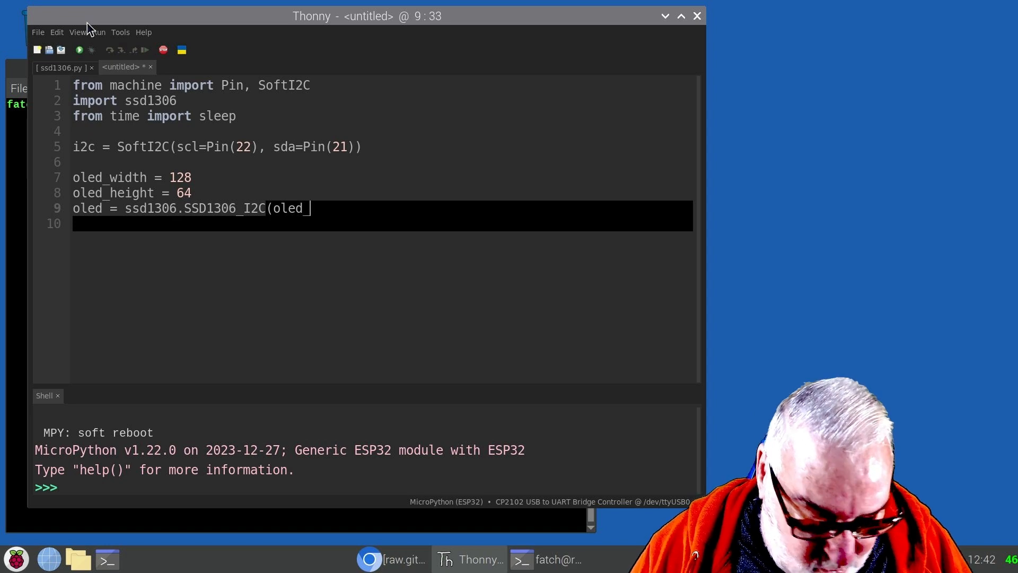
{"action": "type", "text": "wid"}
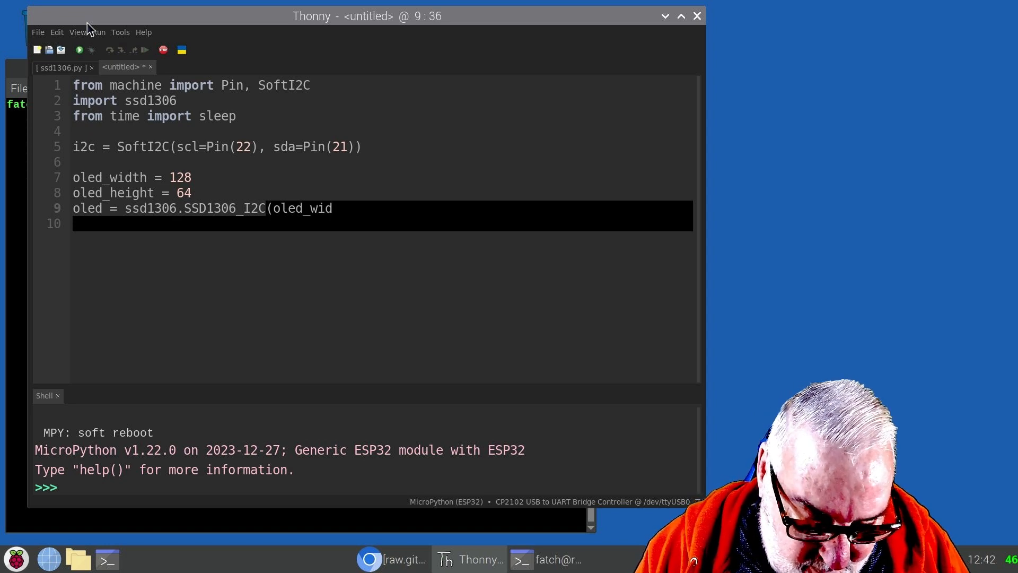
{"action": "type", "text": "th,"}
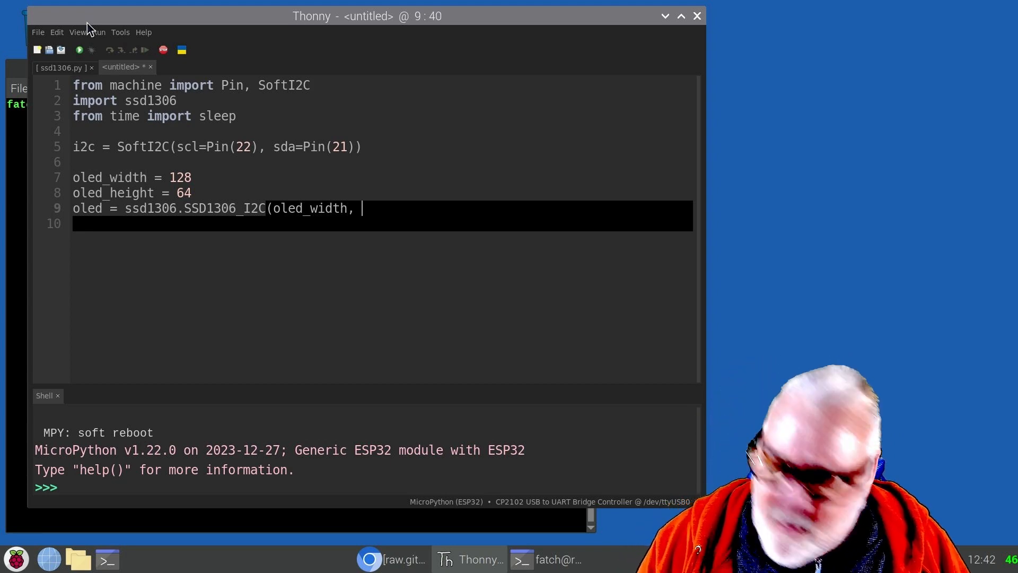
{"action": "type", "text": "oled_"}
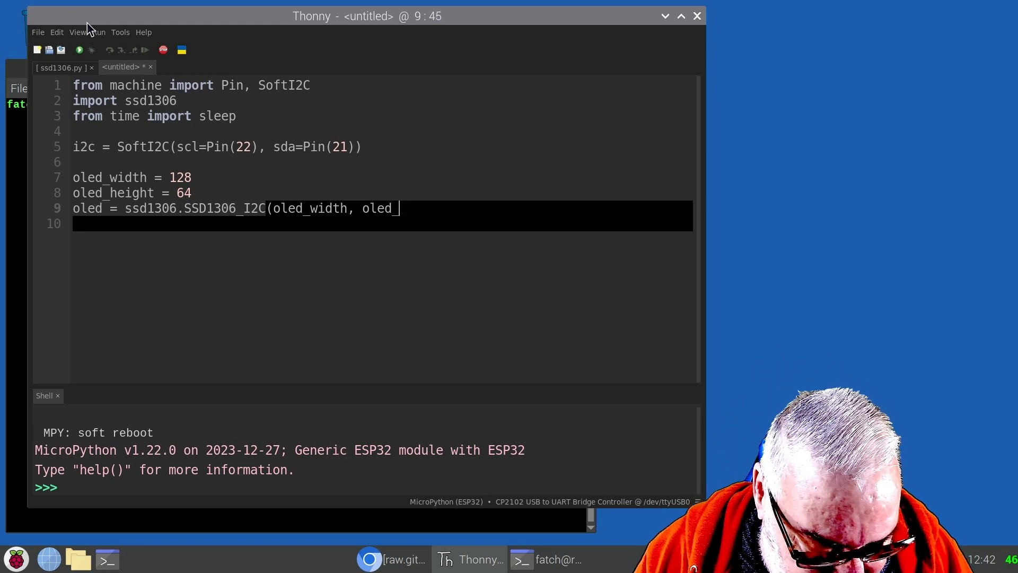
{"action": "type", "text": "hei"}
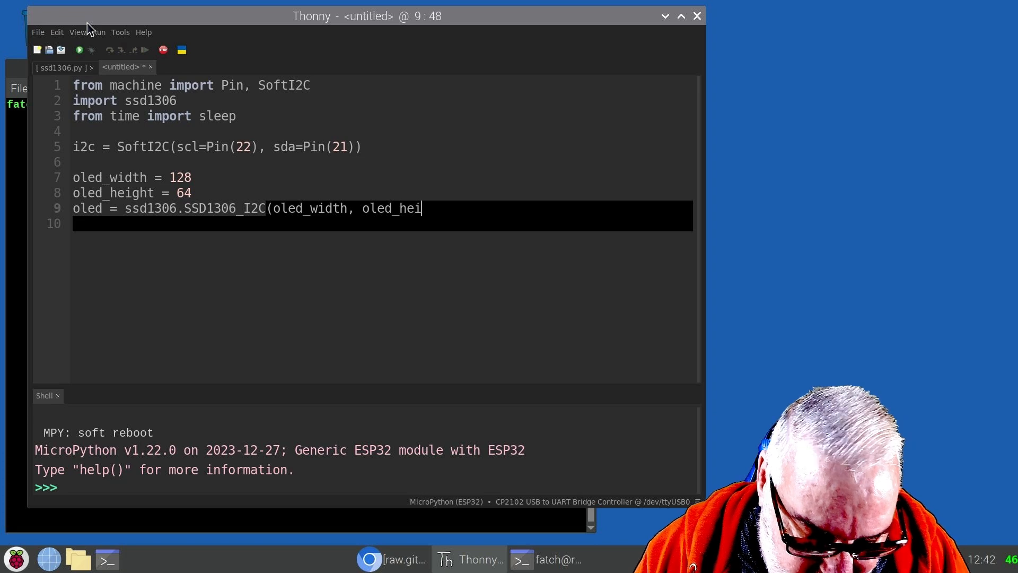
{"action": "type", "text": "ght"}
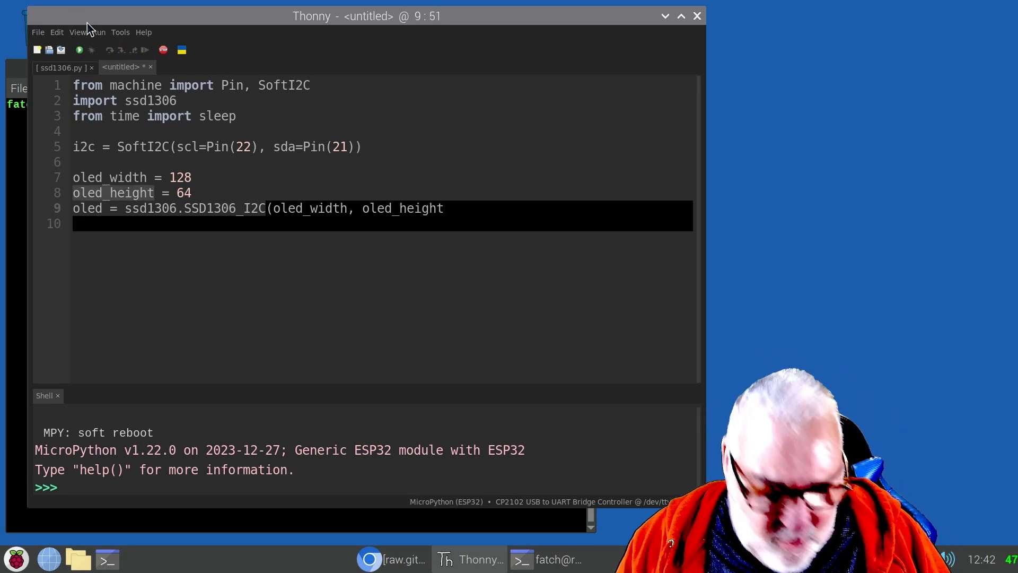
{"action": "type", "text": ","}
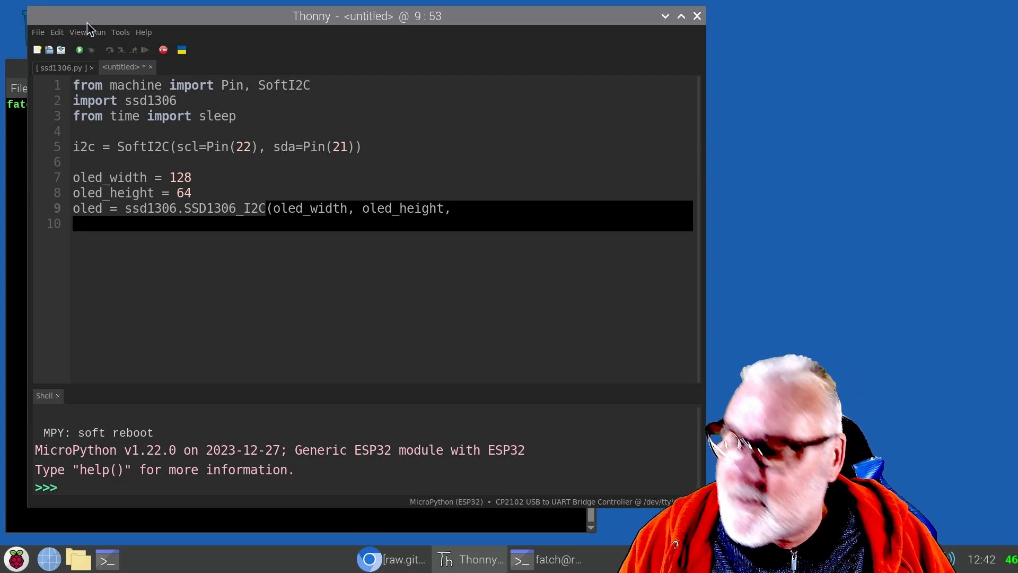
{"action": "type", "text": "i"}
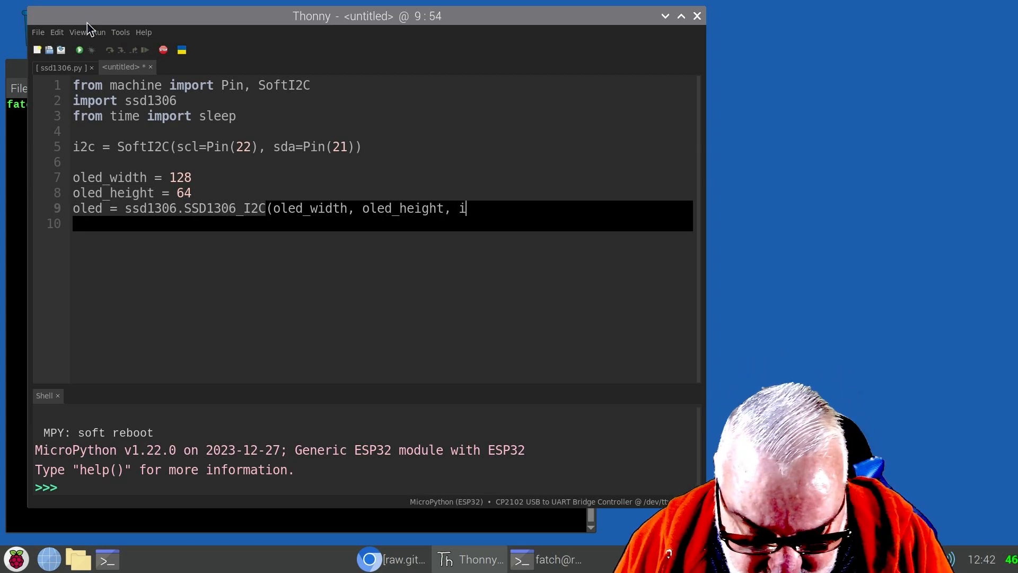
{"action": "type", "text": "\"c"}
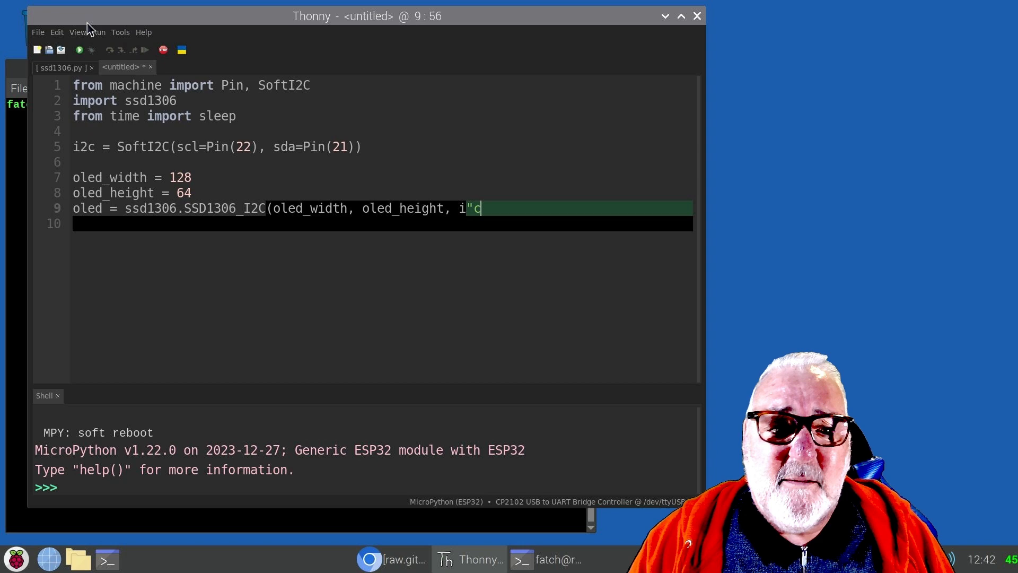
{"action": "key", "text": "BackSpace"}
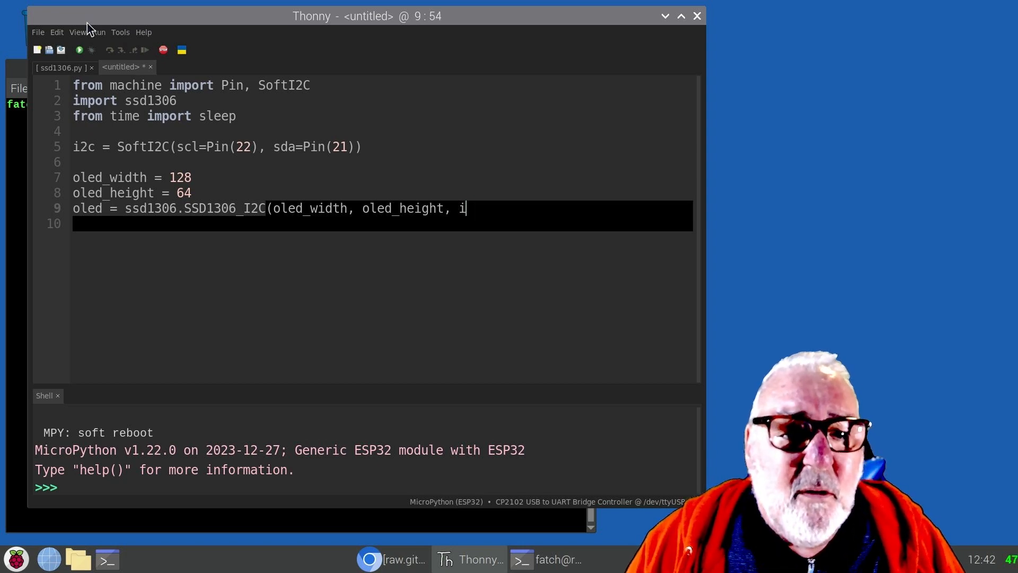
{"action": "type", "text": "2"}
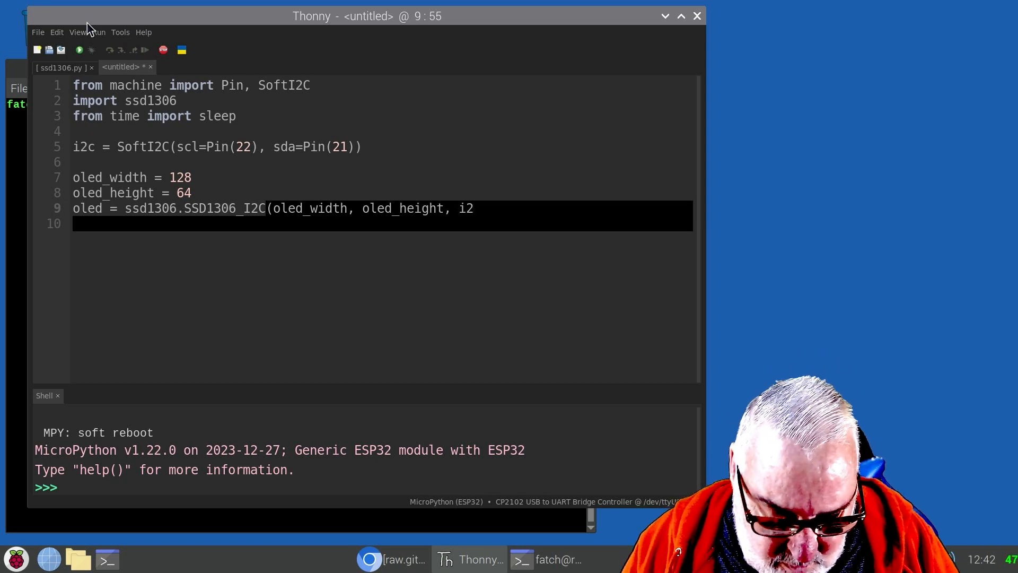
{"action": "type", "text": "c"}
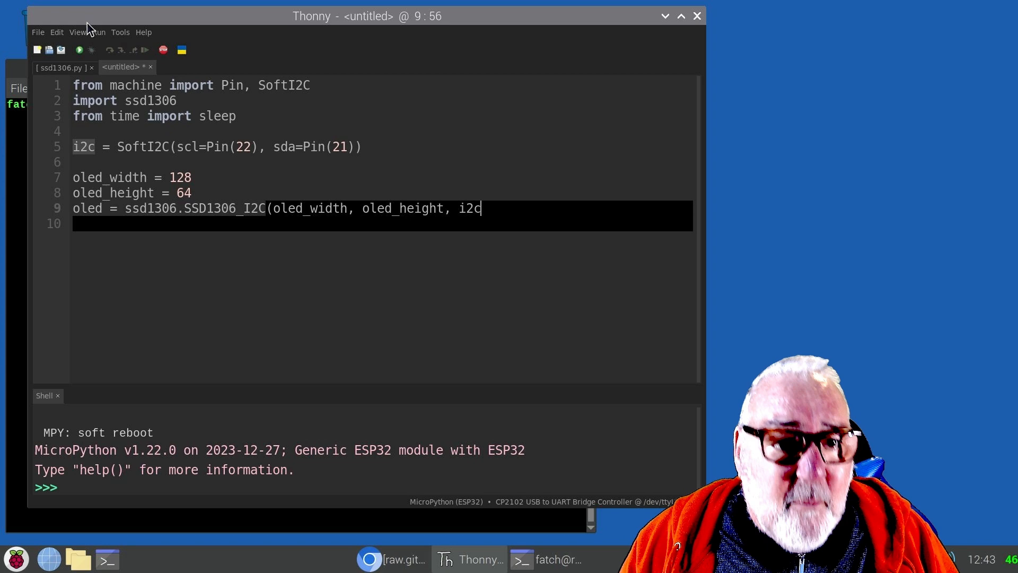
{"action": "type", "text": ")"}
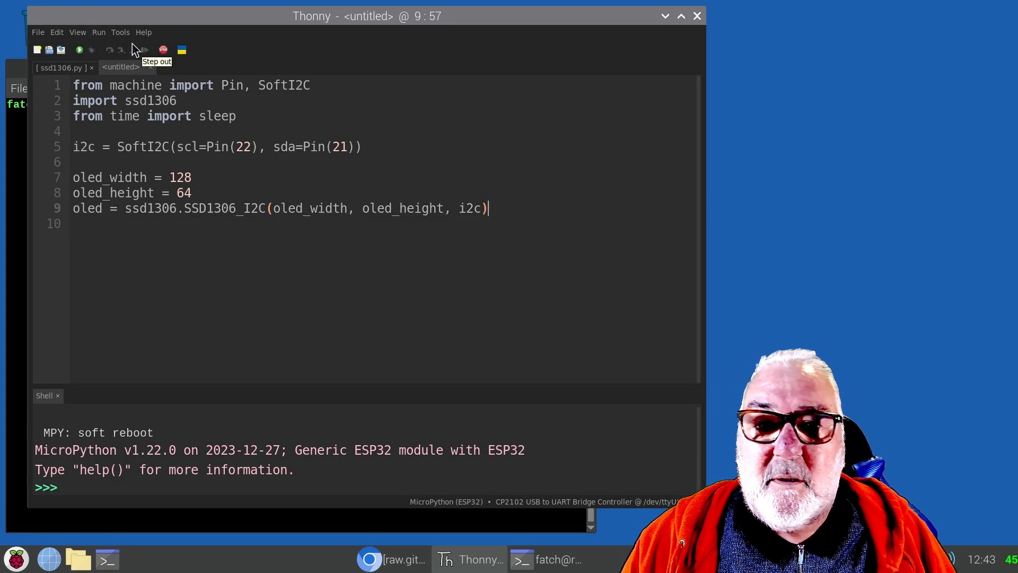
{"action": "key", "text": "Enter"}
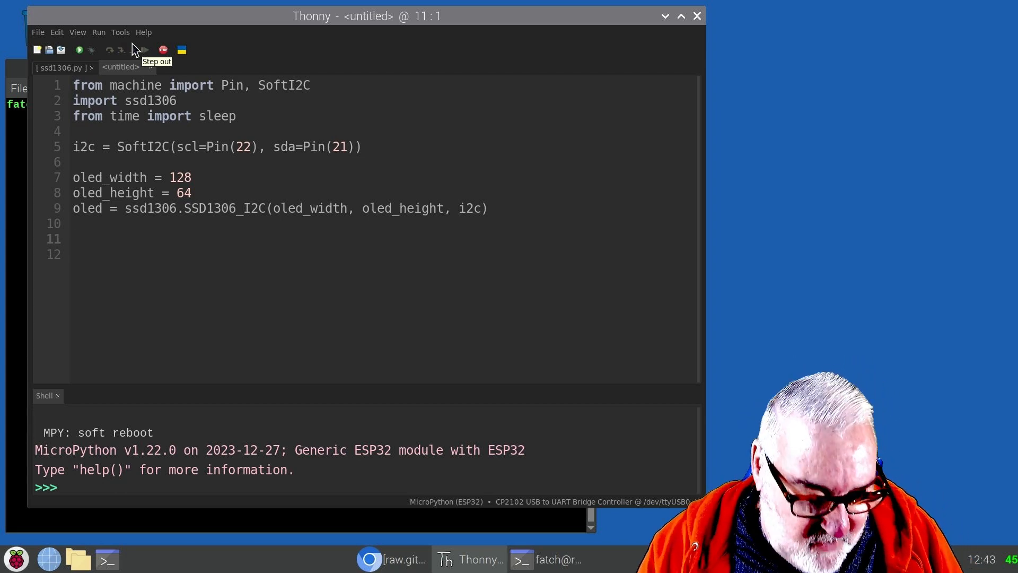
Type oled.text('Hello World 1!',0,0) on line 11 and start a new line.
{"action": "type", "text": "oled"}
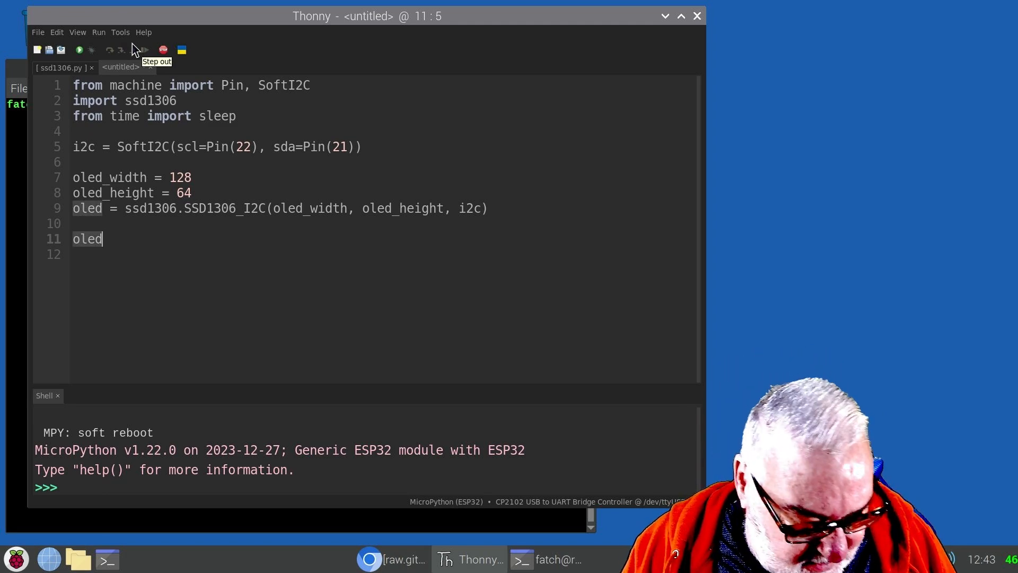
{"action": "type", "text": ".text"}
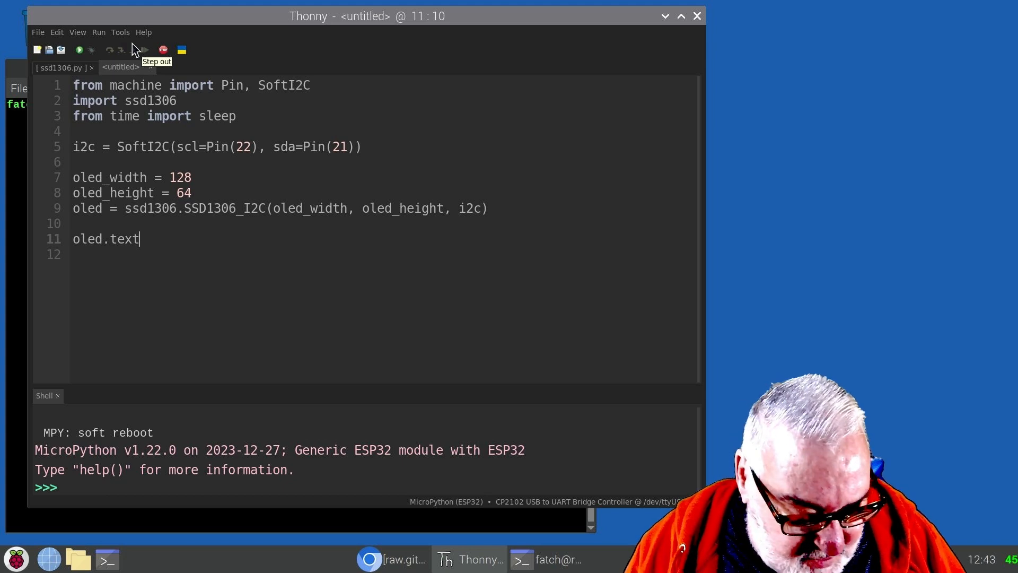
{"action": "type", "text": "("}
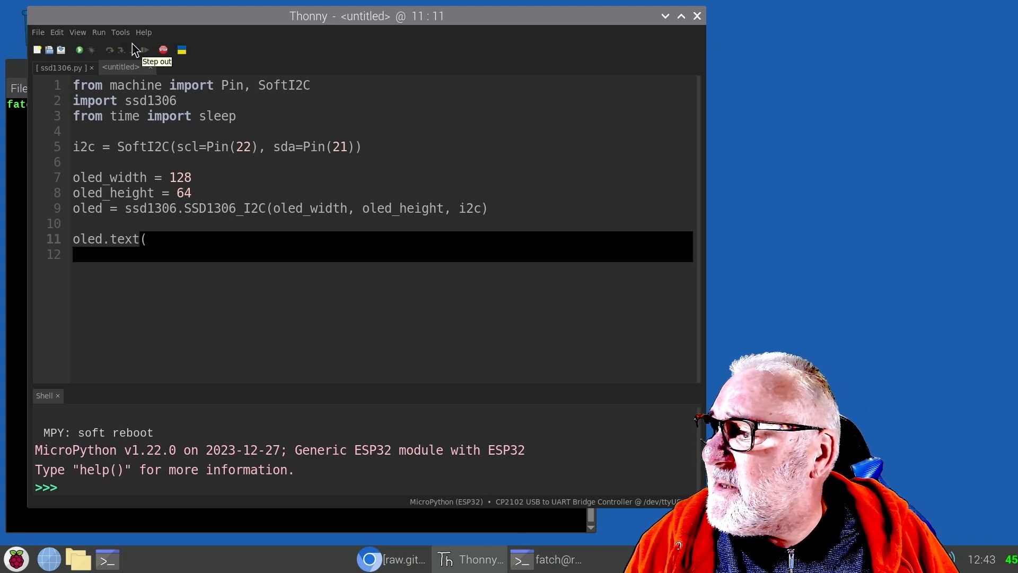
{"action": "type", "text": "H"}
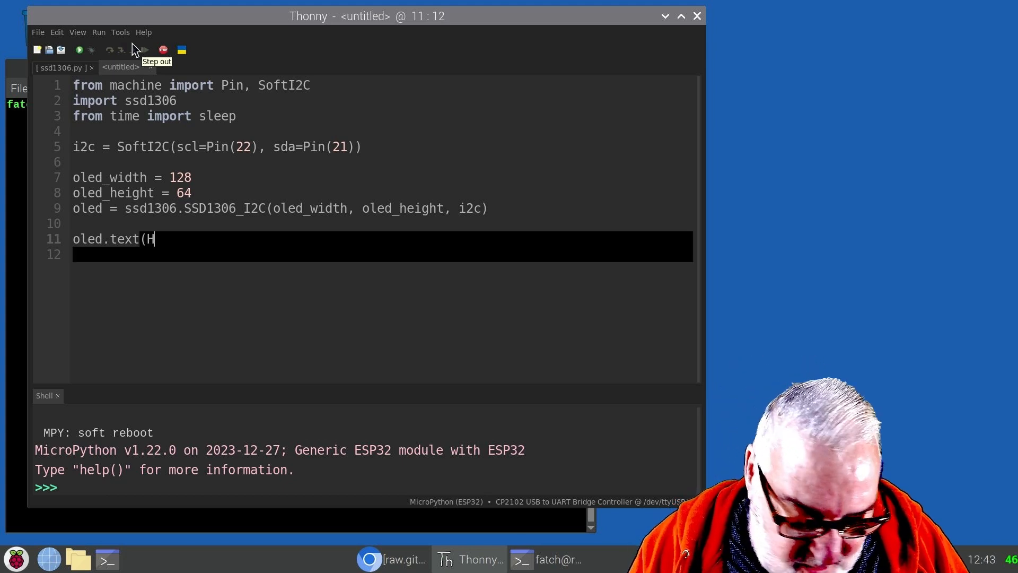
{"action": "type", "text": "ello"}
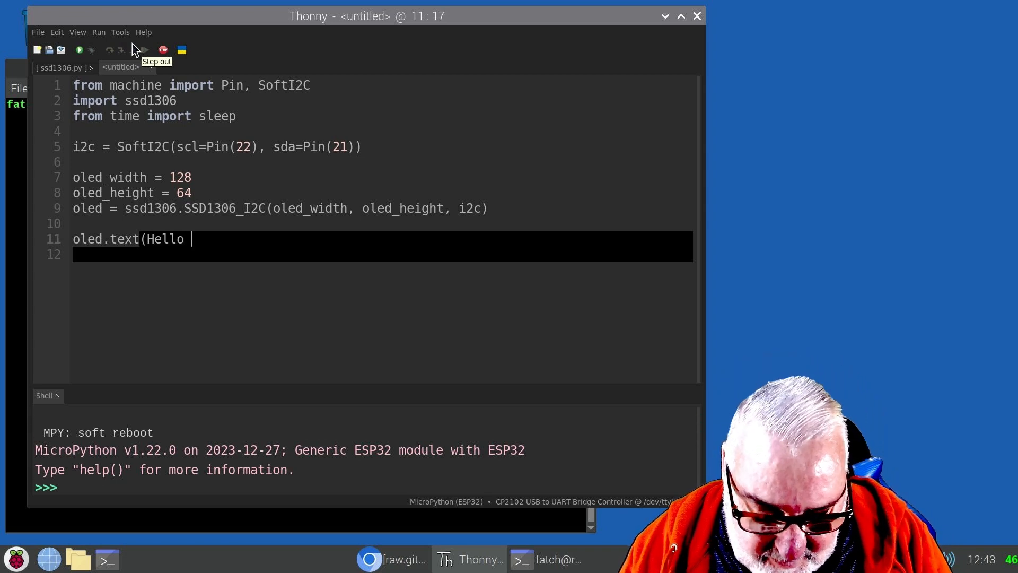
{"action": "type", "text": "Worl"}
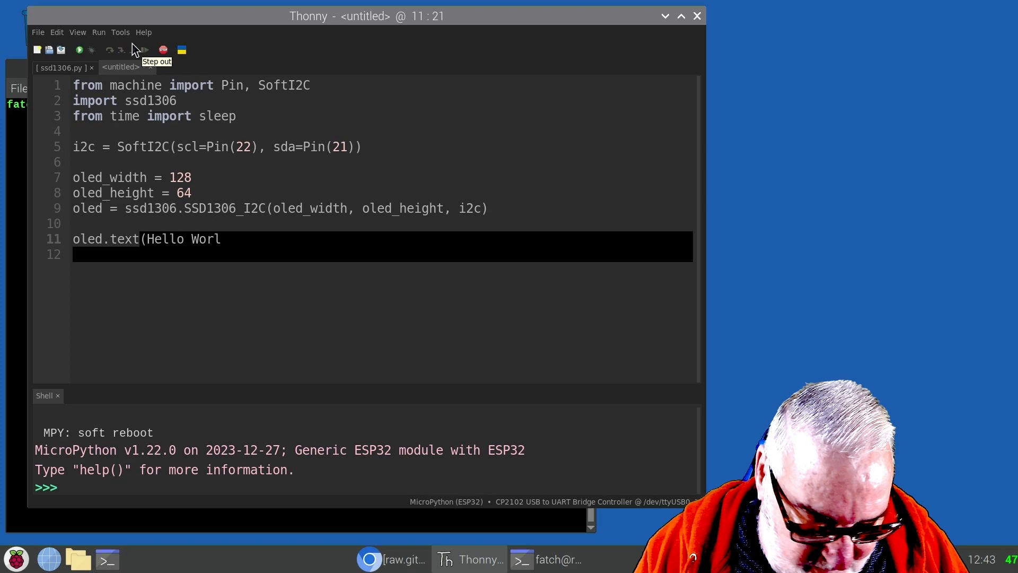
{"action": "type", "text": "d"}
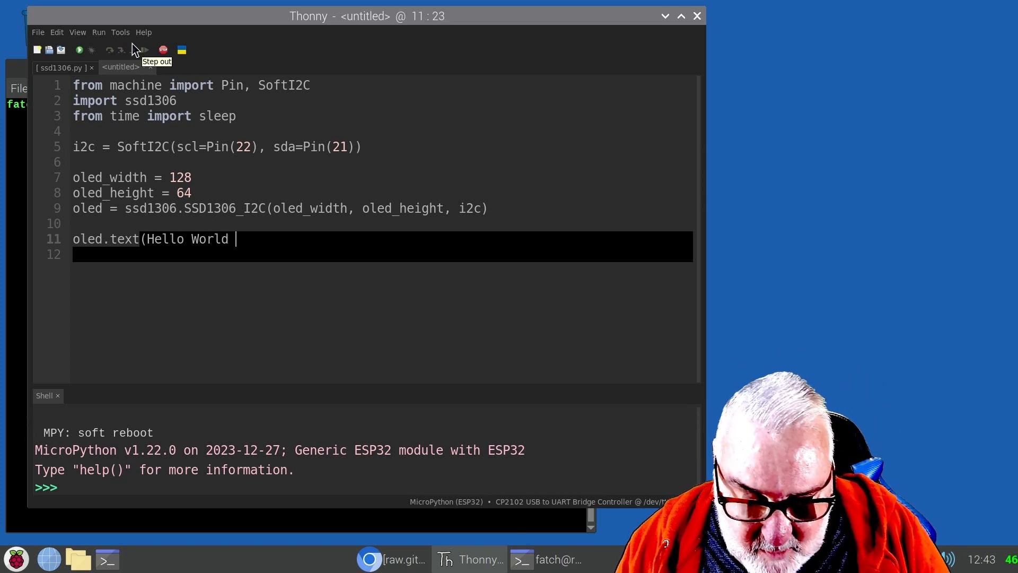
{"action": "type", "text": "1!"}
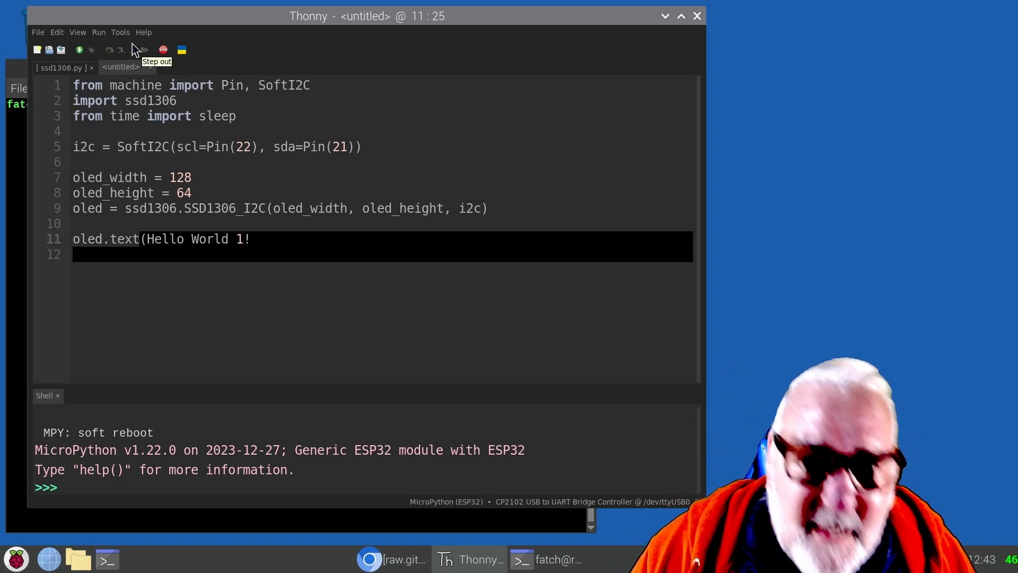
{"action": "type", "text": "'"}
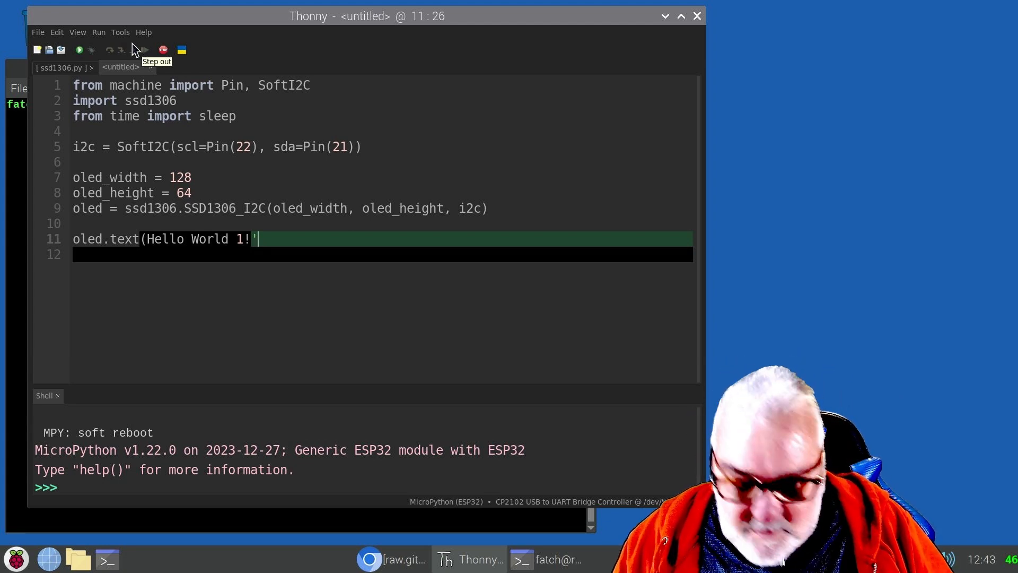
{"action": "type", "text": ","}
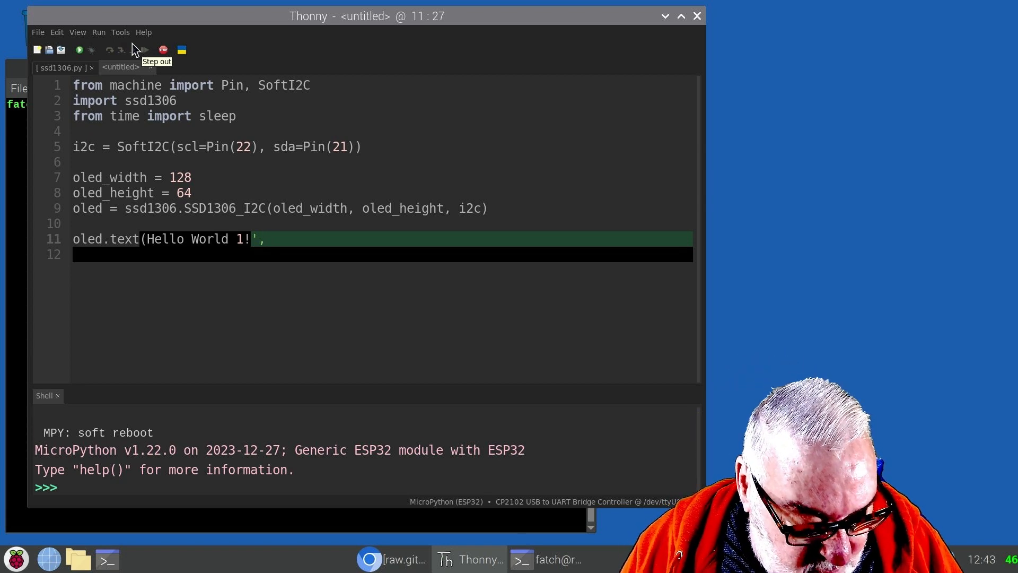
{"action": "type", "text": "0,"}
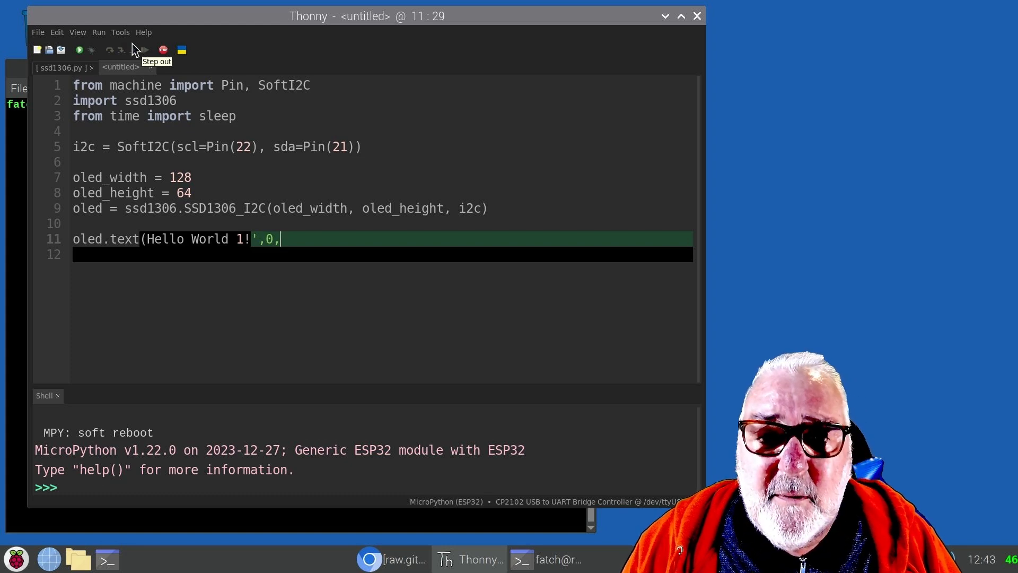
{"action": "type", "text": "0"}
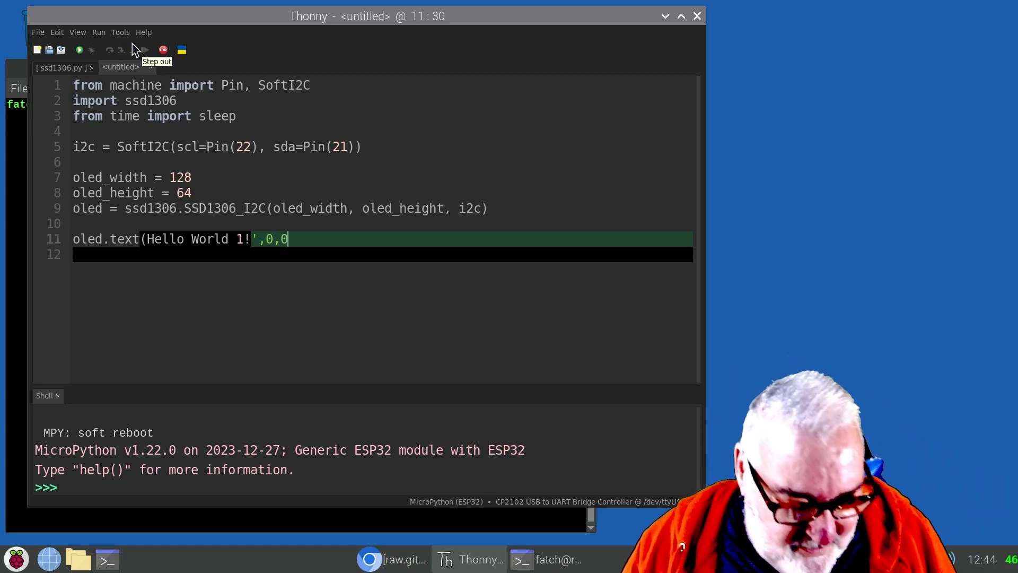
{"action": "type", "text": ")"}
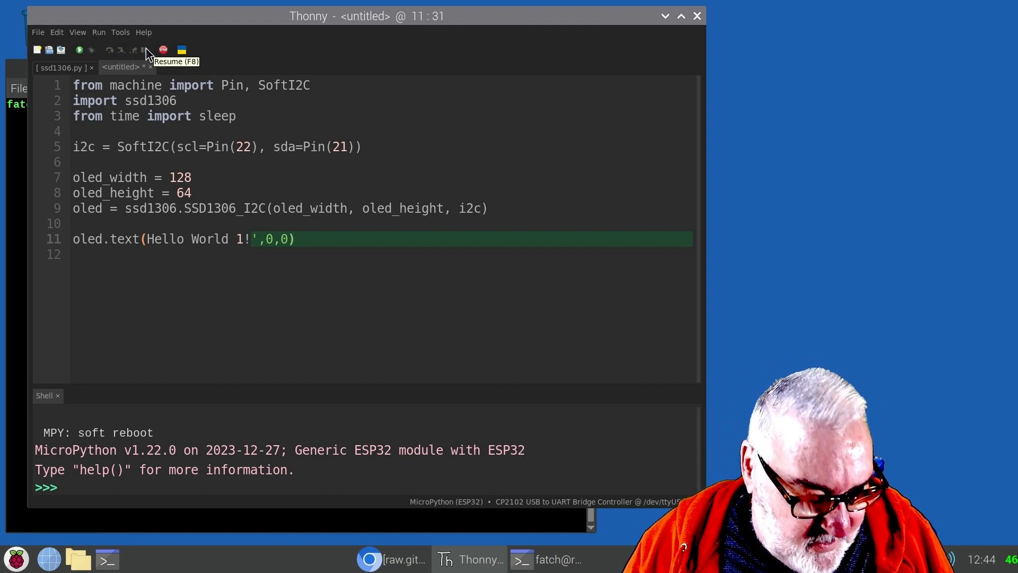
{"action": "key", "text": "Return"}
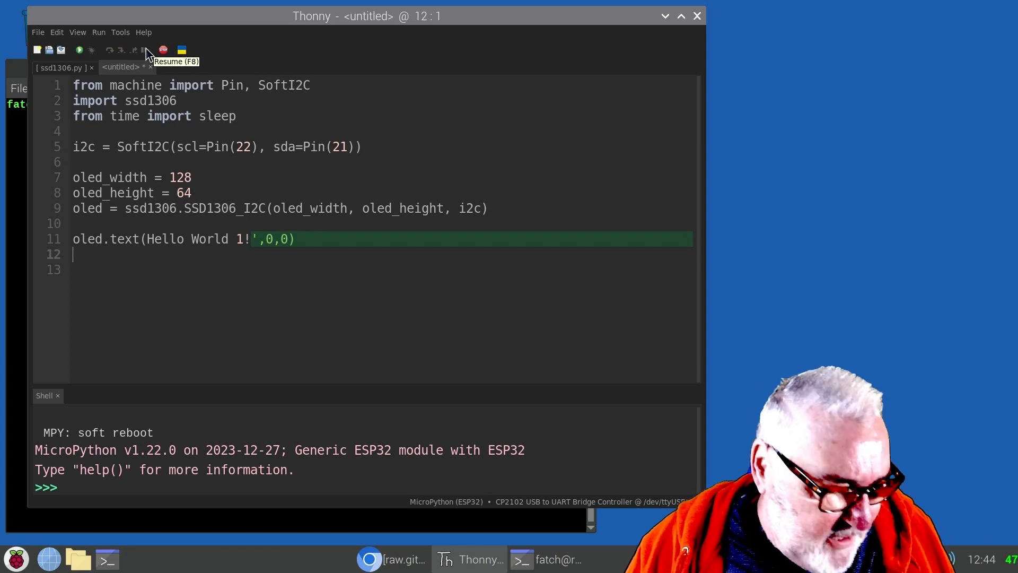
{"action": "mouse_move", "coordinate": [184, 238]}
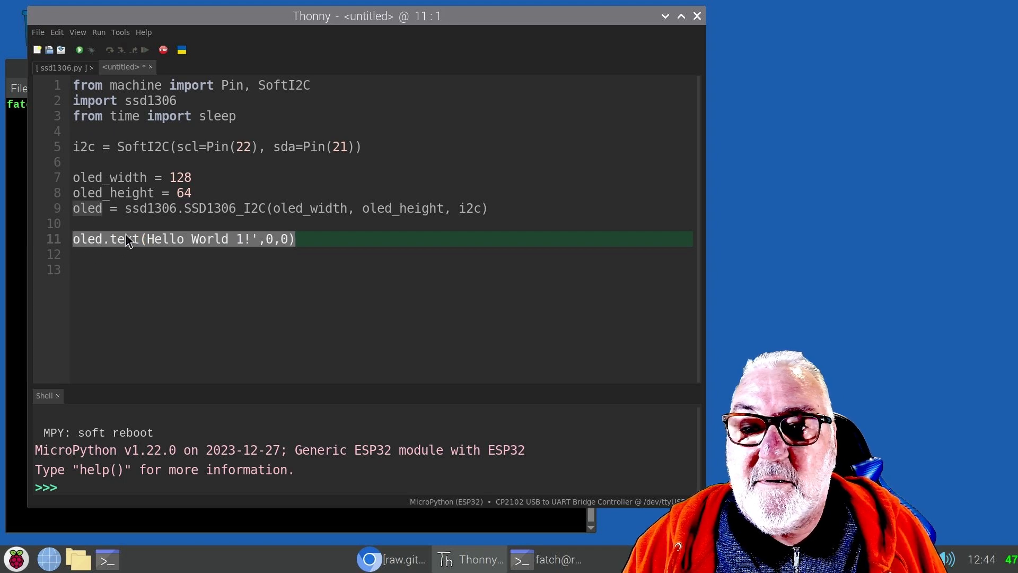
Paste copies of the Hello World 1! text line below line 11.
{"action": "right_click", "coordinate": [126, 239]}
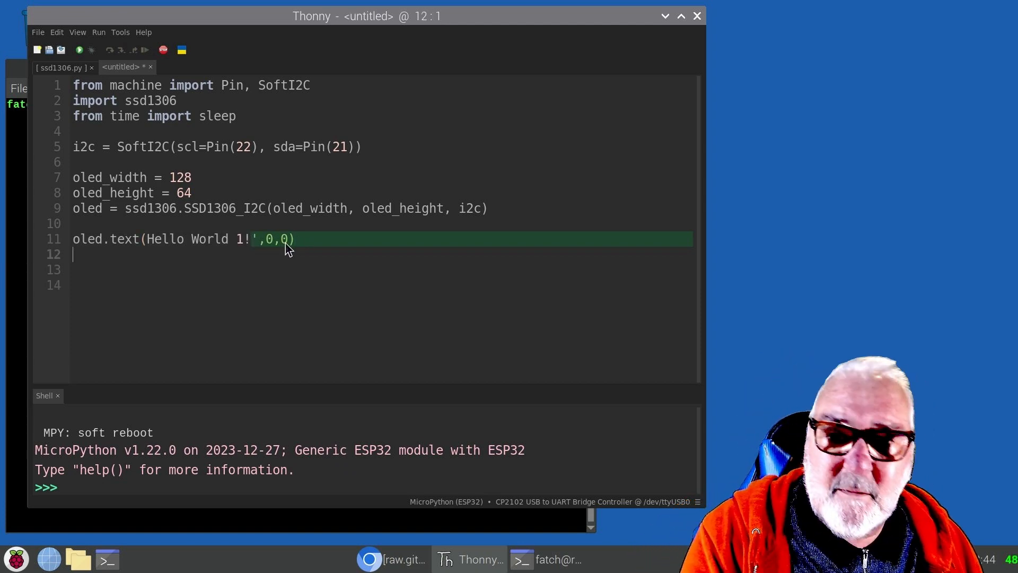
{"action": "right_click", "coordinate": [288, 250]}
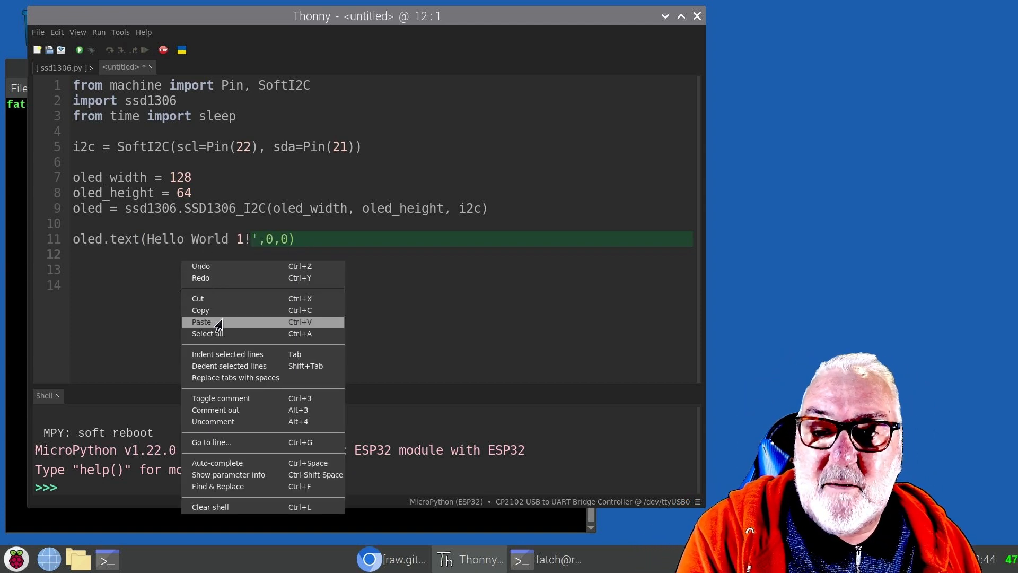
{"action": "left_click", "coordinate": [202, 321]}
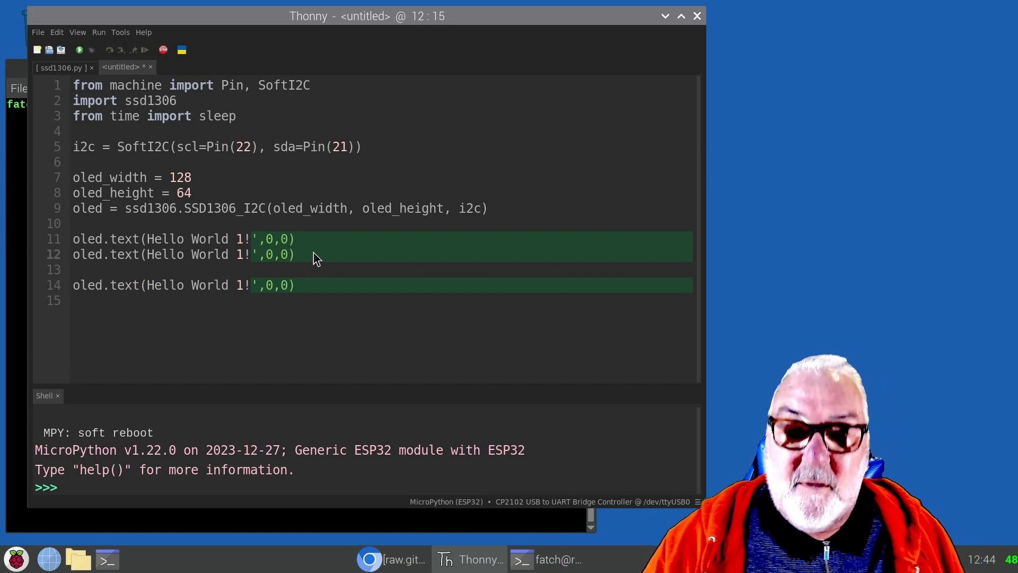
Edit the copies to read Hello World 2! at y 10 and 3! at y 20.
{"action": "left_click", "coordinate": [185, 254]}
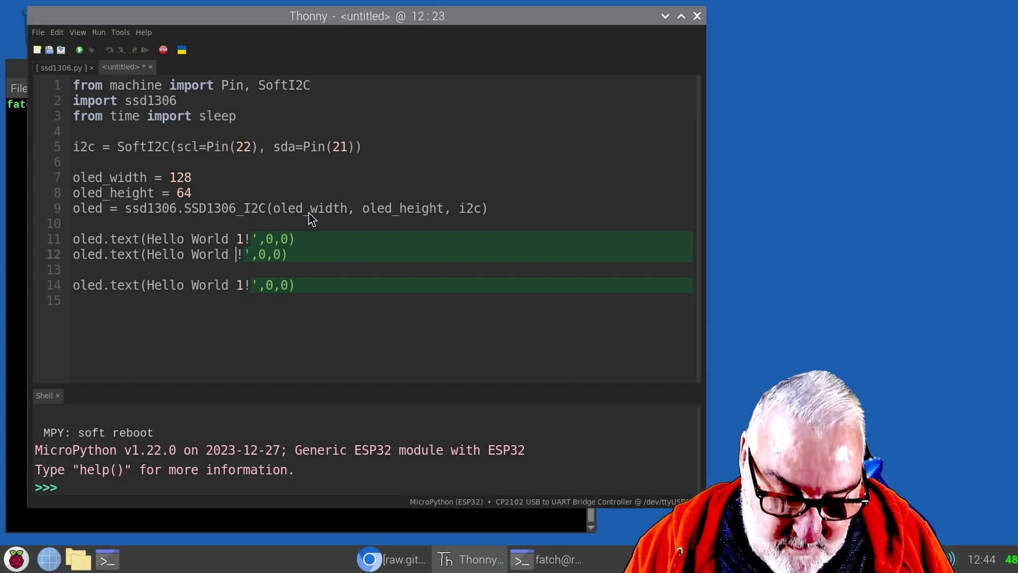
{"action": "type", "text": "2"}
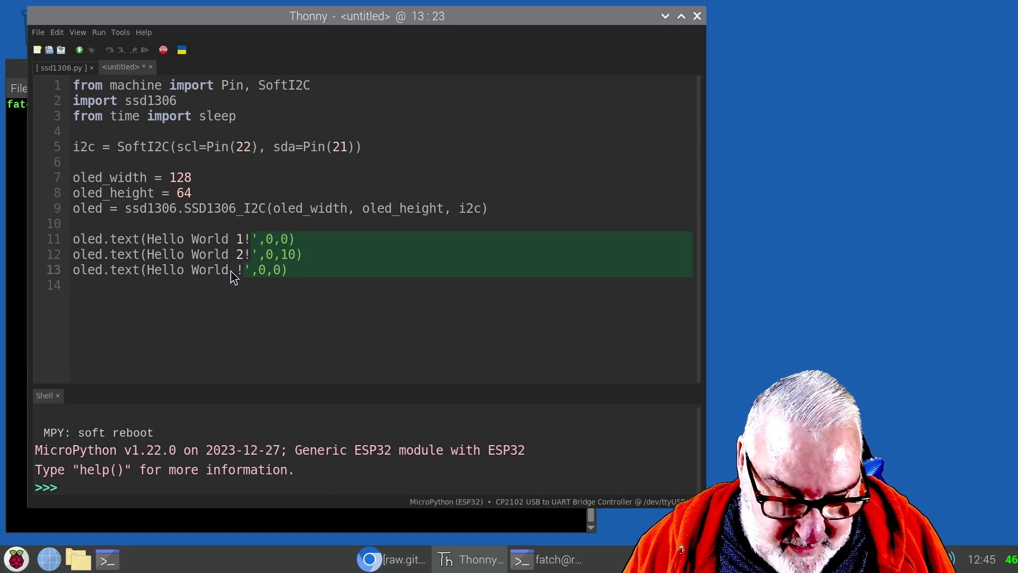
{"action": "type", "text": "3"}
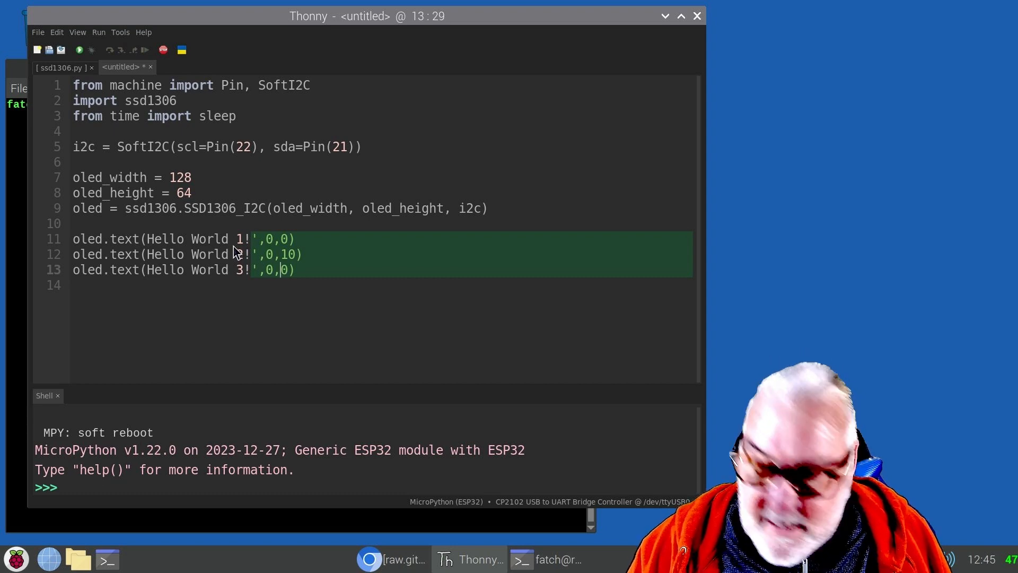
{"action": "type", "text": "2"}
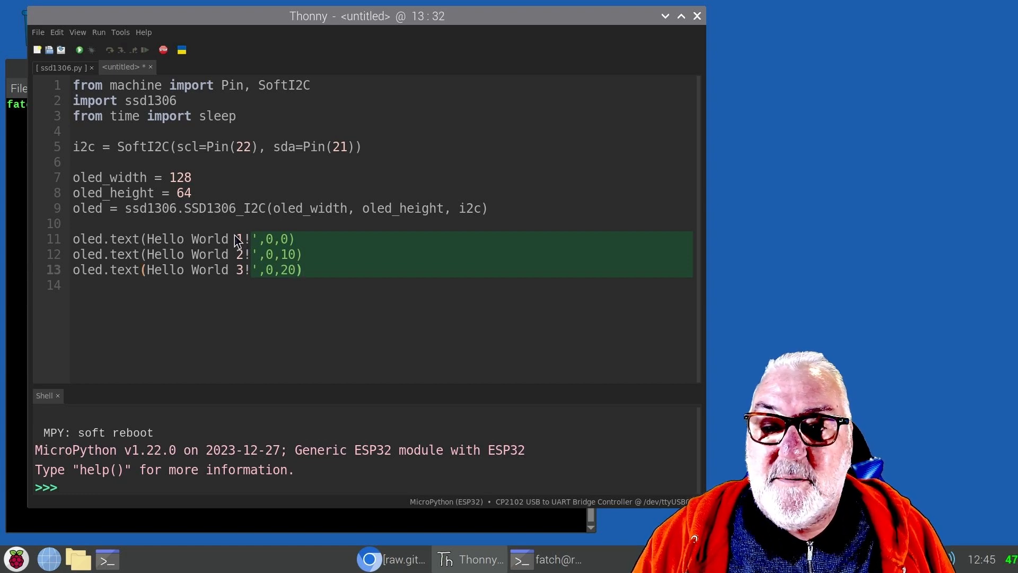
Add oled.show() on line 15, after the three text lines.
{"action": "key", "text": "Return"}
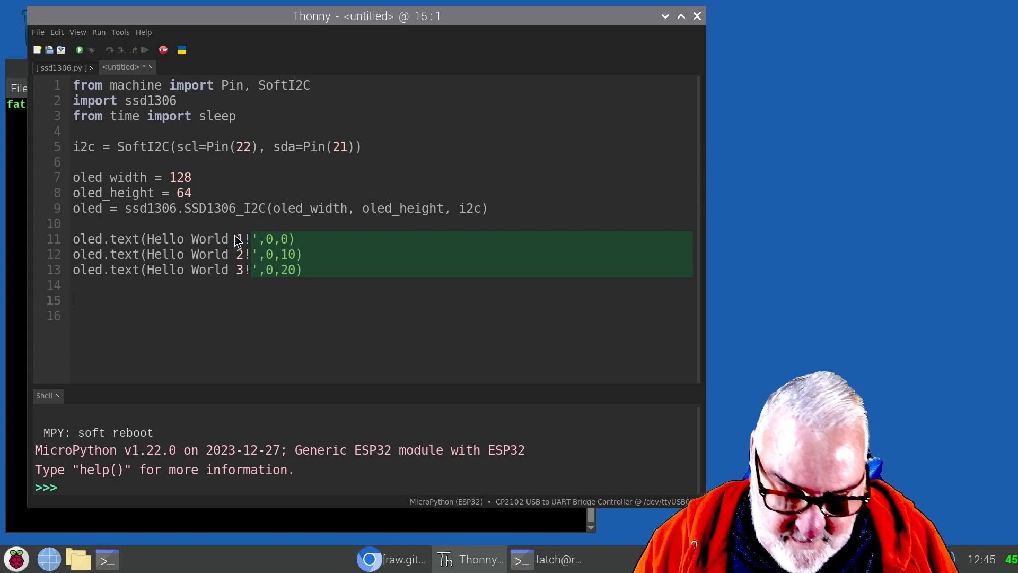
{"action": "type", "text": "ole"}
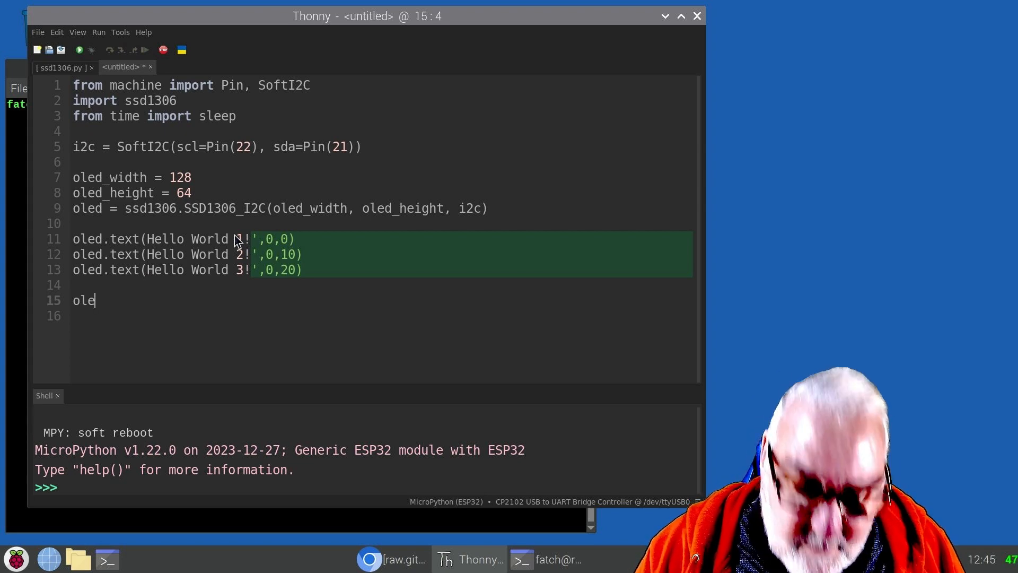
{"action": "type", "text": "d"}
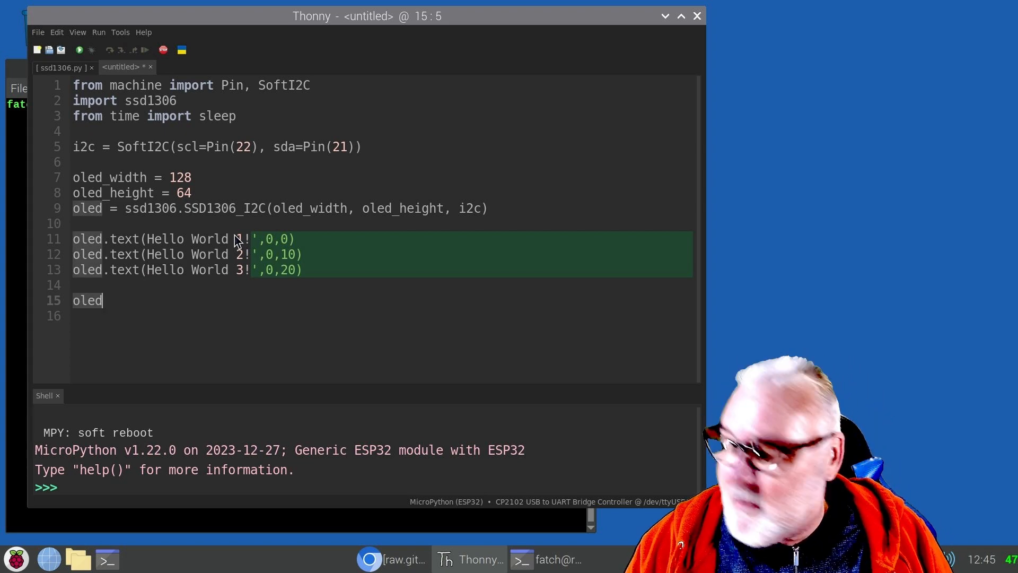
{"action": "type", "text": ".s"}
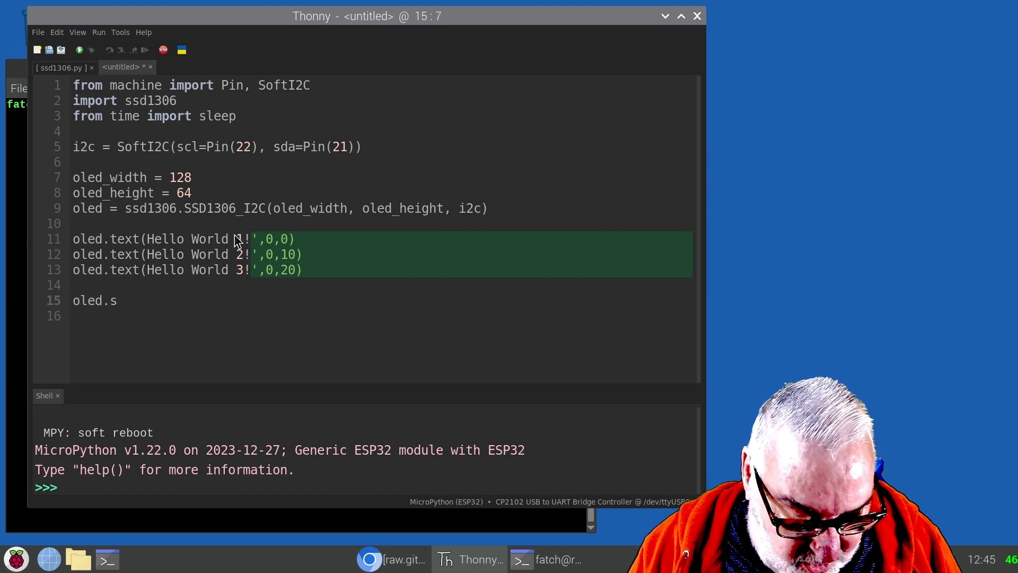
{"action": "type", "text": "how"}
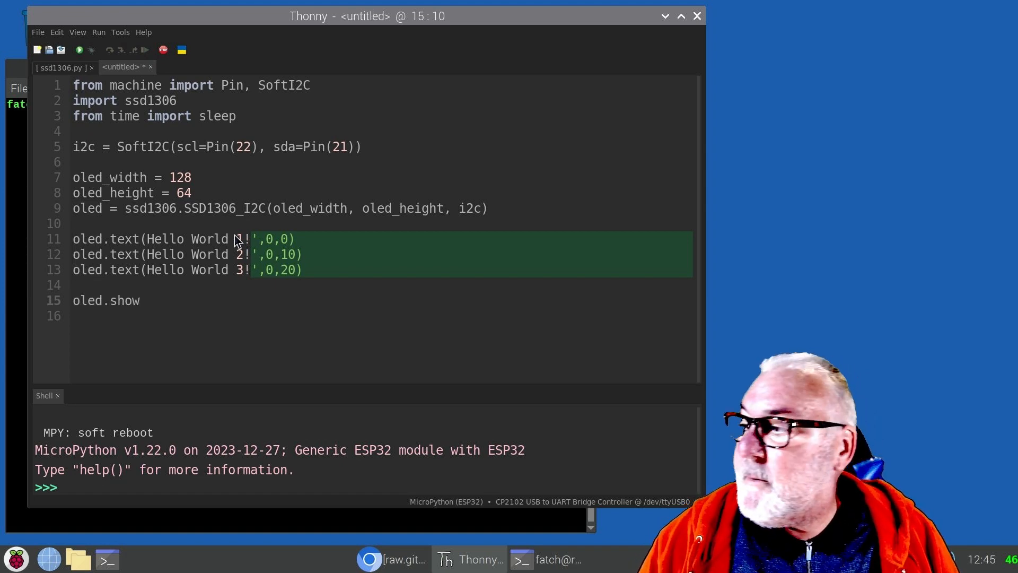
{"action": "type", "text": "("}
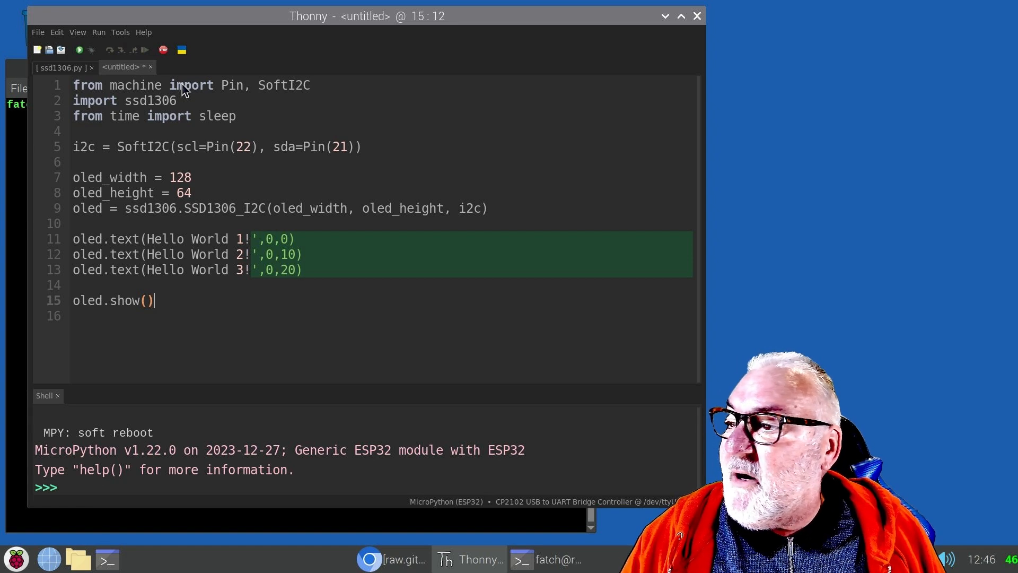
{"action": "mouse_move", "coordinate": [294, 95]}
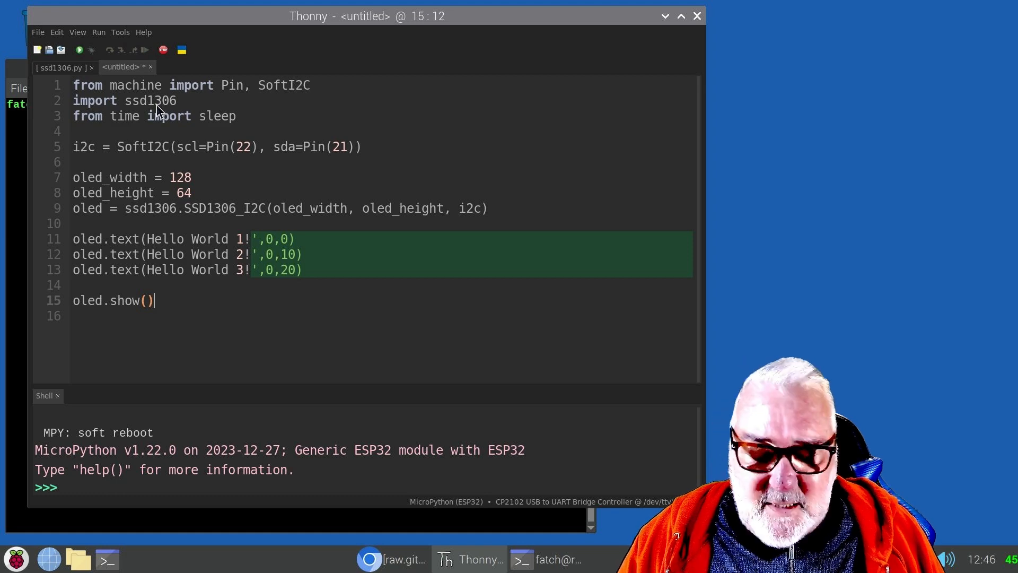
{"action": "mouse_move", "coordinate": [168, 124]}
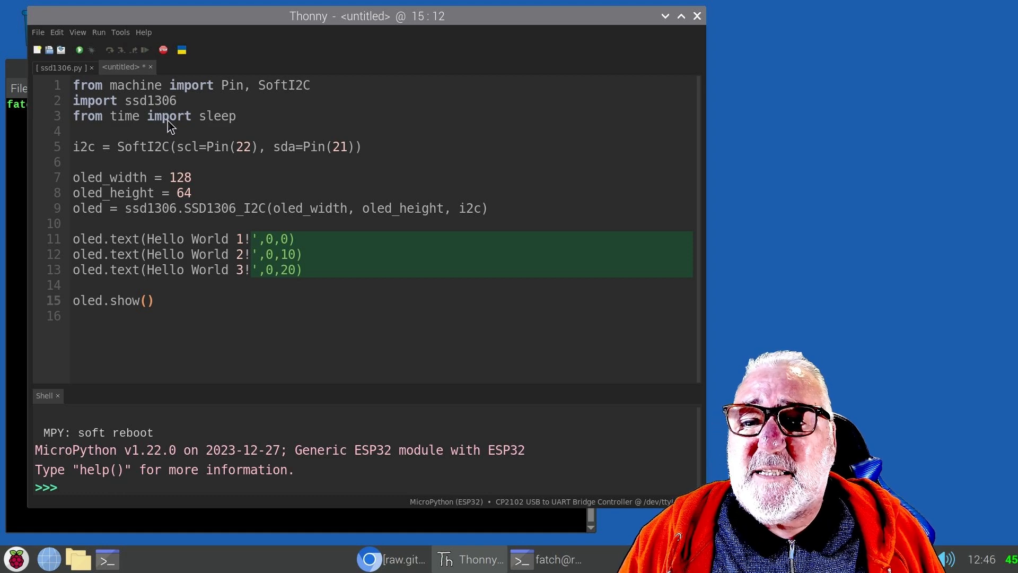
{"action": "mouse_move", "coordinate": [171, 156]}
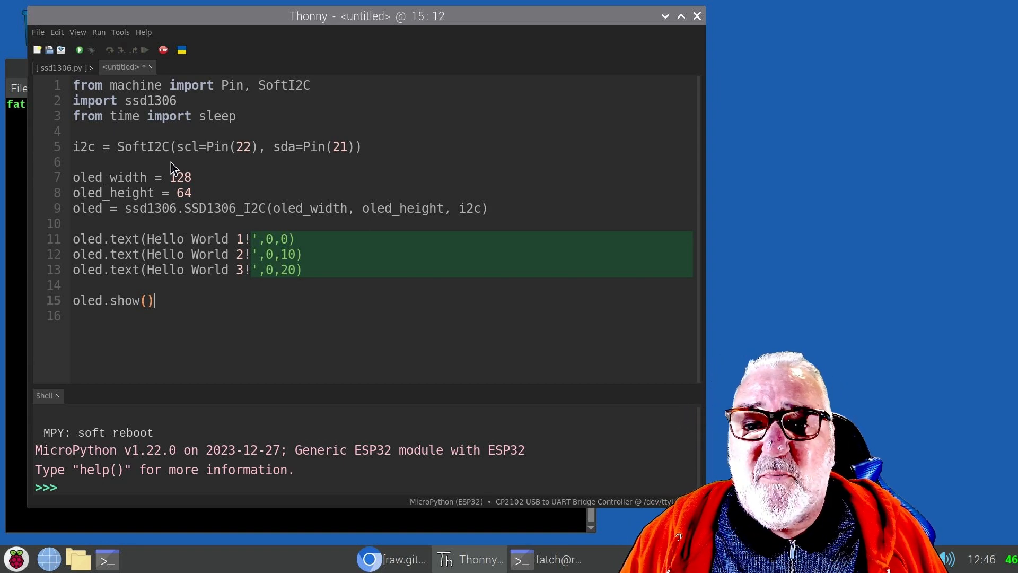
{"action": "mouse_move", "coordinate": [214, 161]}
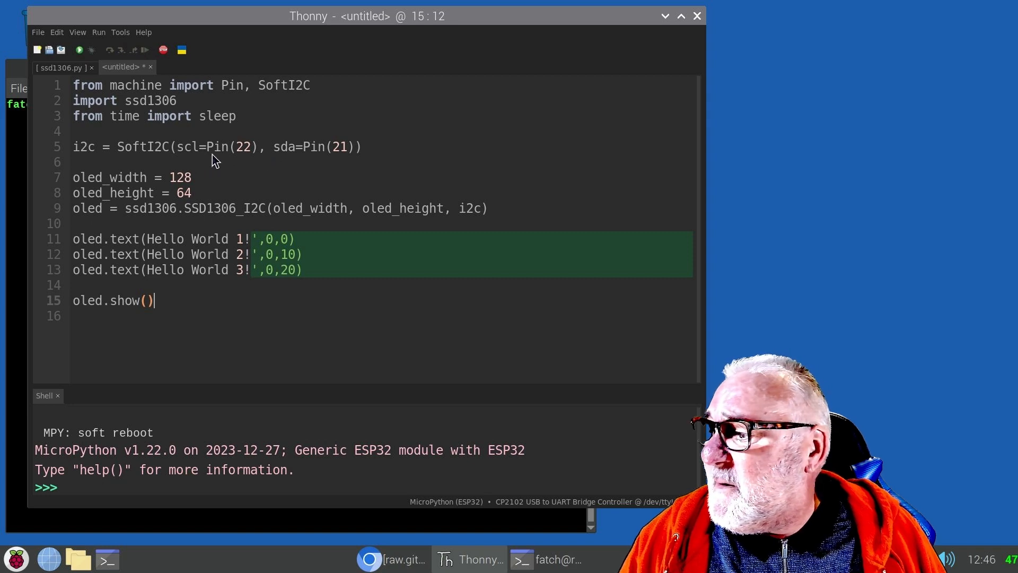
{"action": "mouse_move", "coordinate": [221, 161]}
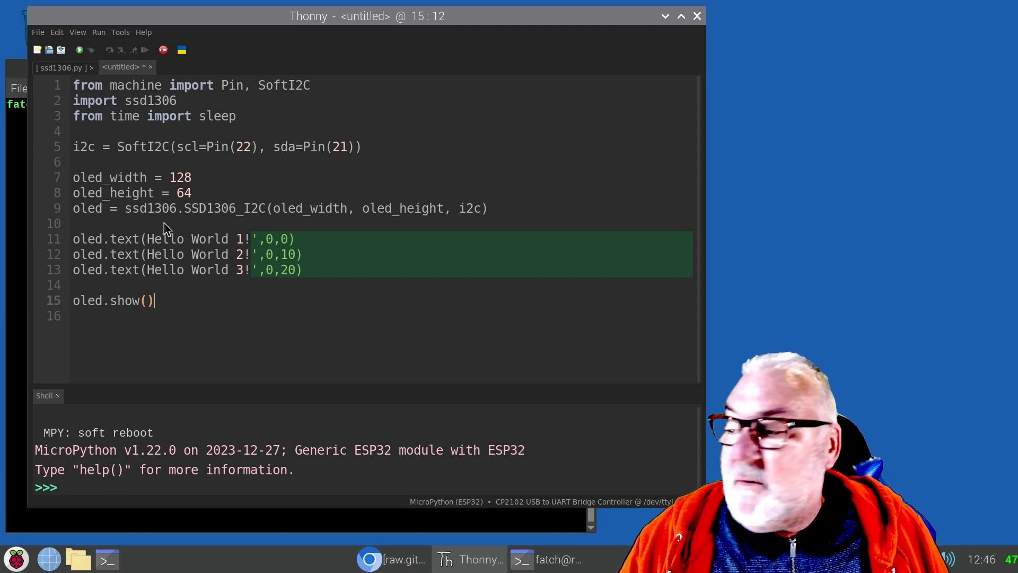
{"action": "mouse_move", "coordinate": [188, 229]}
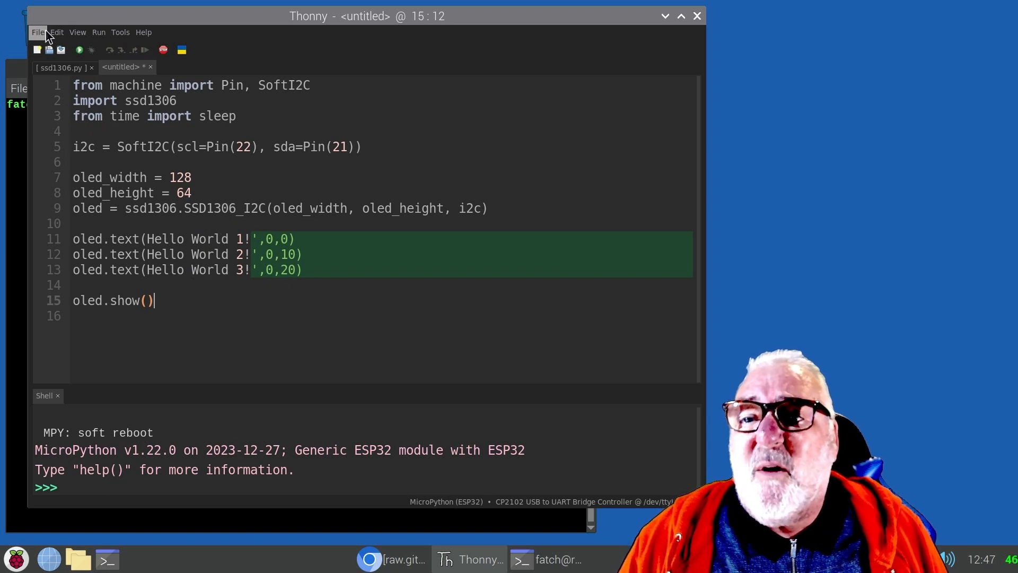
Save the script to the MicroPython device as main.py, overwriting the existing file.
{"action": "left_click", "coordinate": [37, 32]}
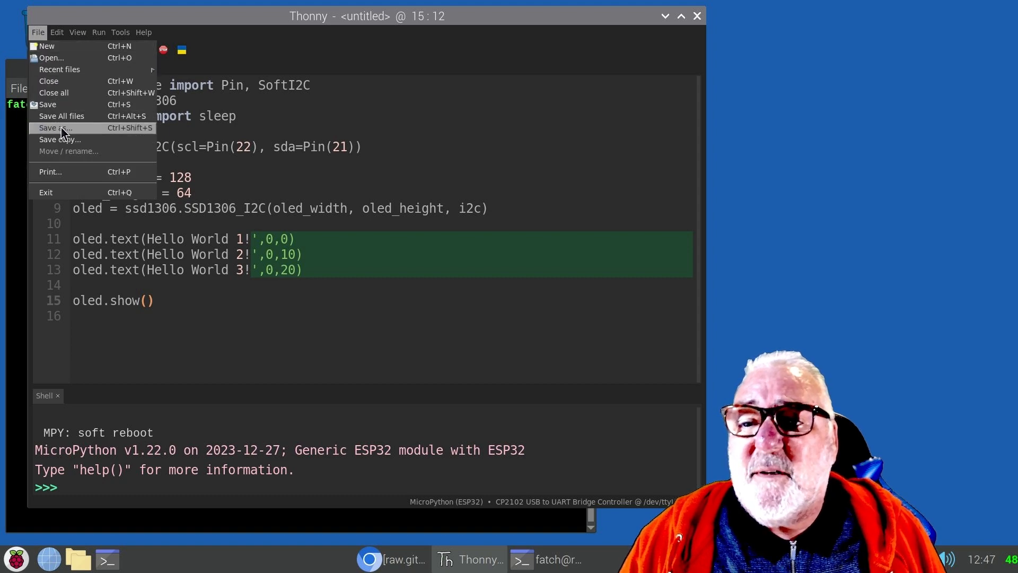
{"action": "left_click", "coordinate": [52, 127]}
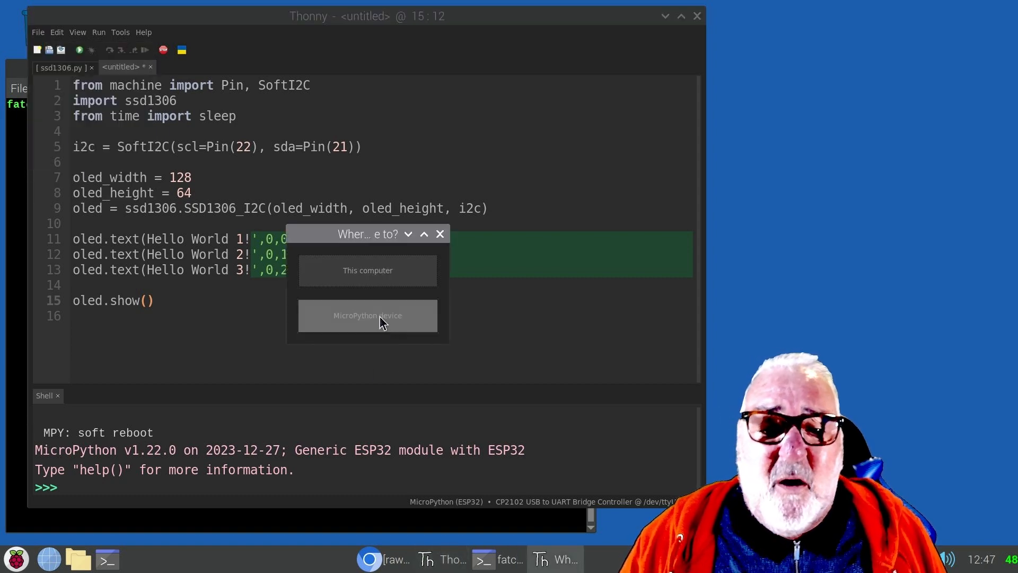
{"action": "left_click", "coordinate": [367, 315]}
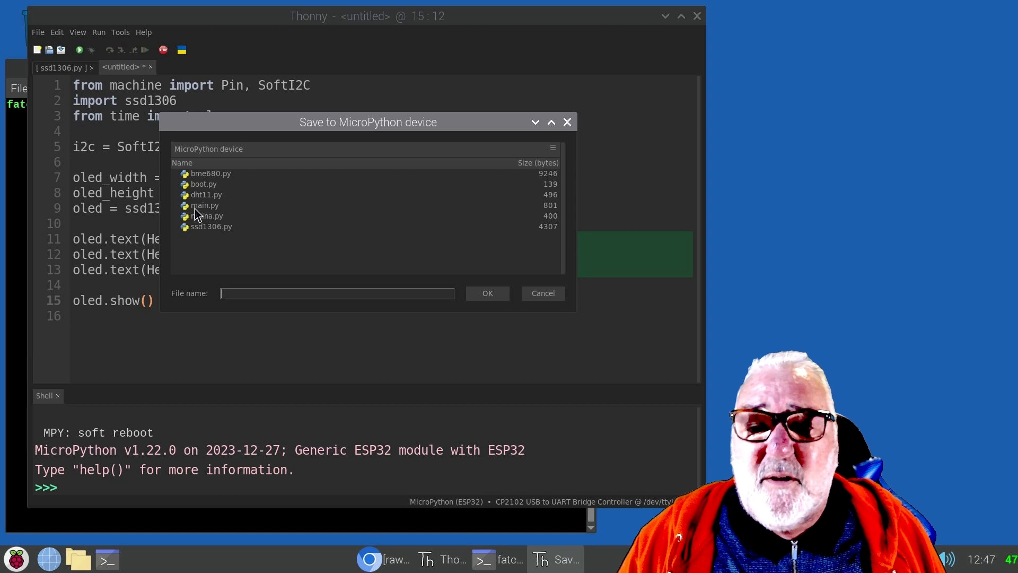
{"action": "left_click", "coordinate": [205, 205]}
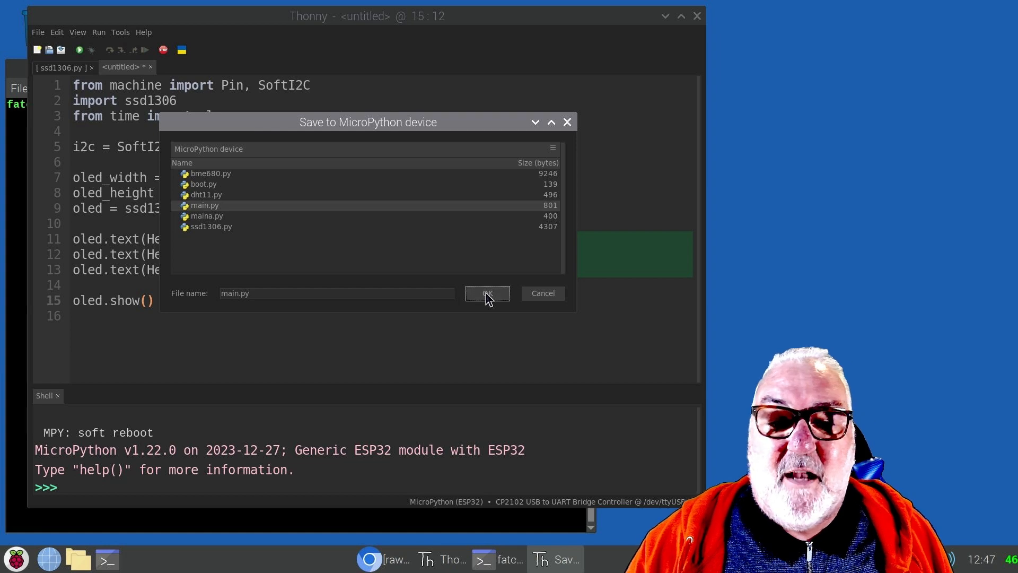
{"action": "left_click", "coordinate": [487, 293]}
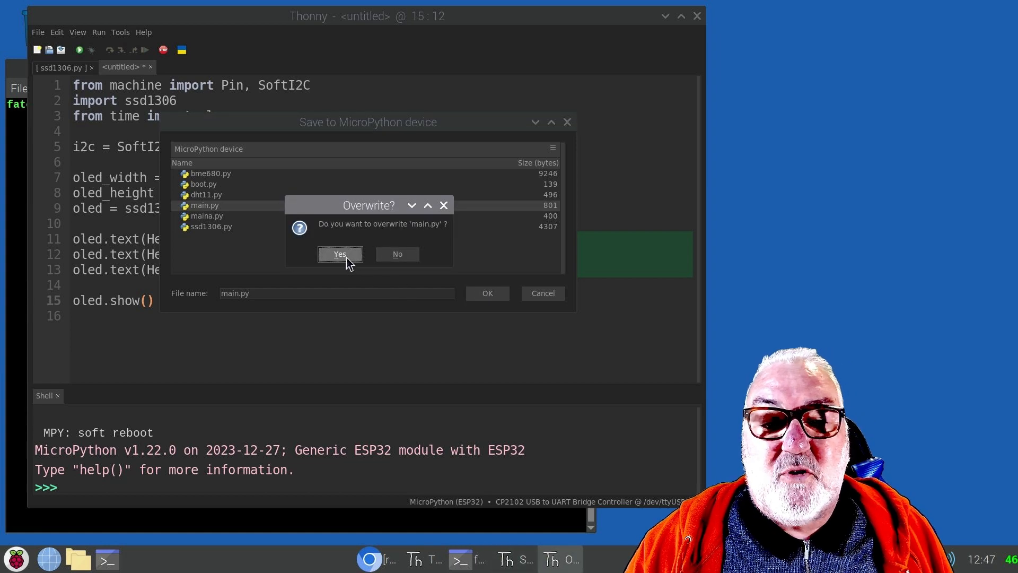
{"action": "left_click", "coordinate": [340, 254]}
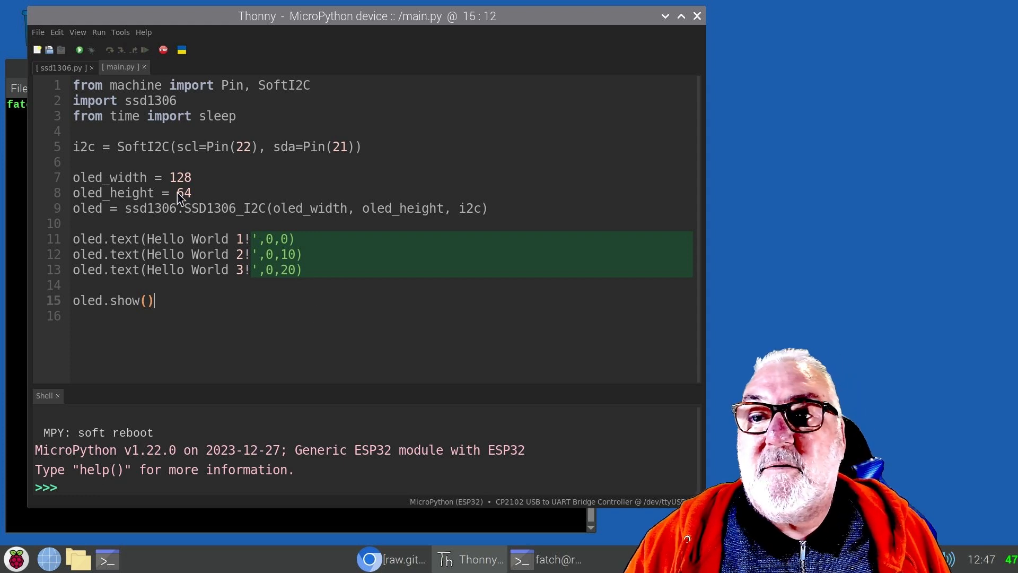
{"action": "mouse_move", "coordinate": [79, 50]}
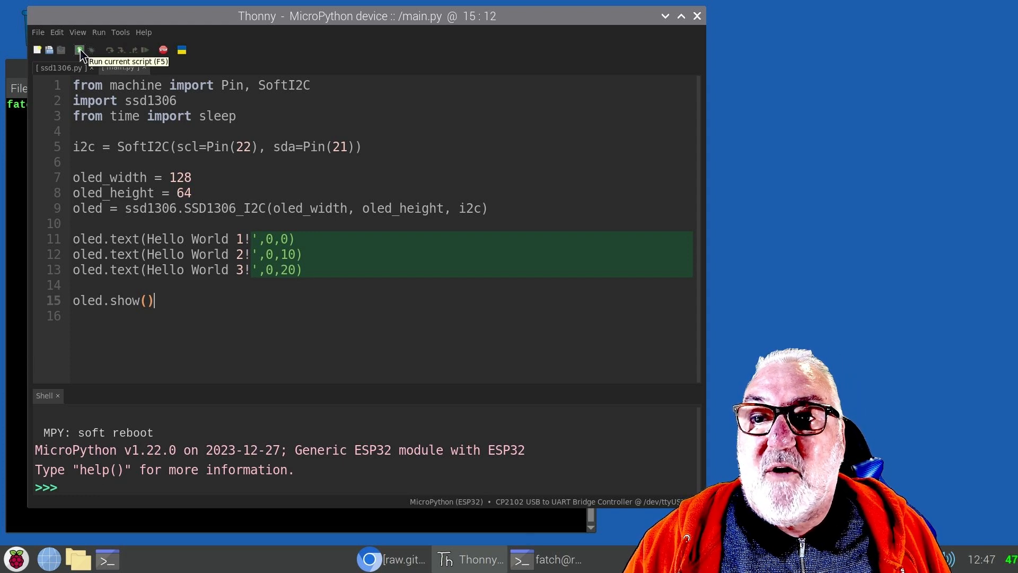
Run main.py on the ESP32, which reports a SyntaxError at line 11.
{"action": "left_click", "coordinate": [81, 50]}
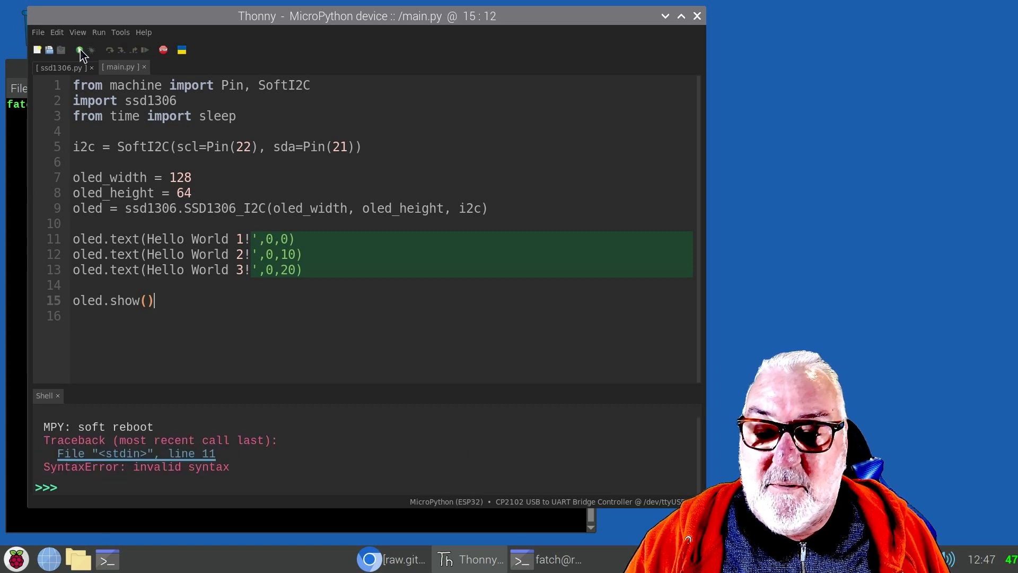
{"action": "mouse_move", "coordinate": [117, 175]}
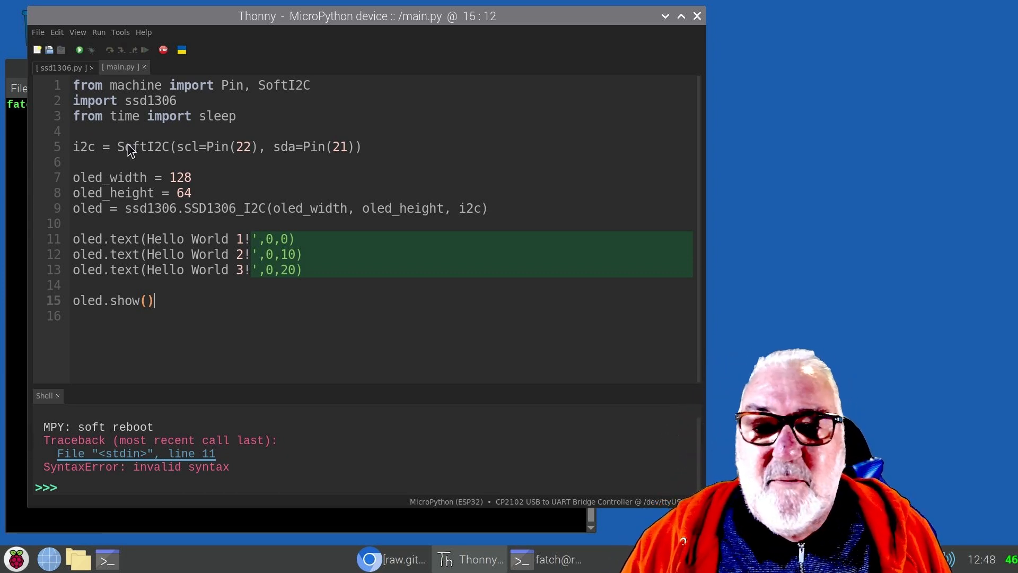
{"action": "mouse_move", "coordinate": [148, 246]}
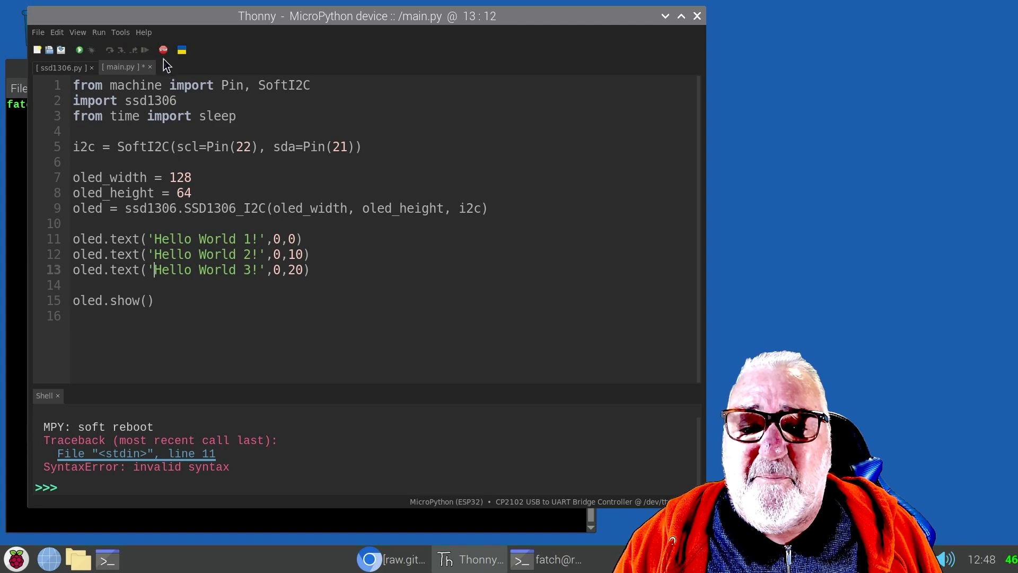
Restart the device, save the quote-fixed main.py and rerun it without errors.
{"action": "left_click", "coordinate": [162, 49]}
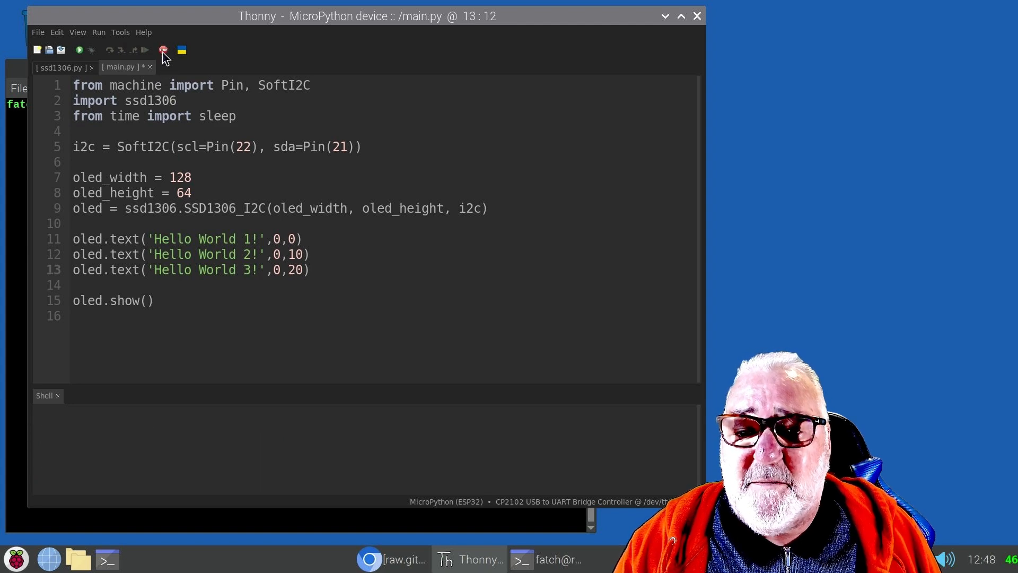
{"action": "left_click", "coordinate": [163, 50]}
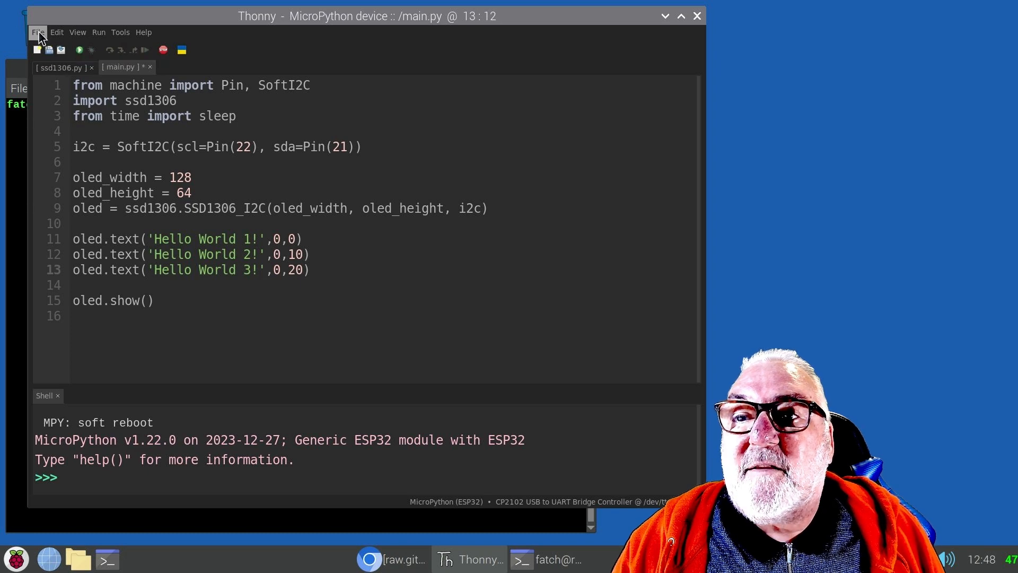
{"action": "left_click", "coordinate": [61, 50]}
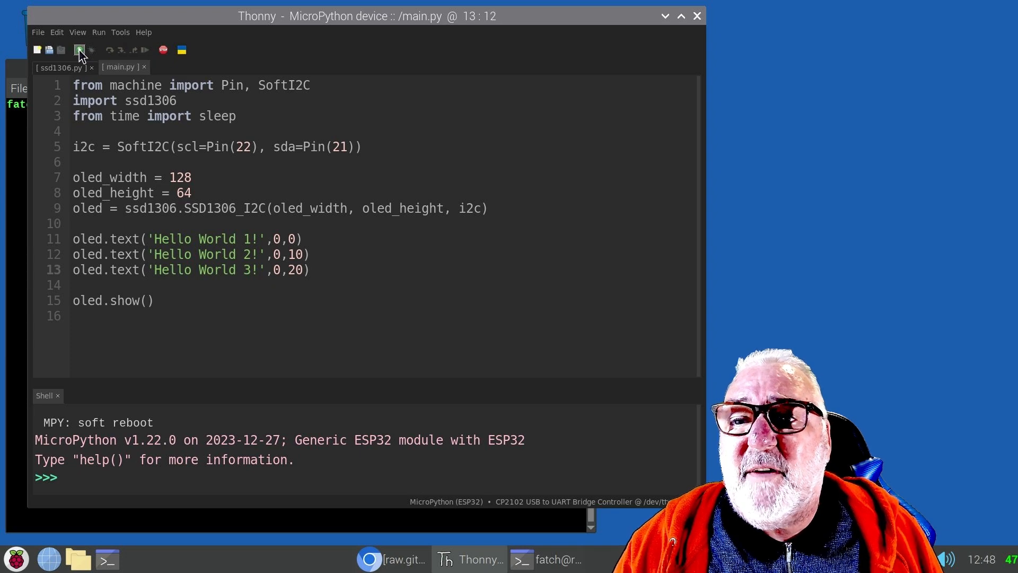
{"action": "left_click", "coordinate": [79, 49]}
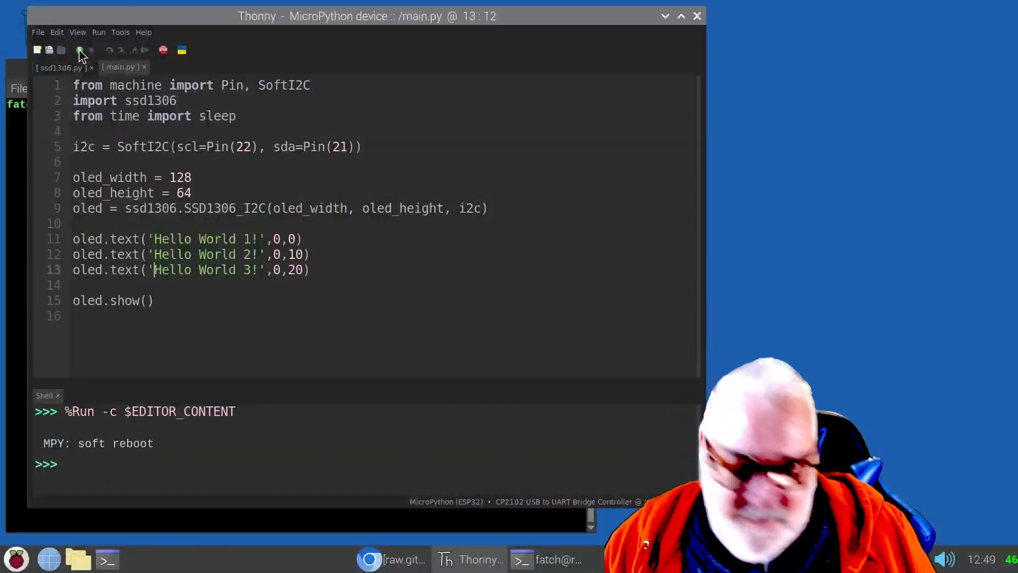
{"action": "mouse_move", "coordinate": [163, 50]}
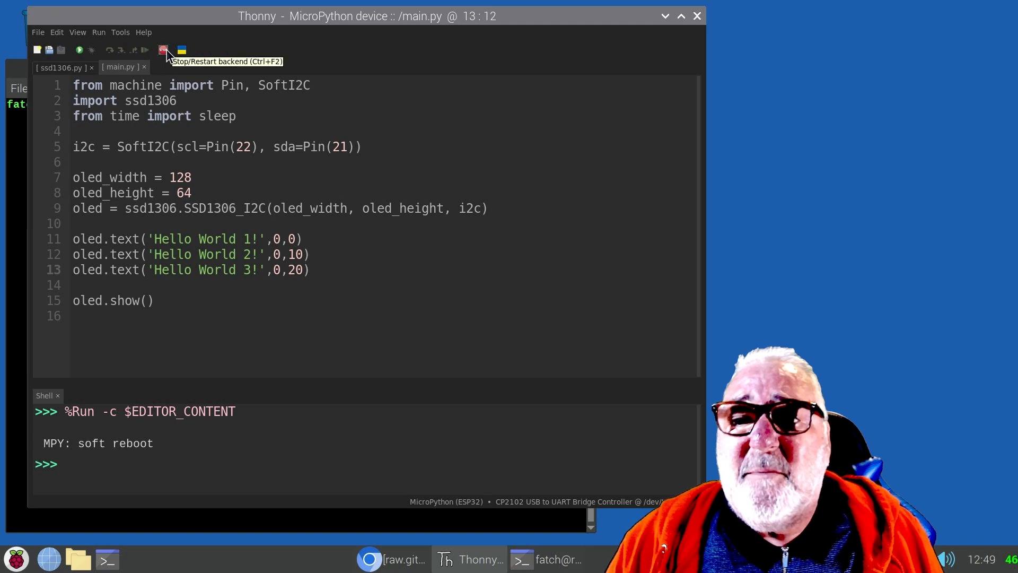
Change lines 12 and 13 to 'How Are You' and 'Today!', then save and rerun main.py.
{"action": "left_click", "coordinate": [163, 50]}
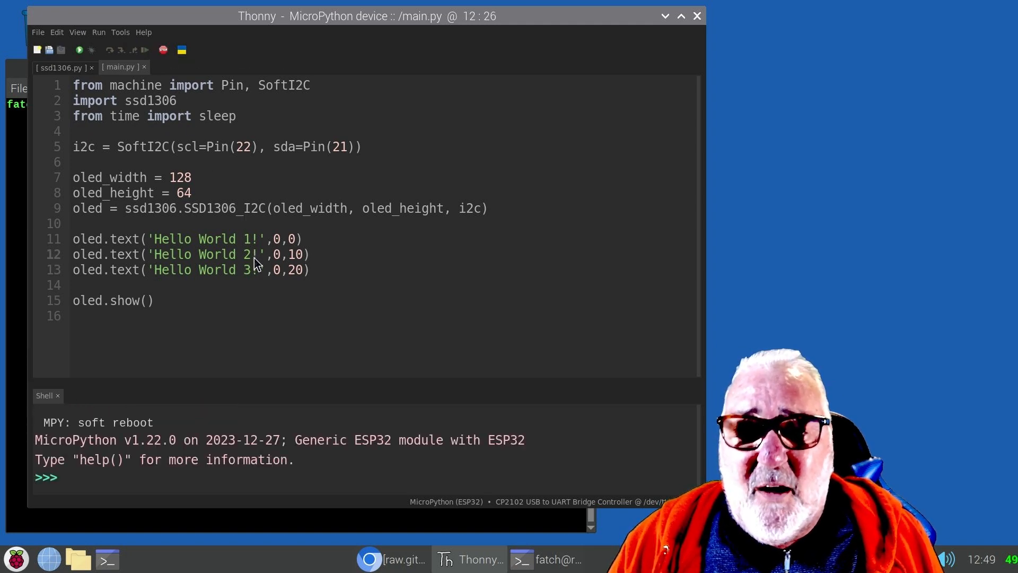
{"action": "type", "text": "!"}
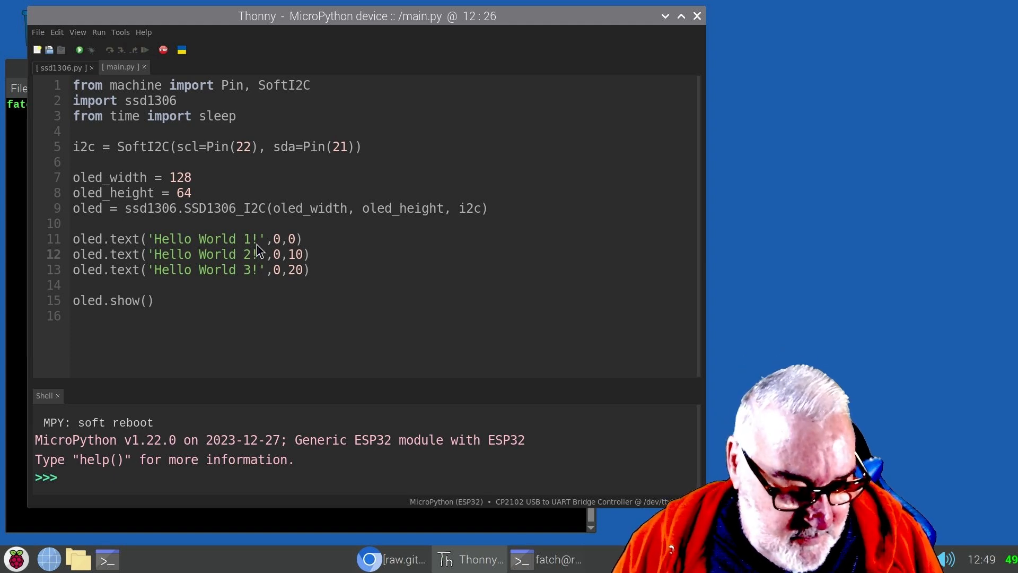
{"action": "key", "text": "BackSpace"}
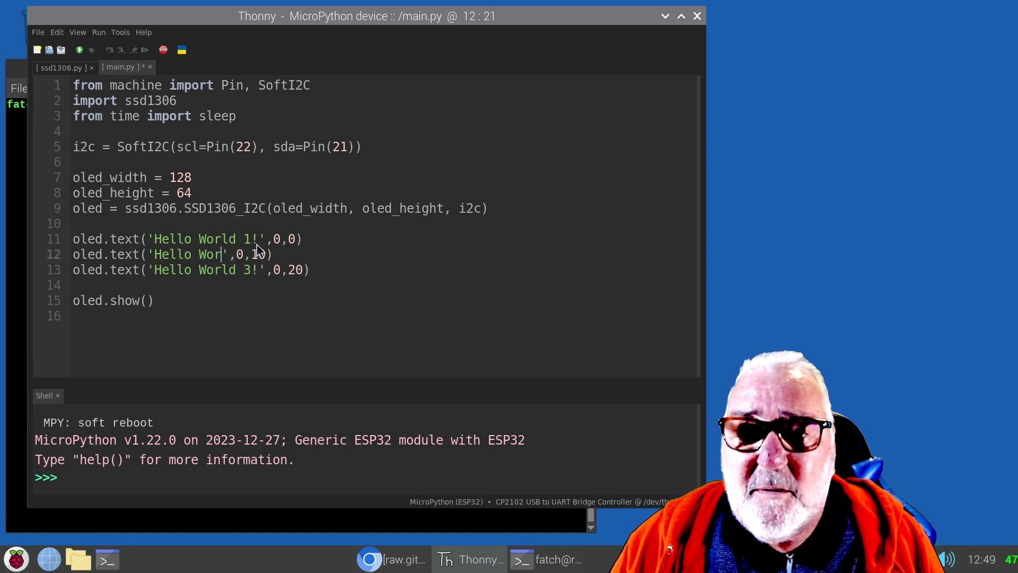
{"action": "key", "text": "BackSpace"}
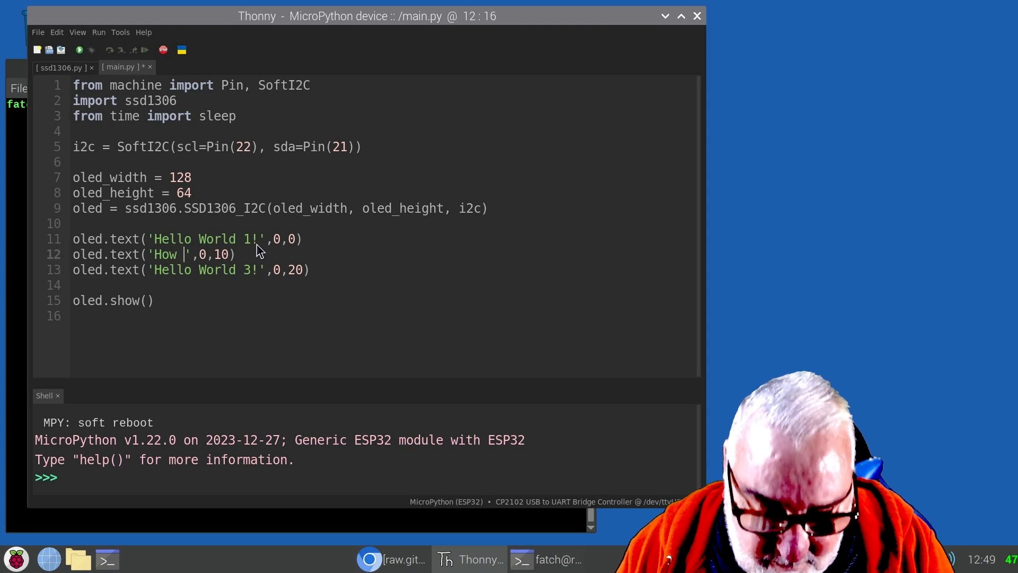
{"action": "type", "text": "A"}
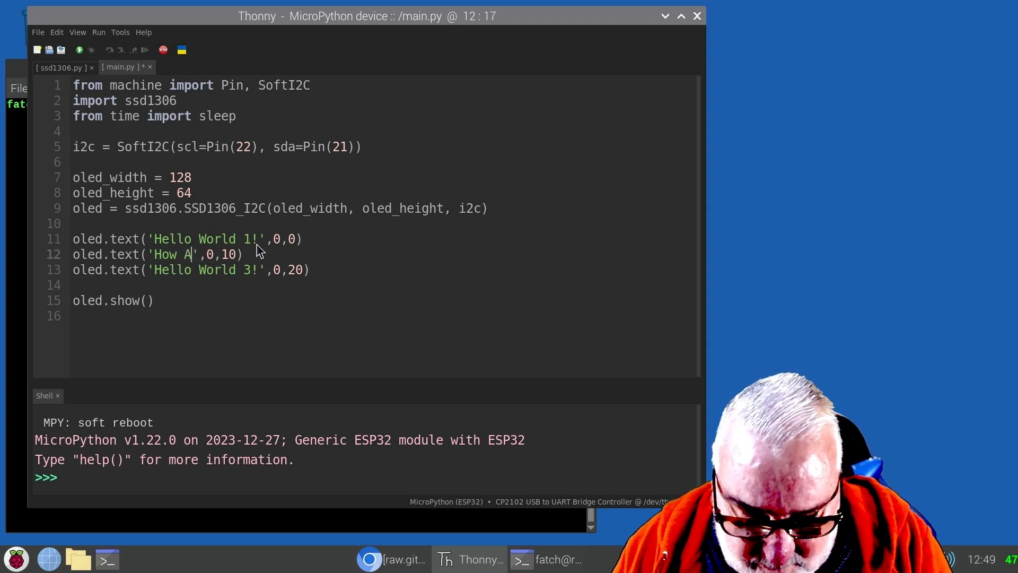
{"action": "type", "text": "te"}
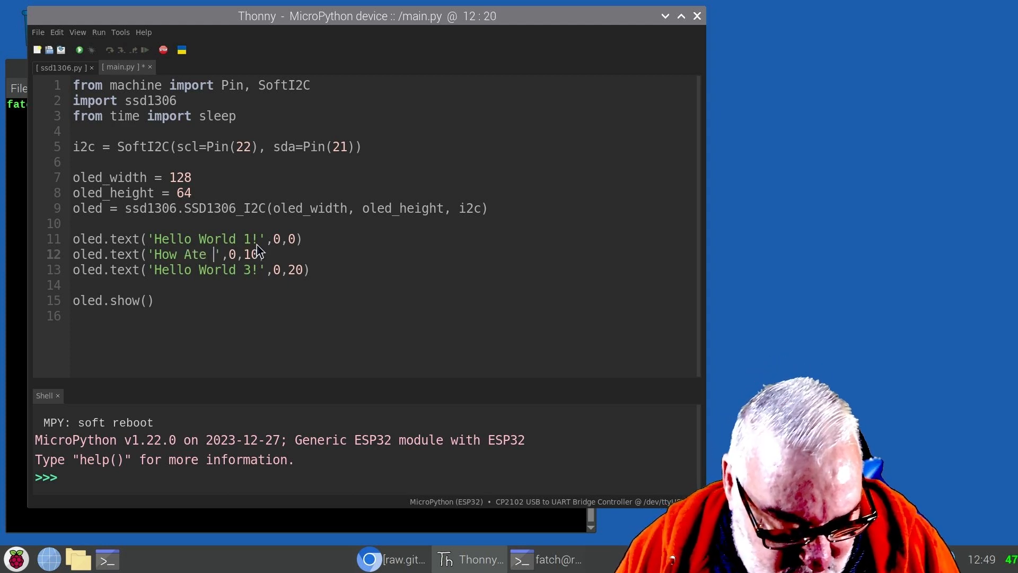
{"action": "type", "text": "You"}
{"action": "left_click", "coordinate": [385, 269]}
{"action": "type", "text": "Toda"}
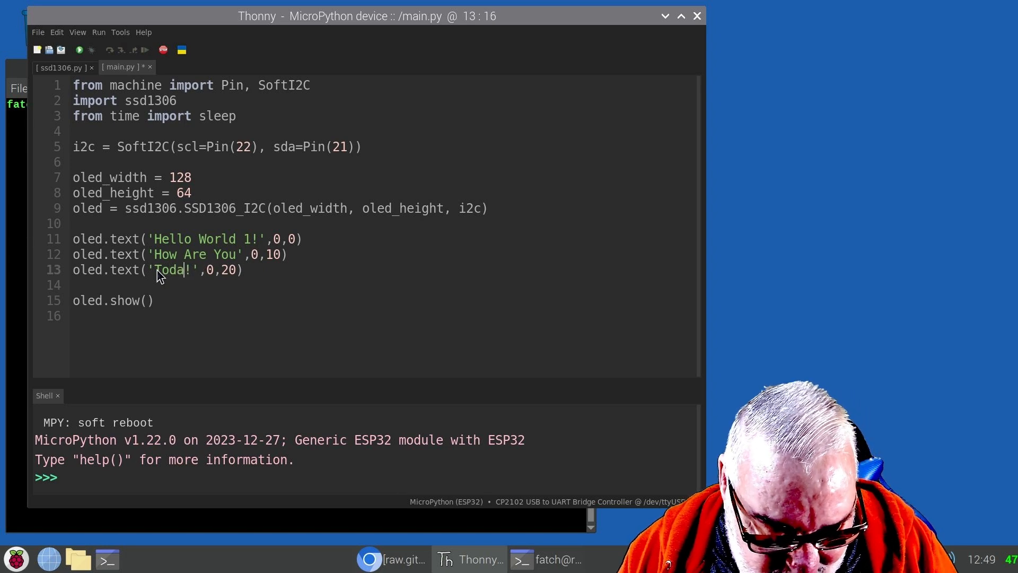
{"action": "type", "text": "y"}
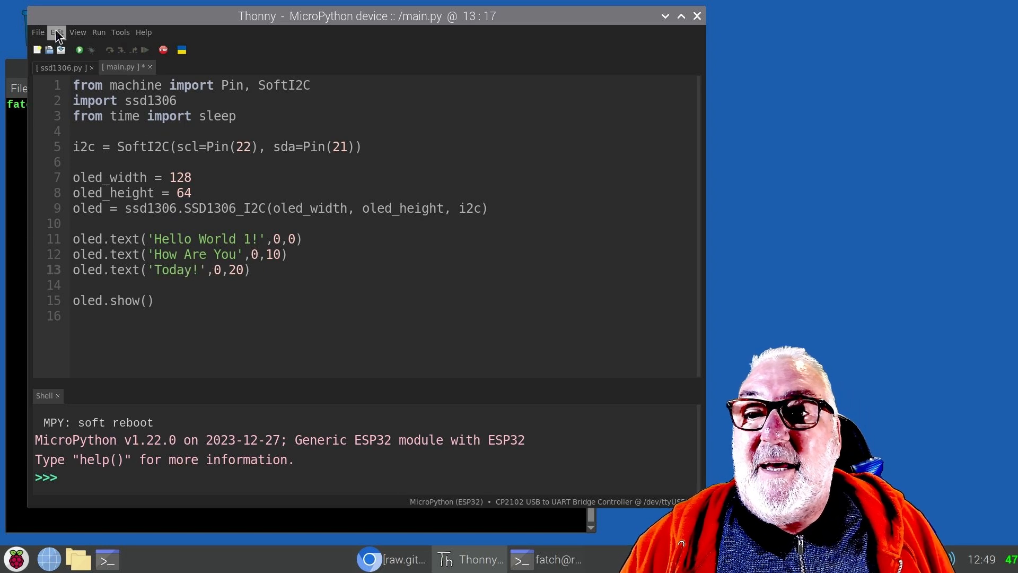
{"action": "left_click", "coordinate": [37, 32]}
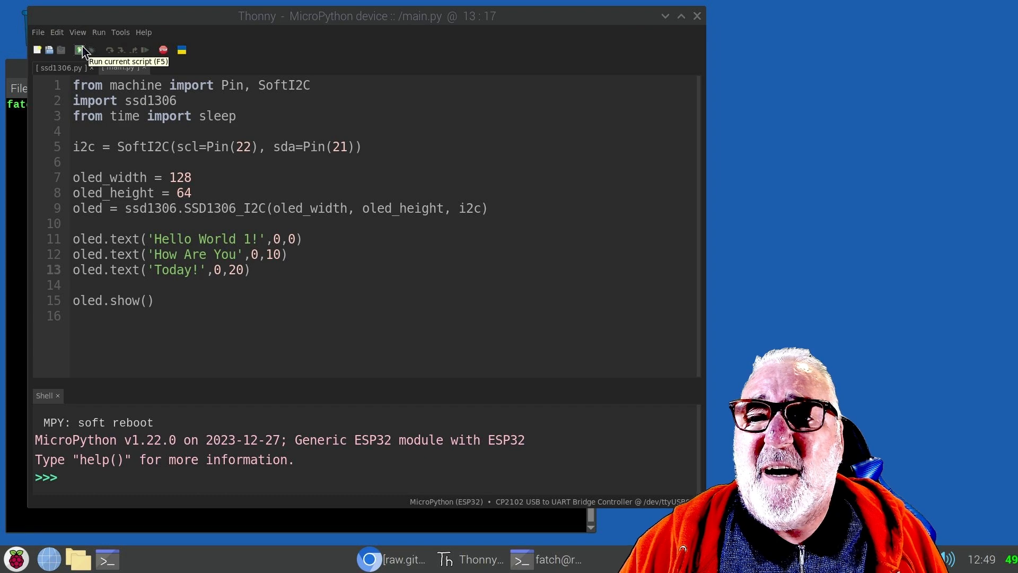
{"action": "left_click", "coordinate": [79, 50]}
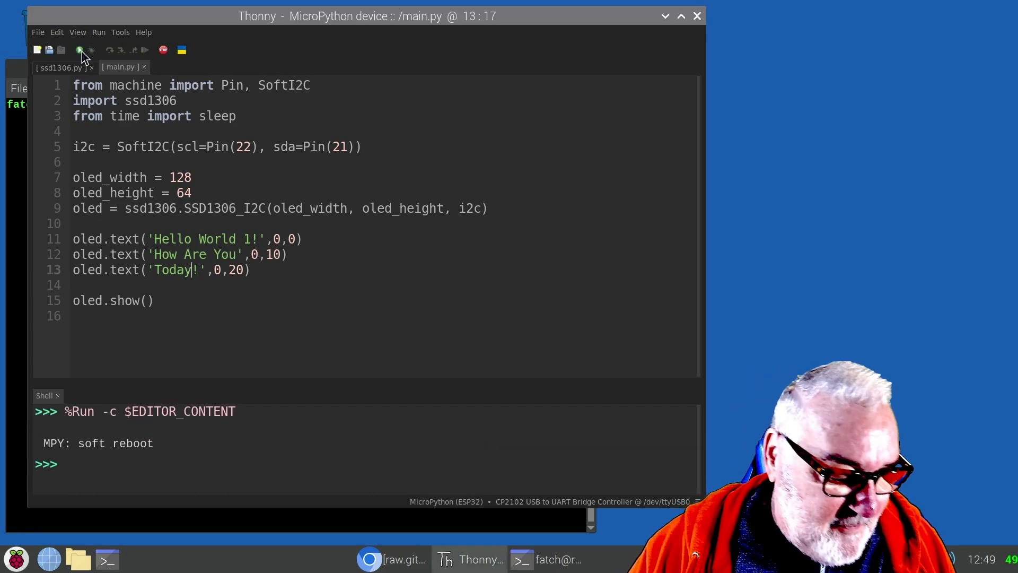